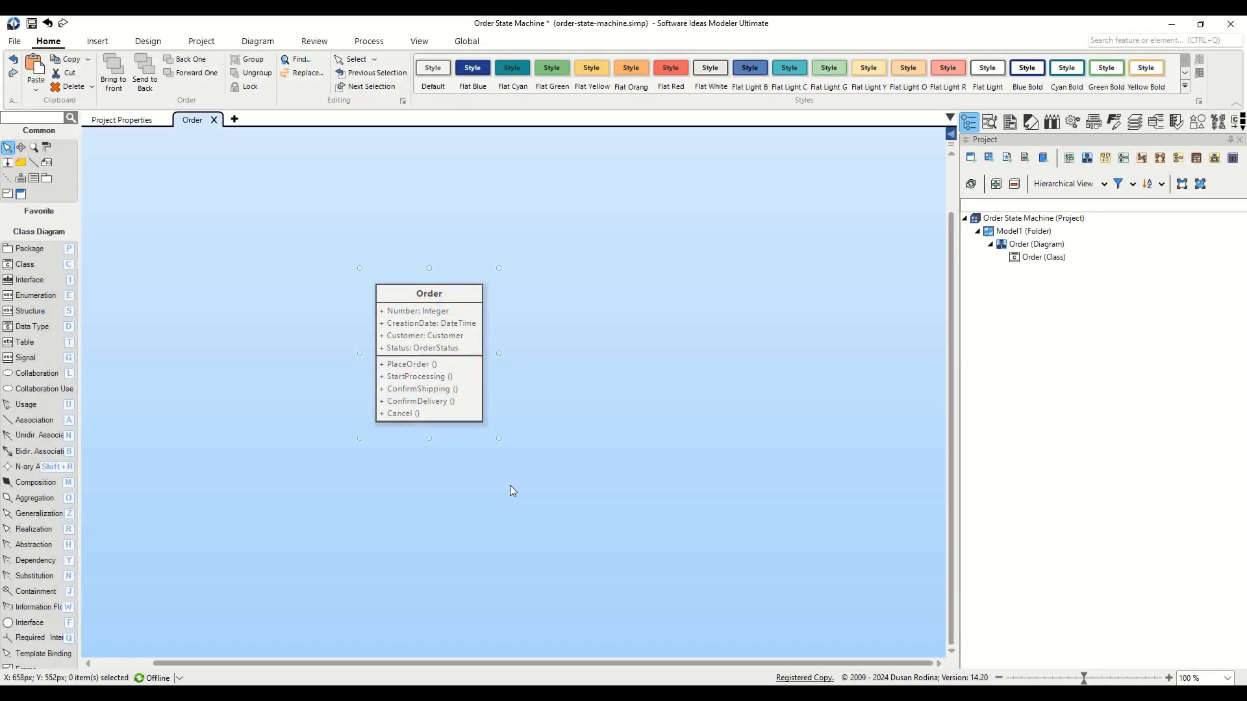
mouse_move(548, 498)
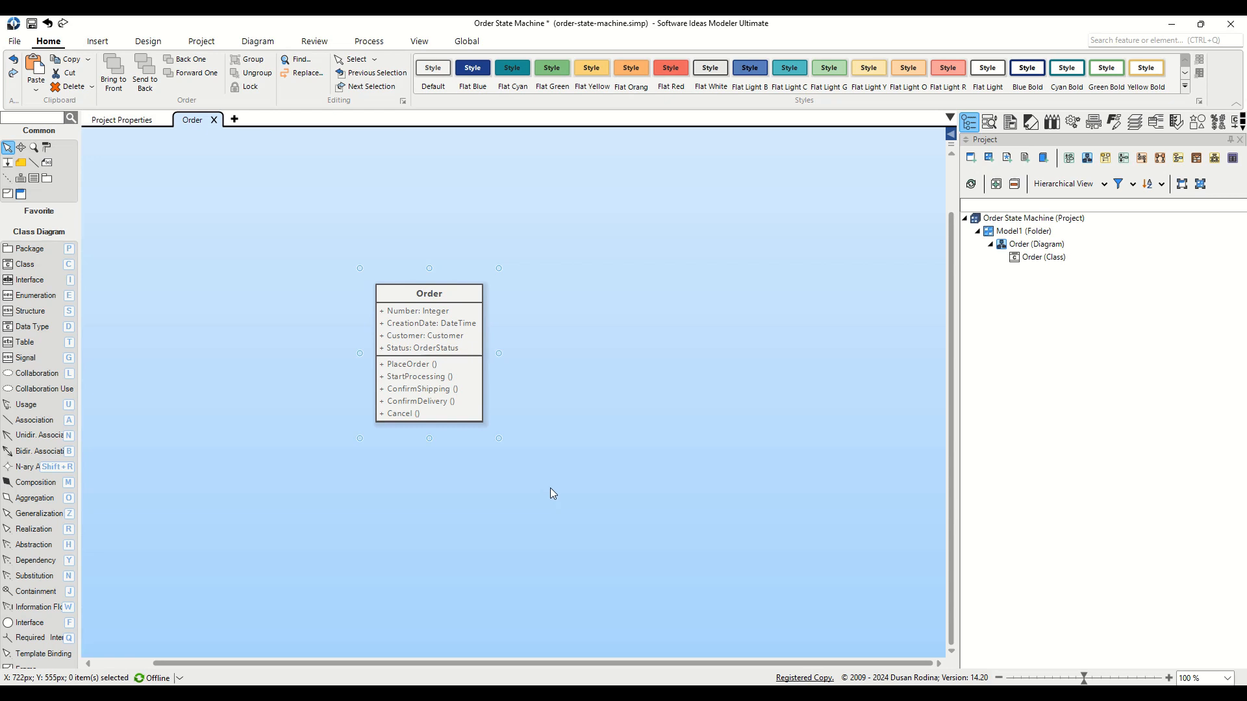
mouse_move(564, 493)
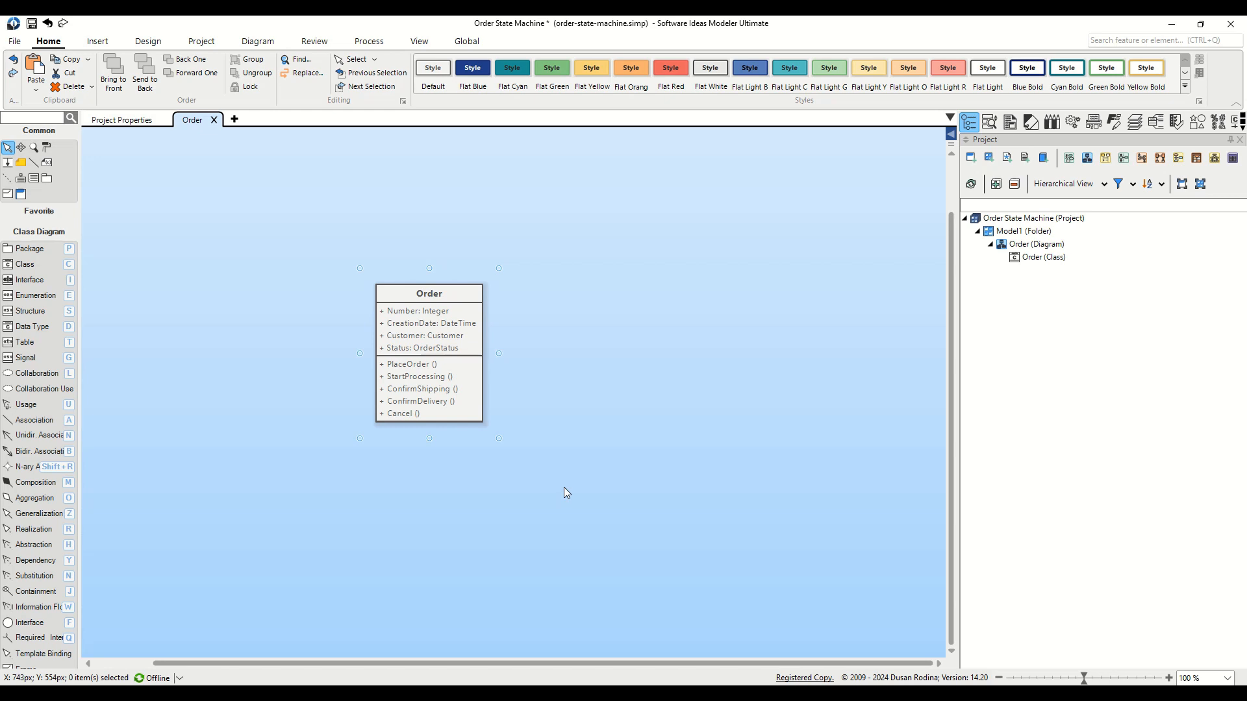
mouse_move(570, 485)
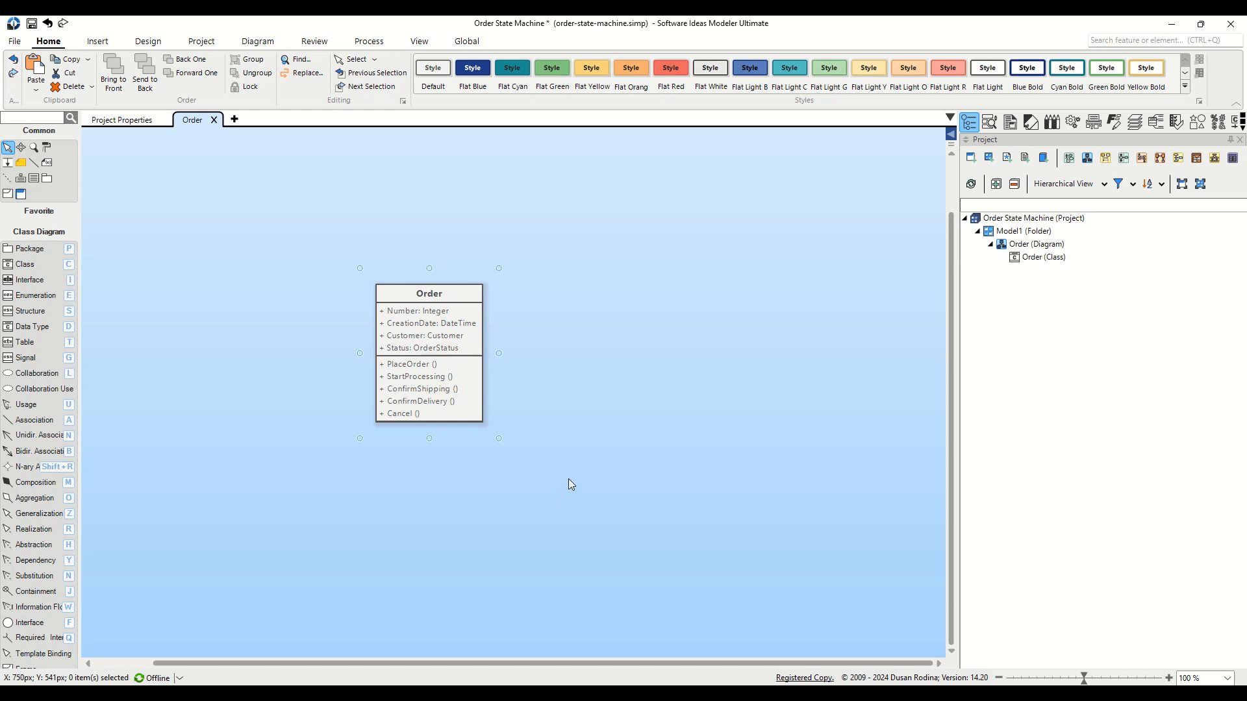
mouse_move(595, 499)
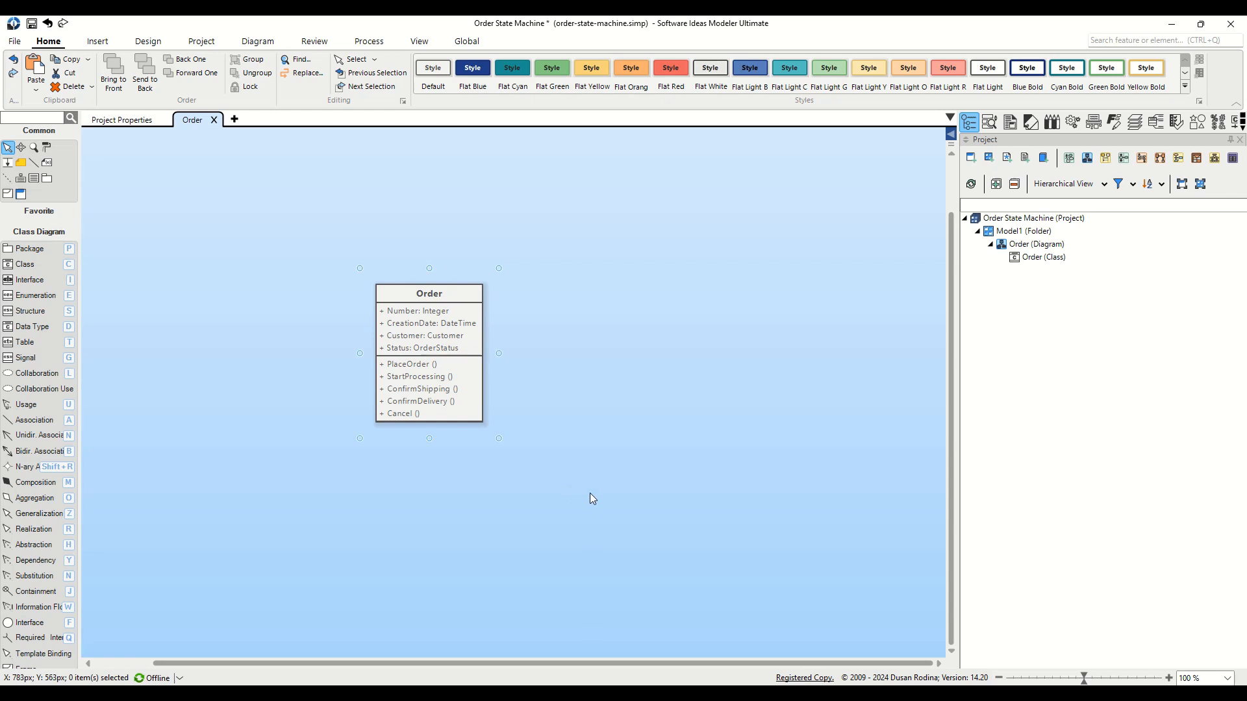
mouse_move(592, 497)
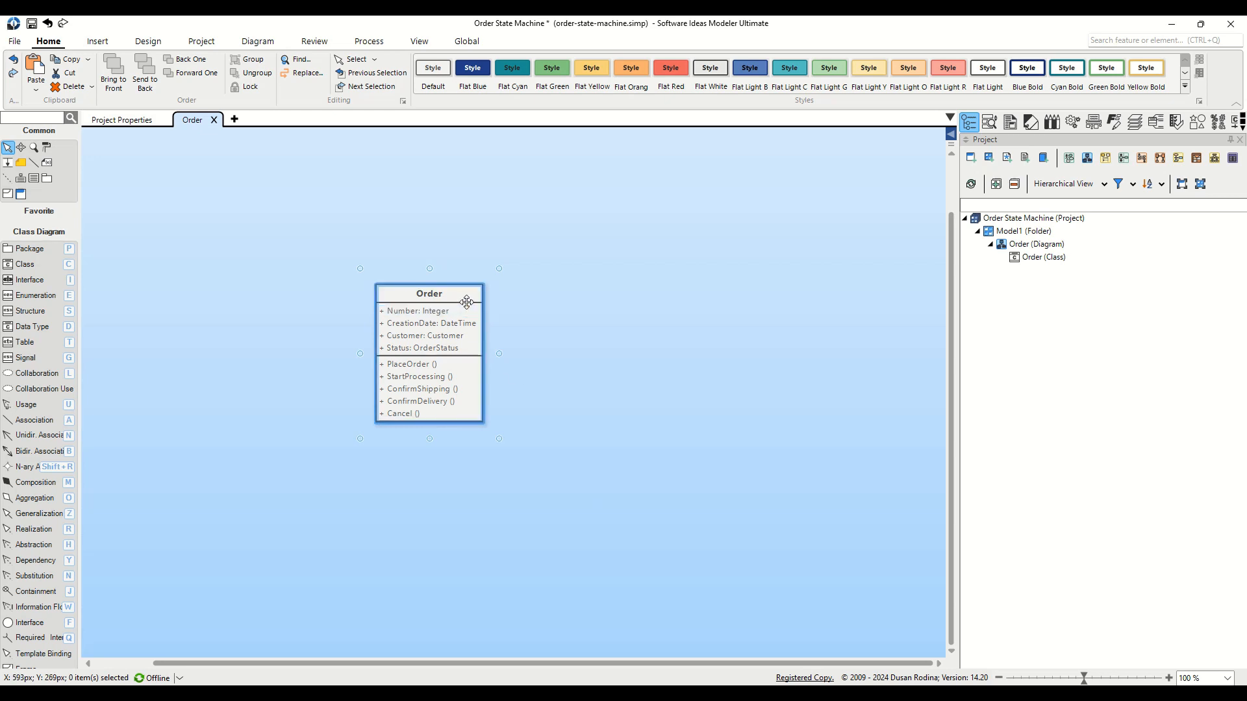
Step: Select the Order class and show its Diagrams context submenu
click(429, 294)
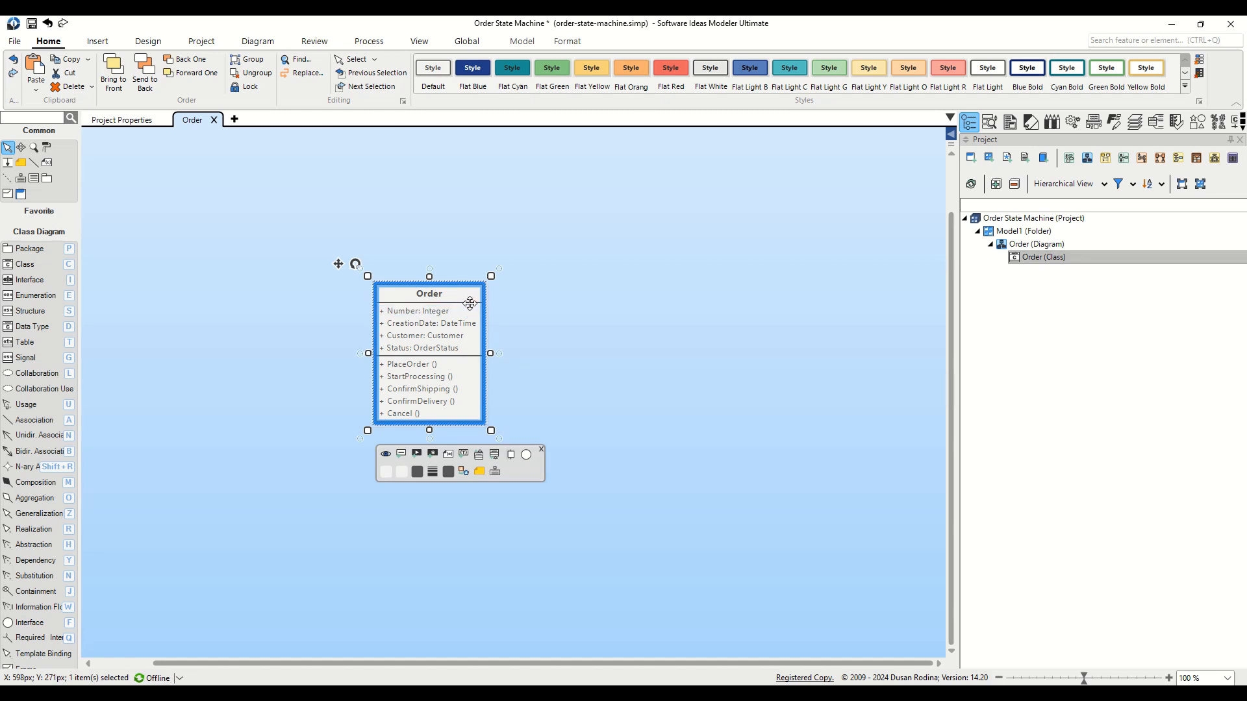
click(430, 323)
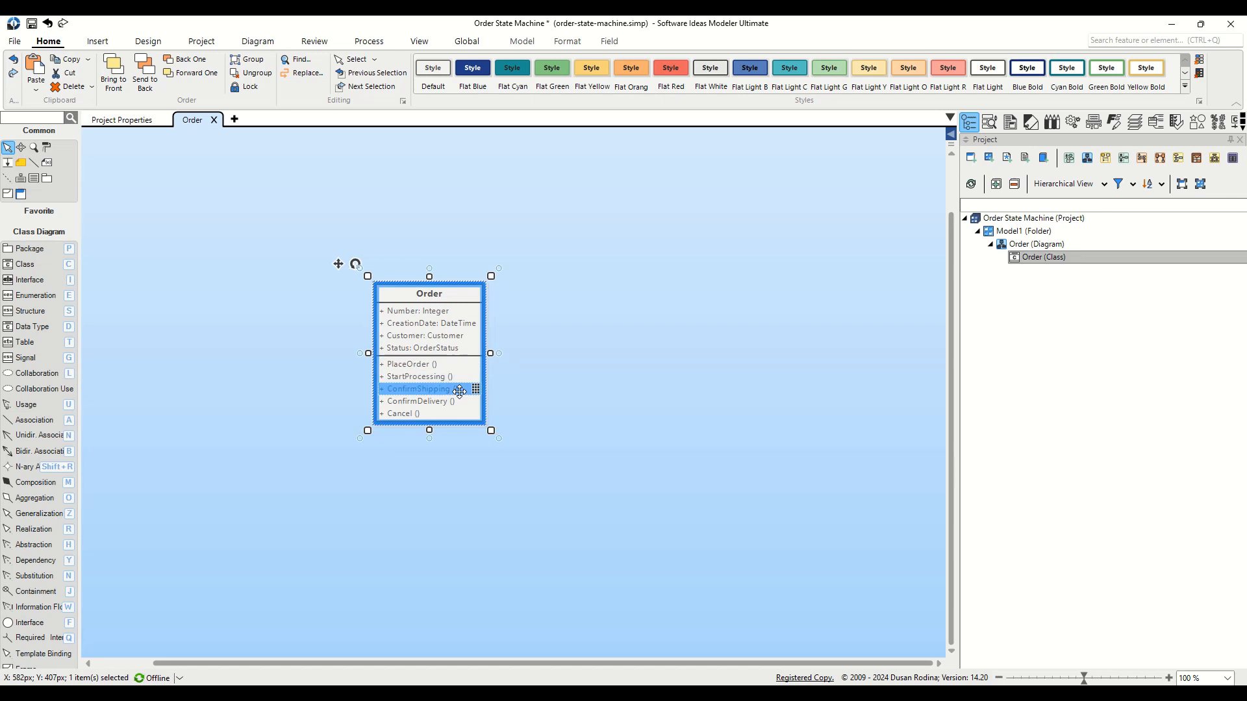
click(402, 413)
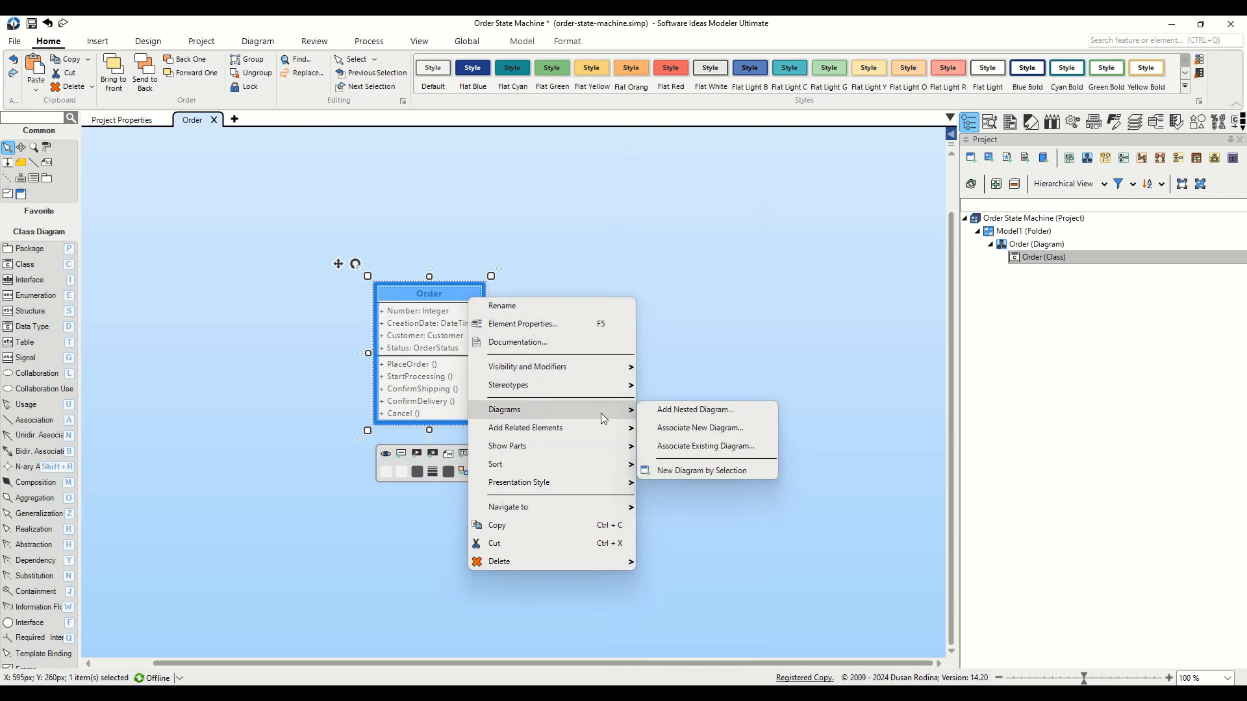
mouse_move(695, 408)
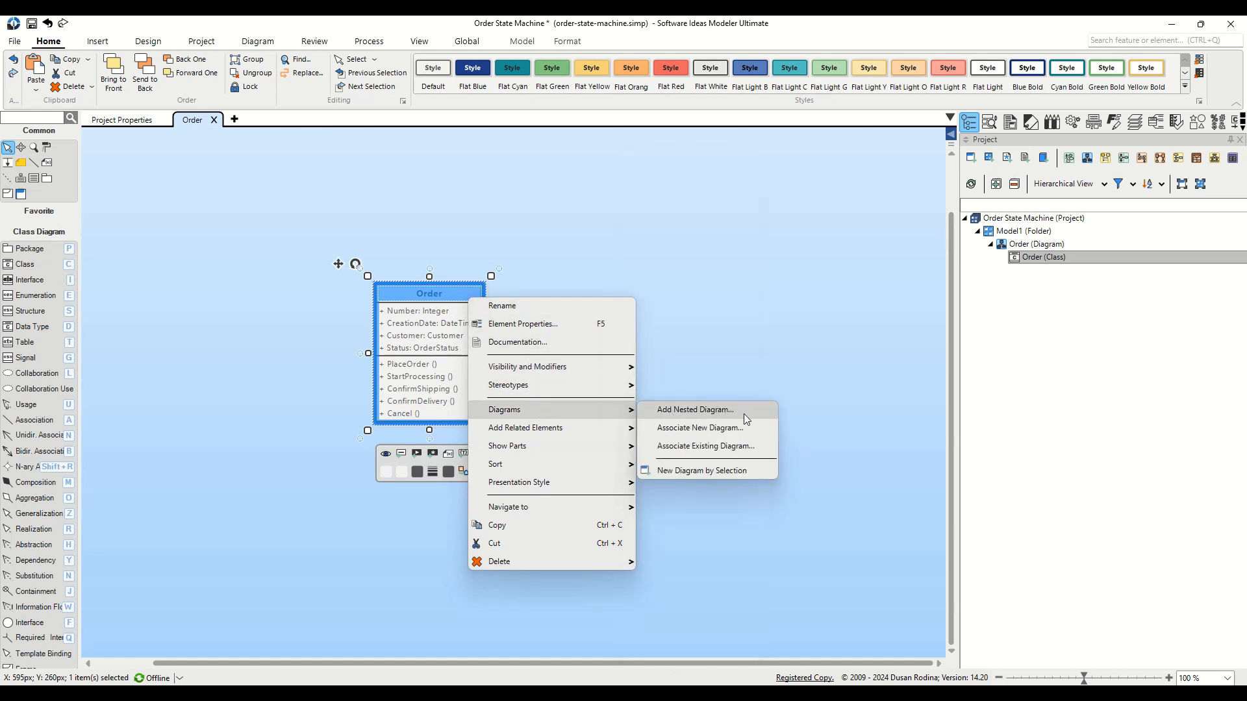
Step: Add a nested State Machine Diagram named 'Order States' under Order
click(695, 409)
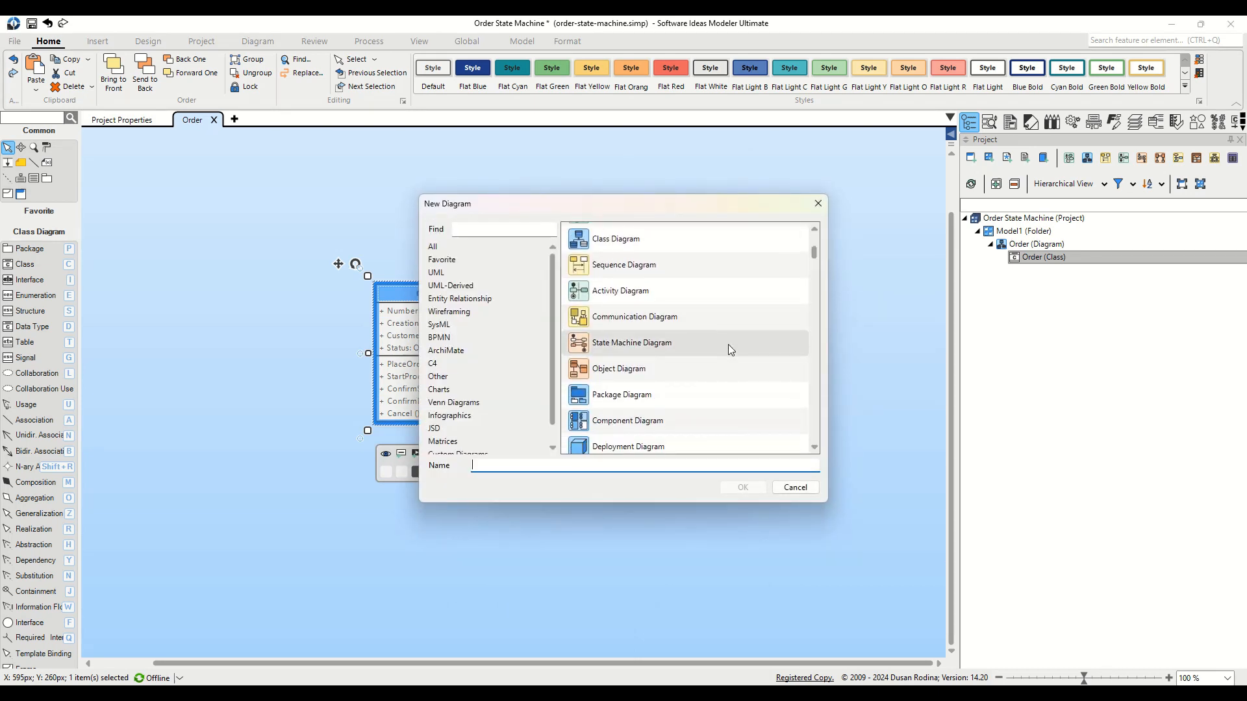
click(632, 342)
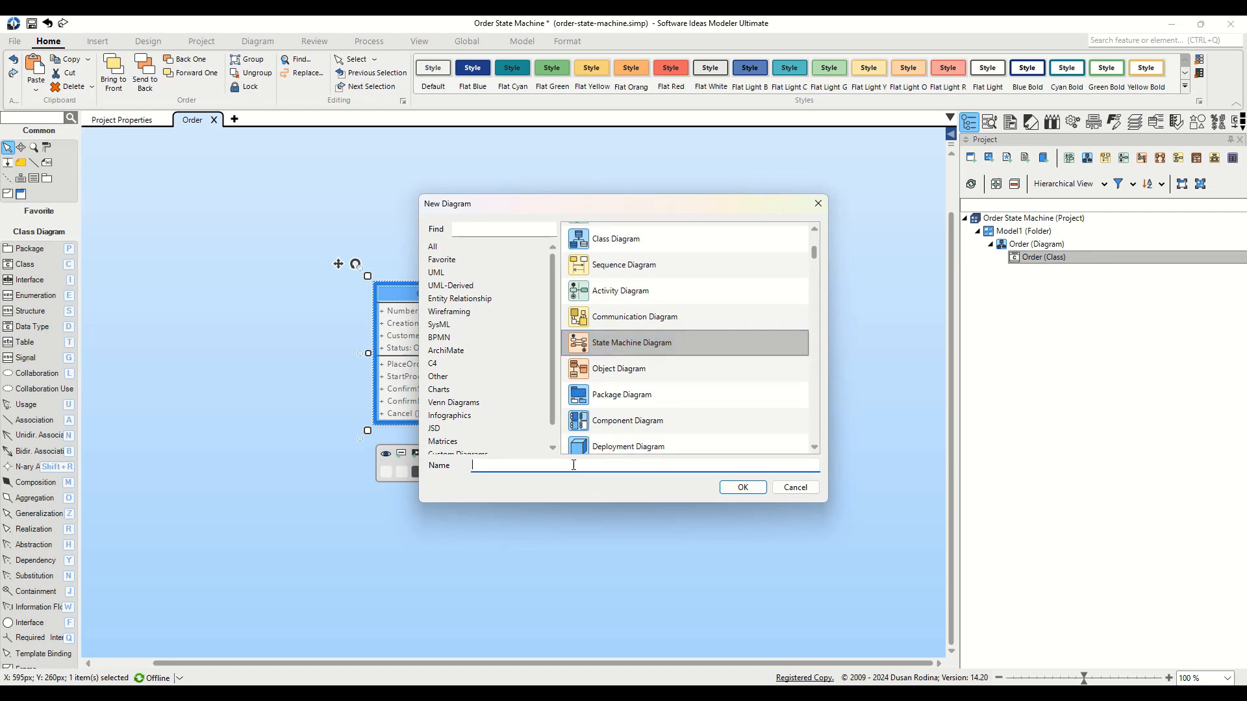
text(Order States)
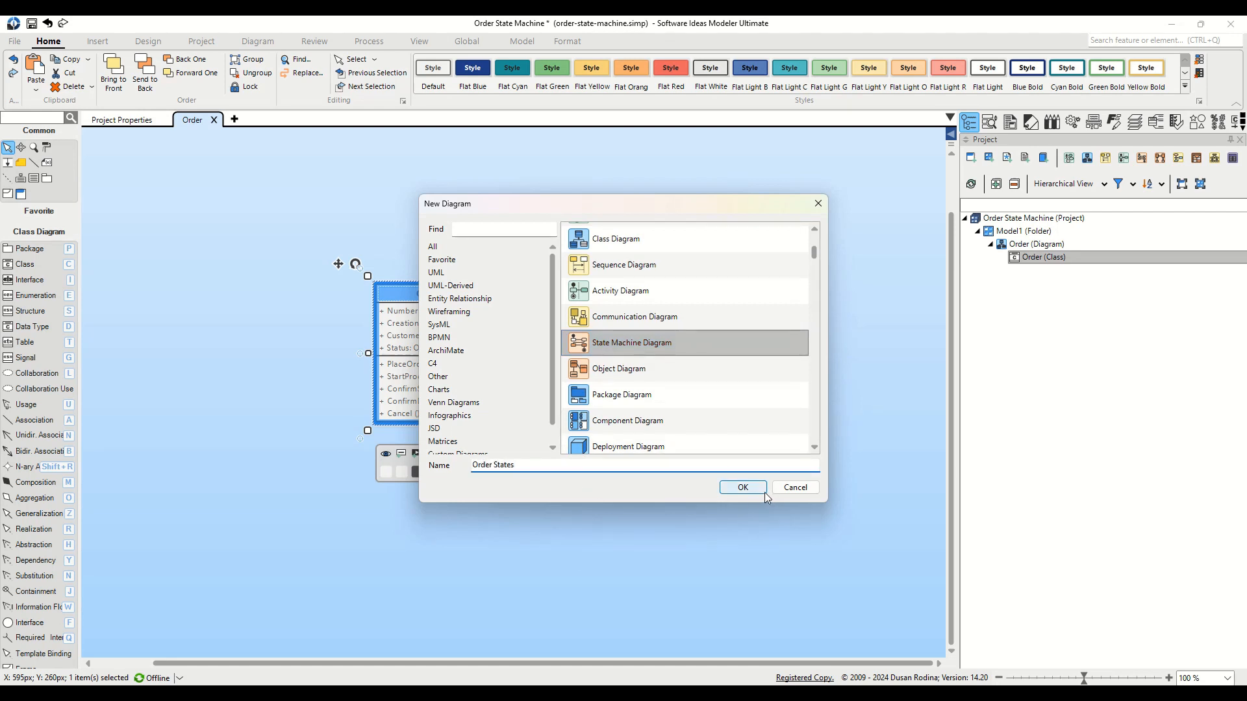
click(741, 488)
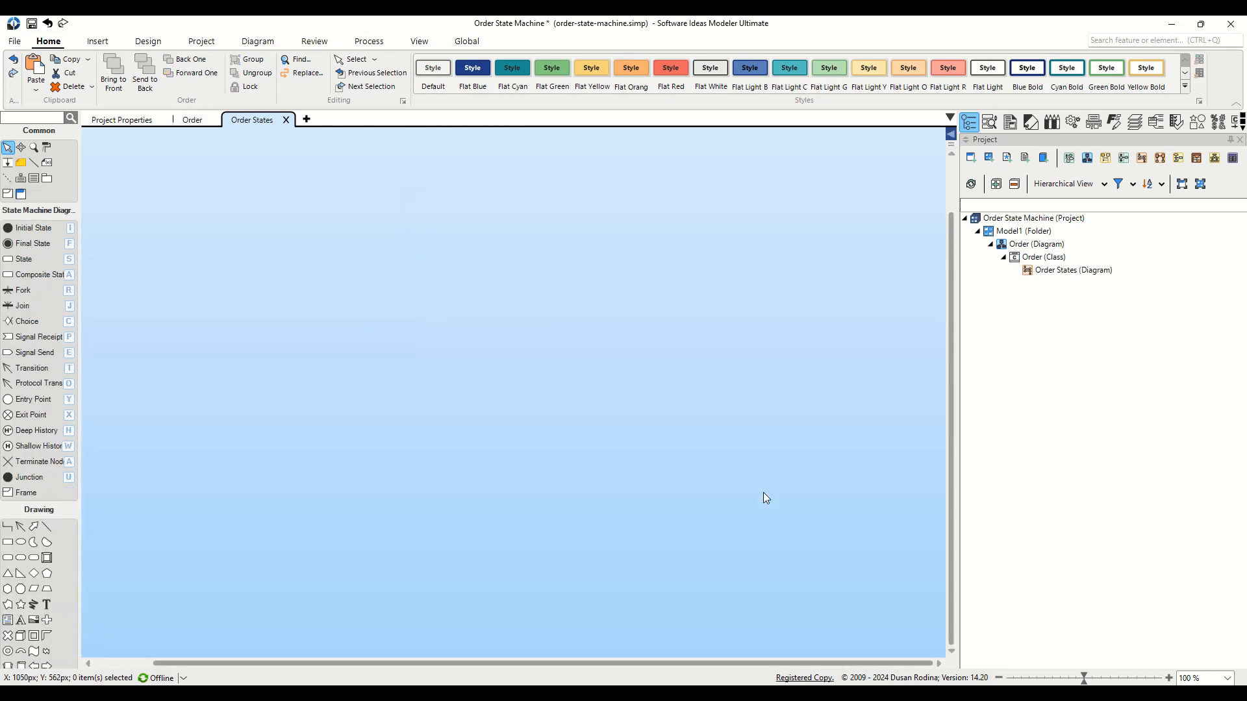
mouse_move(174, 221)
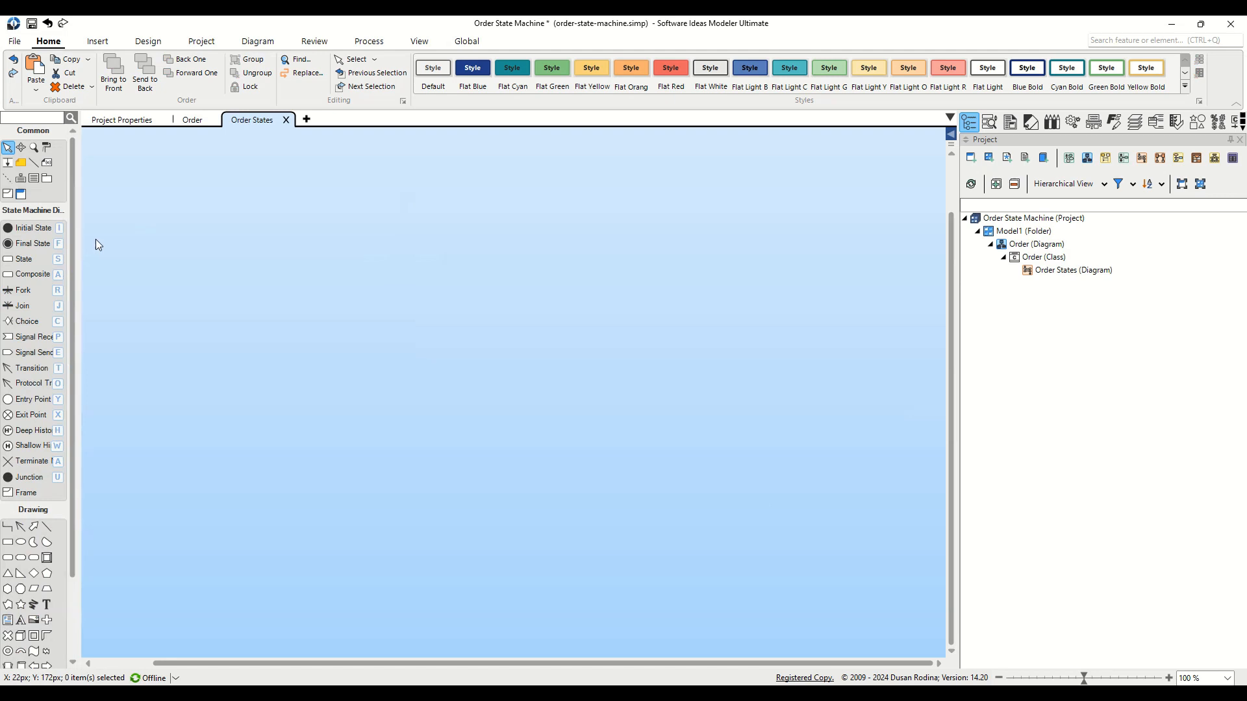
mouse_move(31, 228)
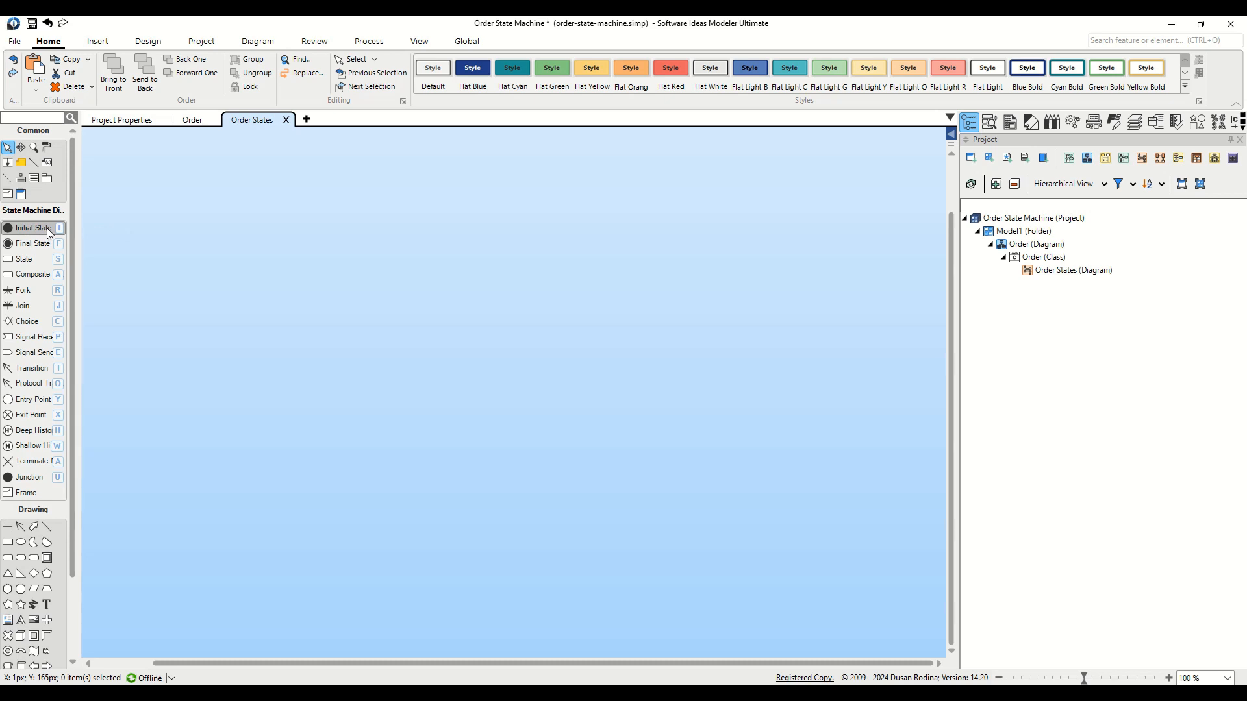
Step: Place an initial state and add a transition from it to a new state
click(350, 187)
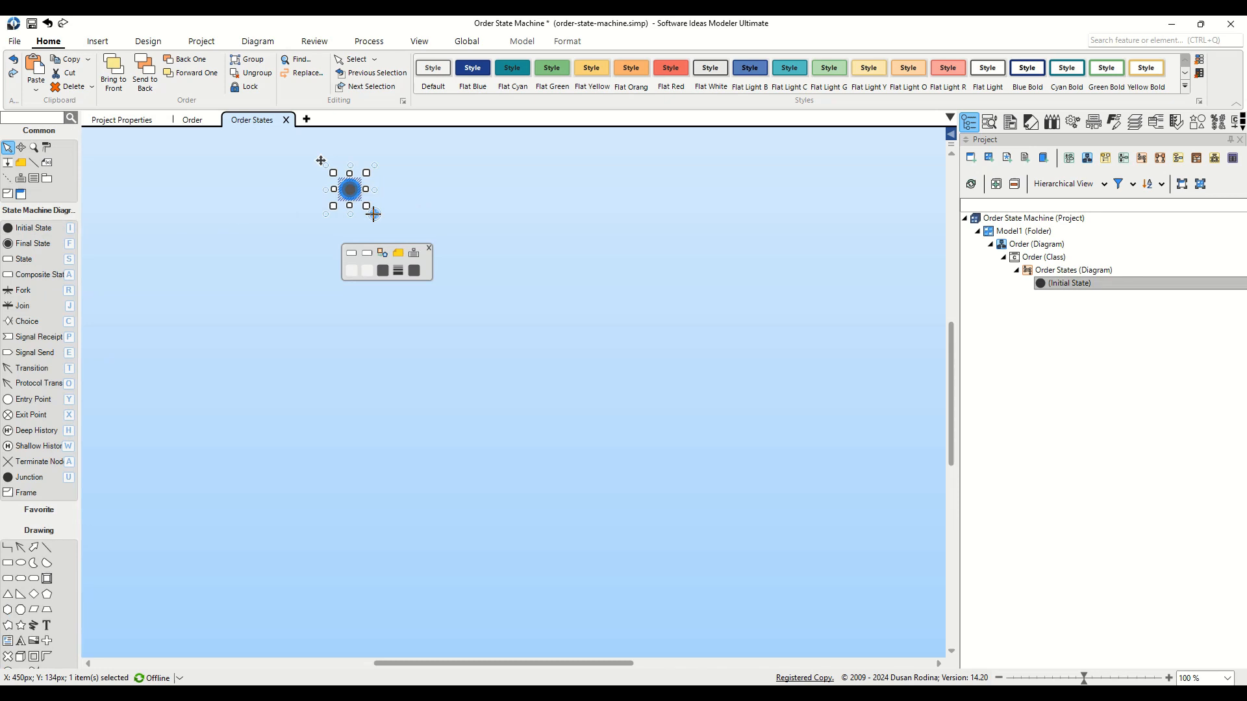
mouse_move(111, 229)
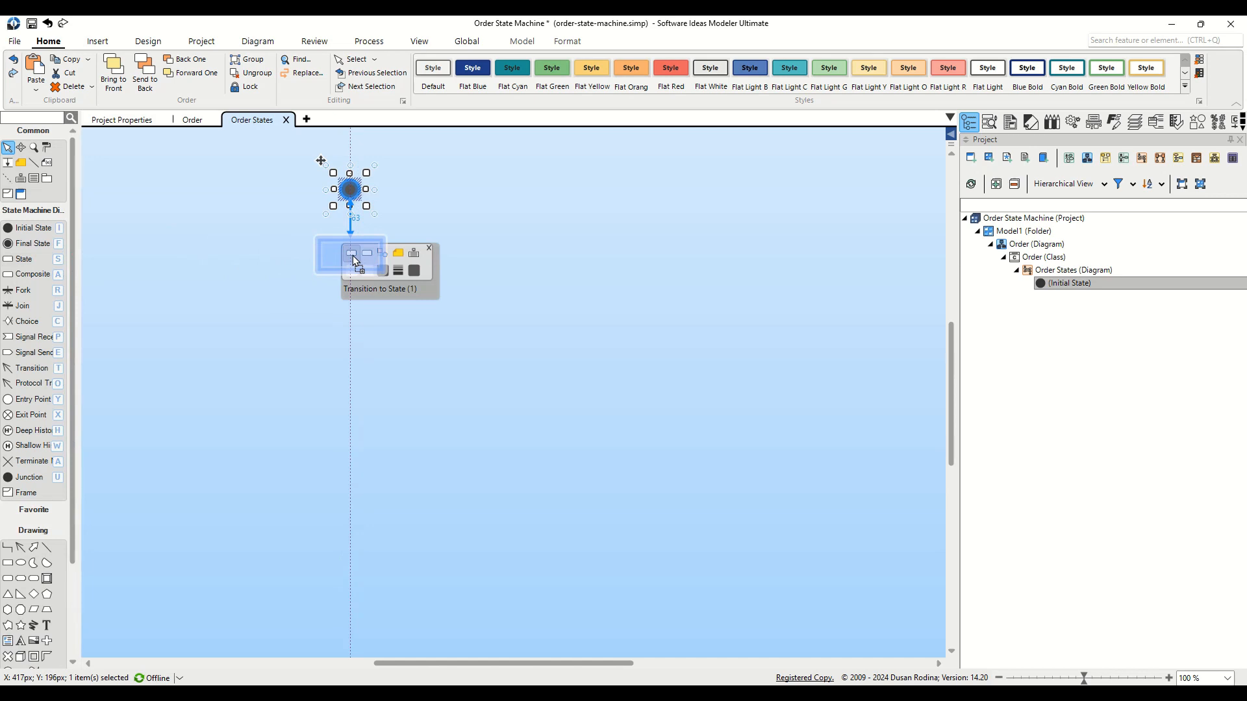
click(351, 253)
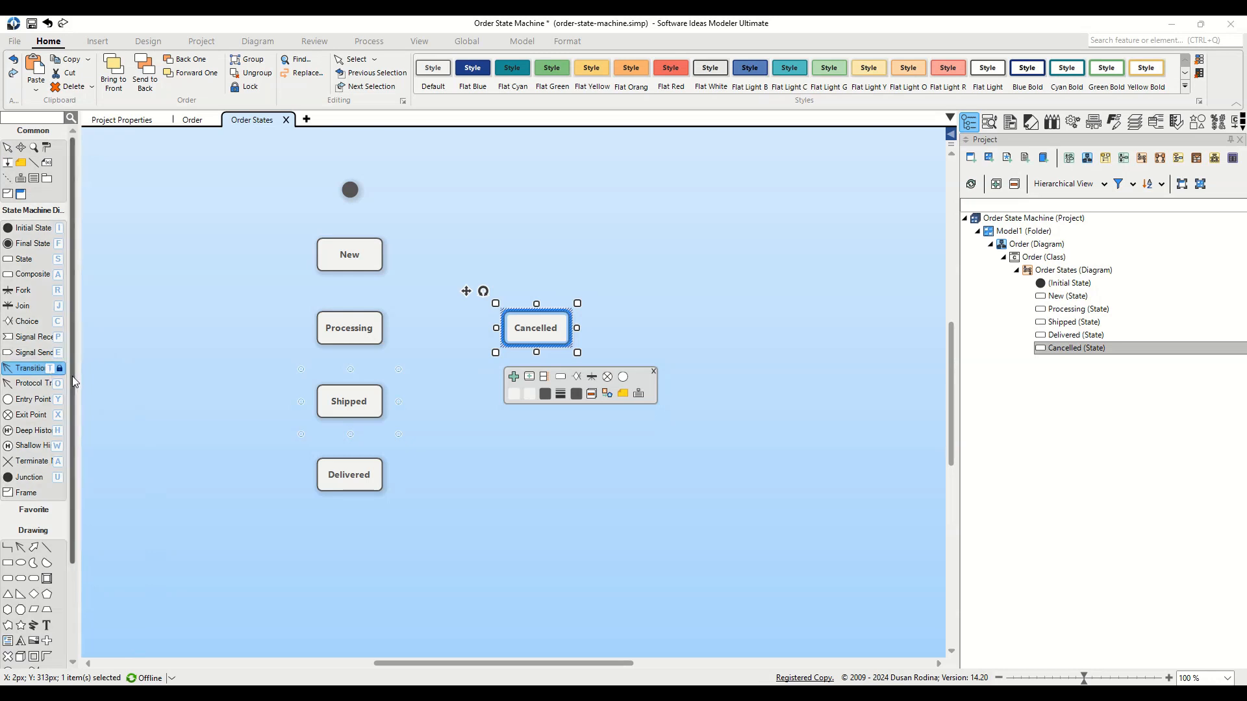
mouse_move(89, 374)
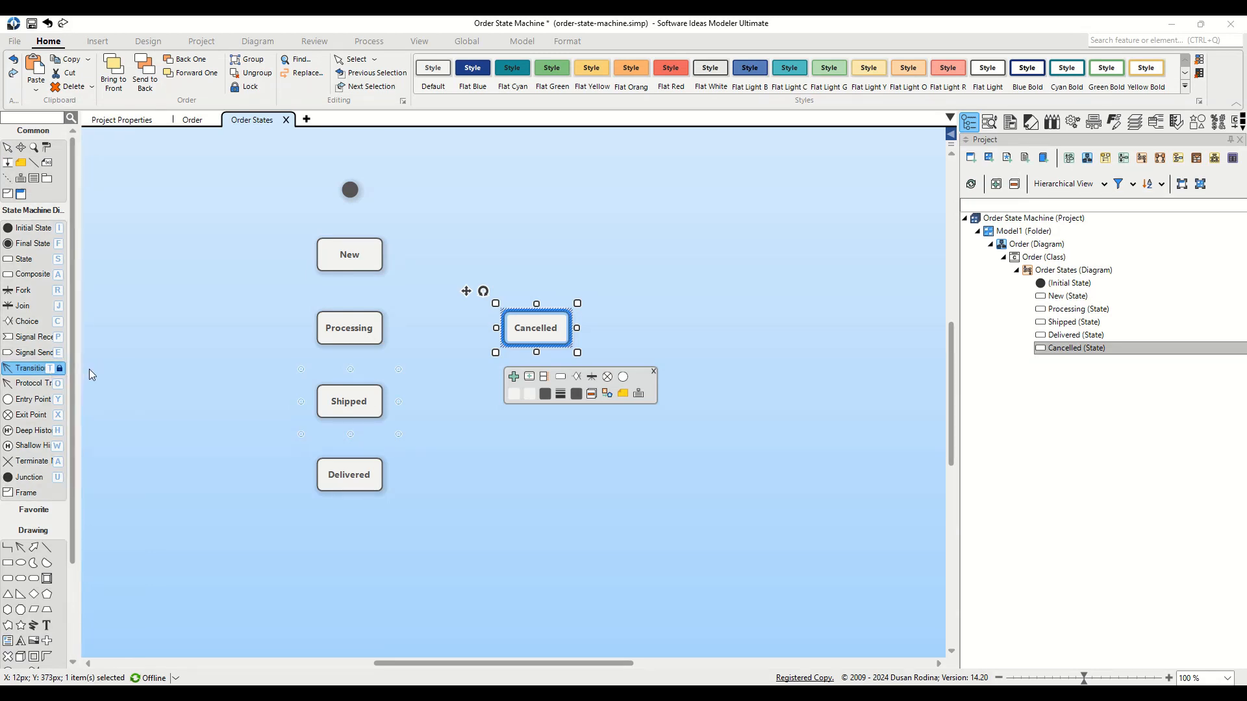
Step: Draw transitions New→Processing→Shipped→Delivered, plus New, Processing, Shipped to Cancelled
click(348, 254)
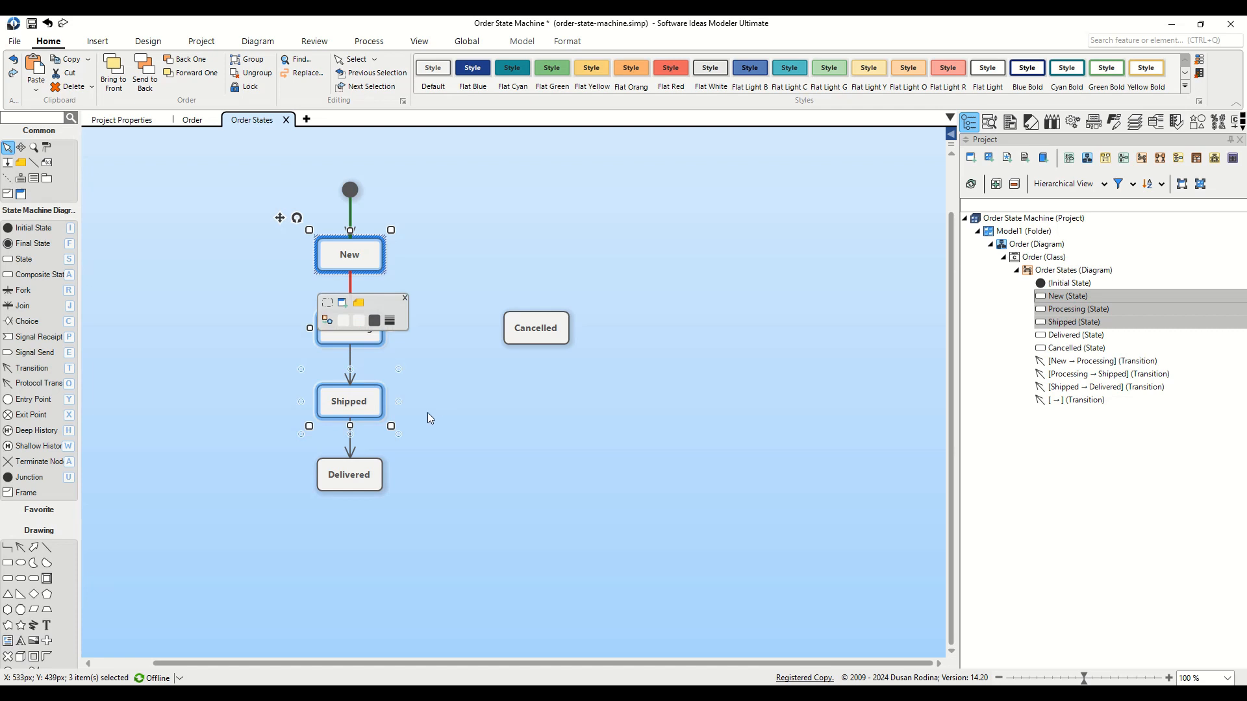
mouse_move(429, 420)
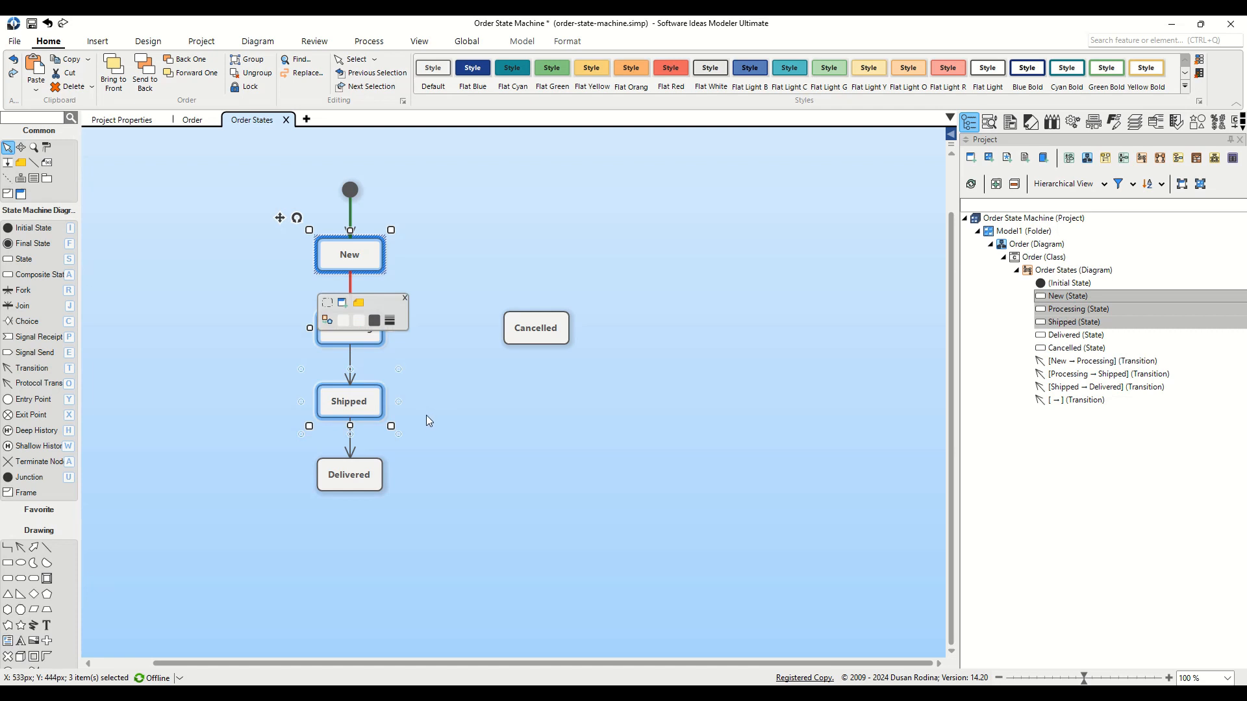
mouse_move(31, 368)
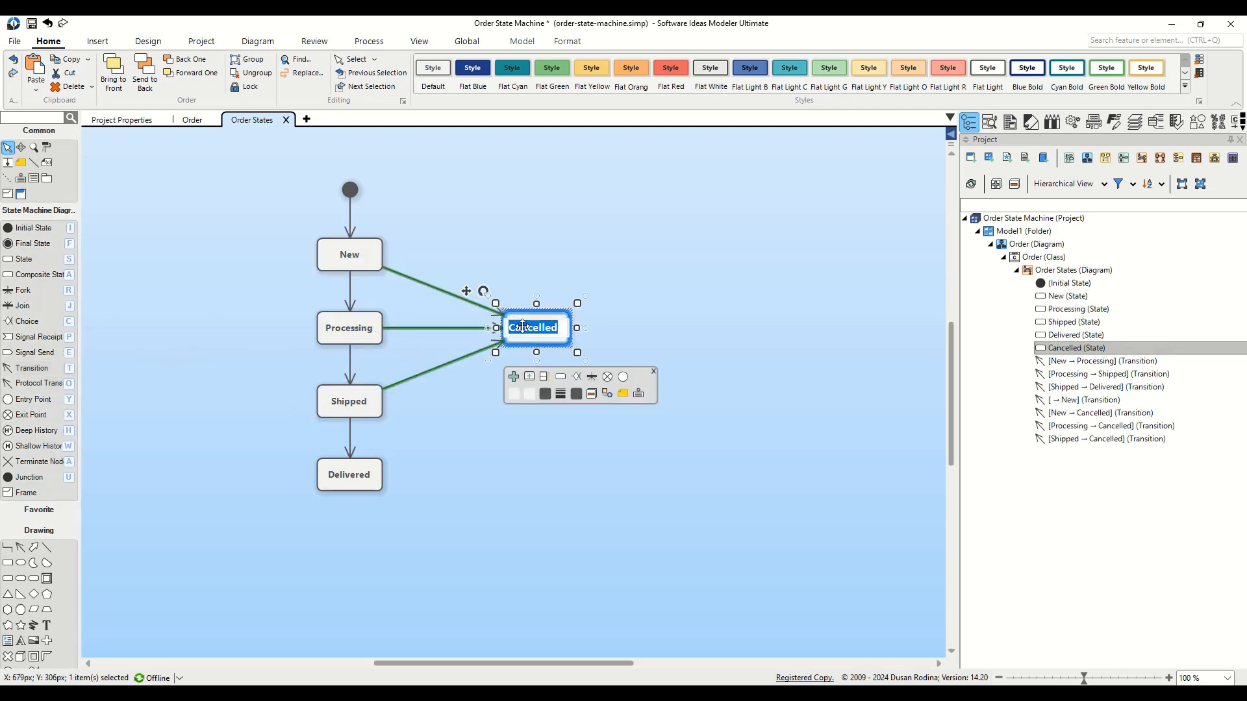
click(529, 481)
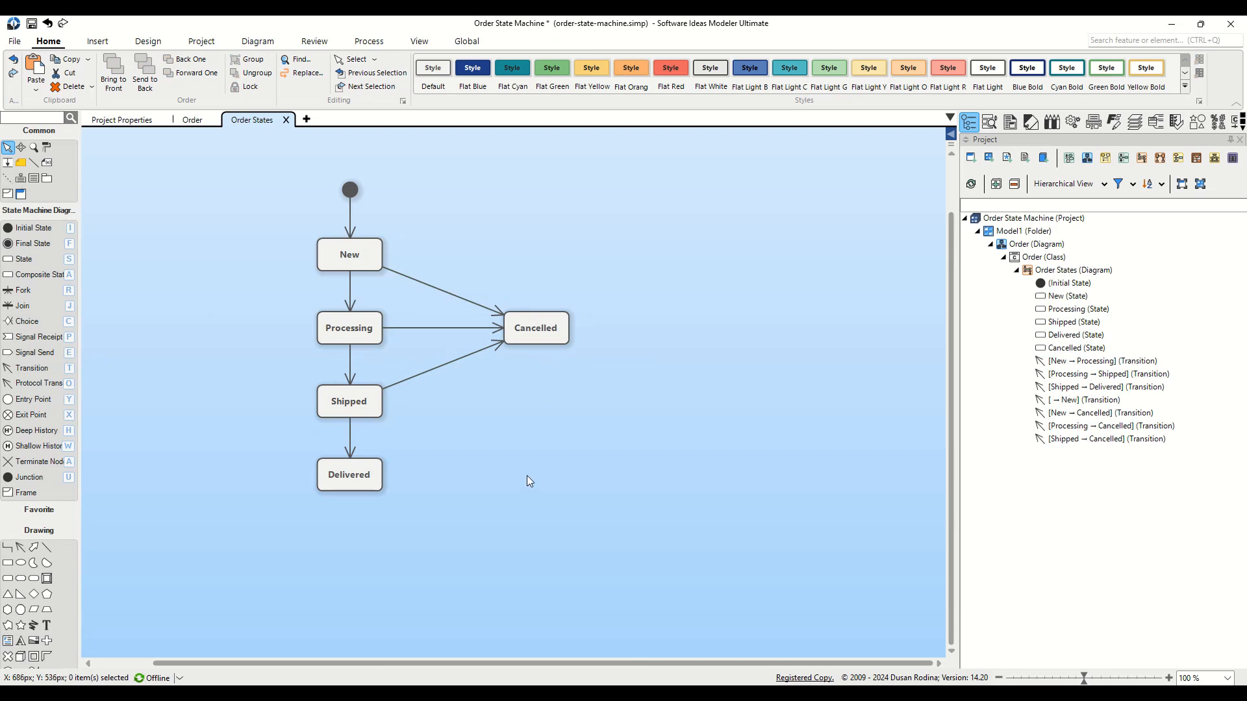
mouse_move(354, 227)
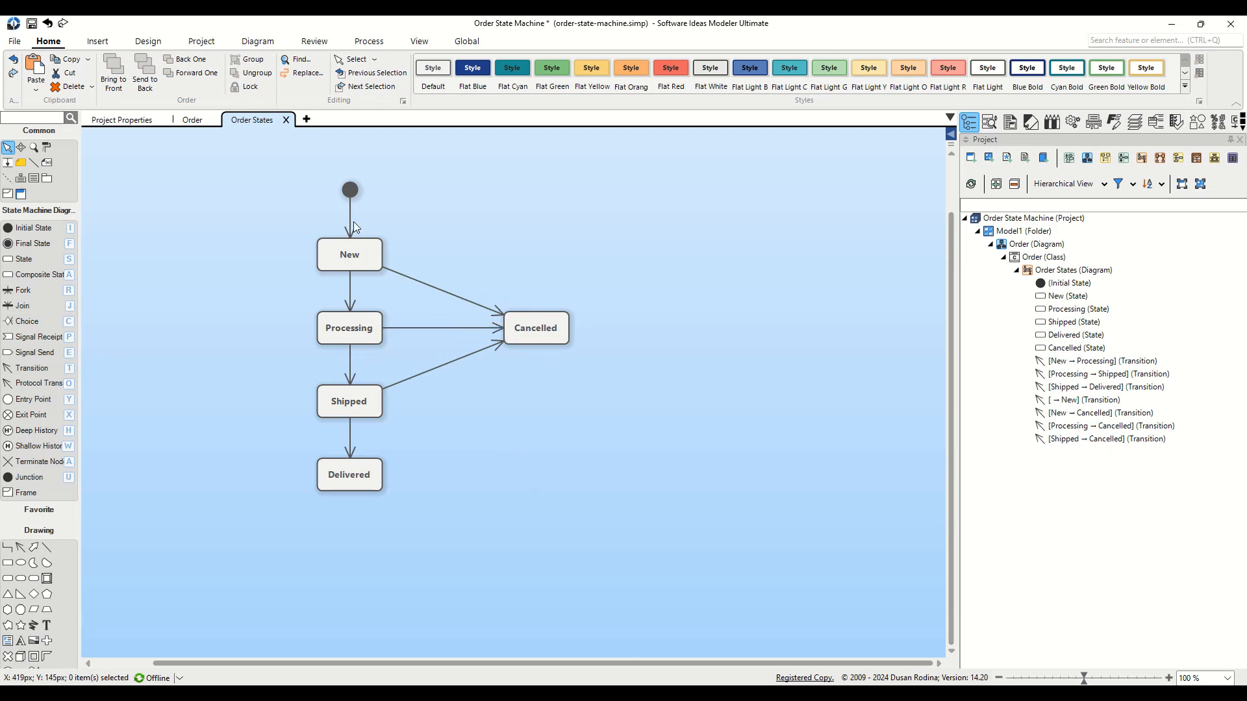
Step: Start a 'Place Order' call trigger on the initial-to-New transition, calling PlaceOrder()
click(350, 219)
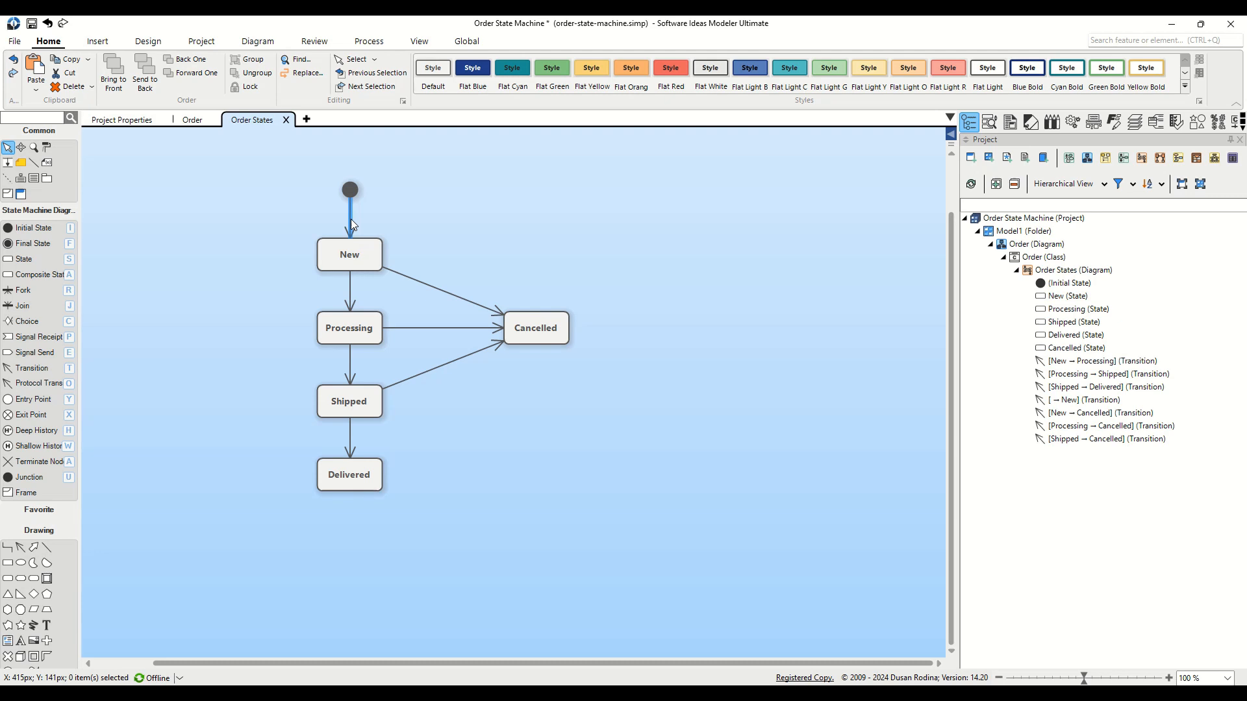
click(350, 215)
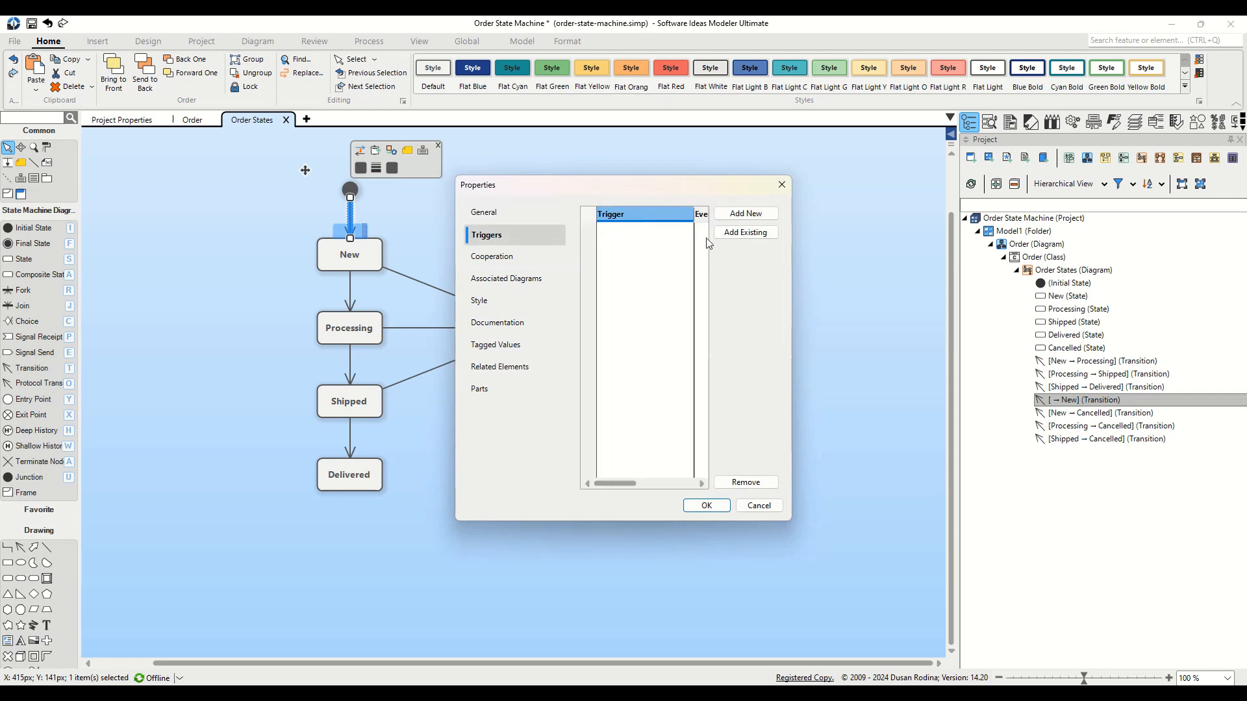
click(744, 213)
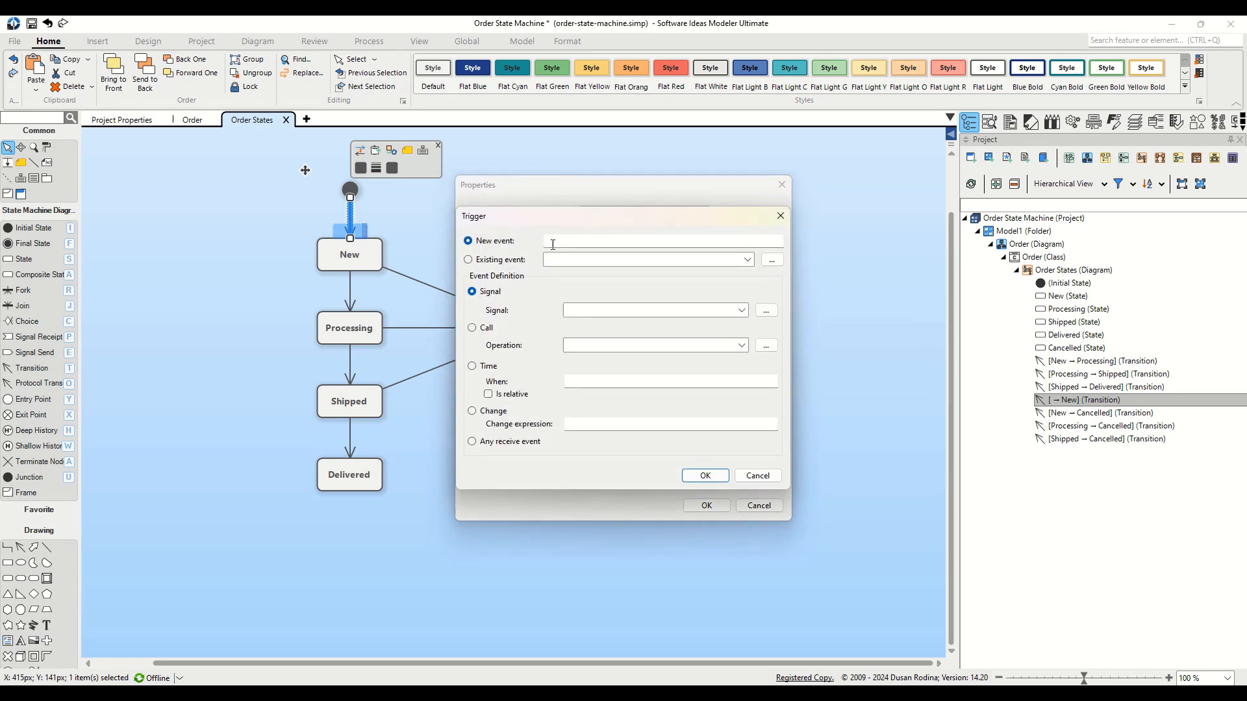
text(Place O)
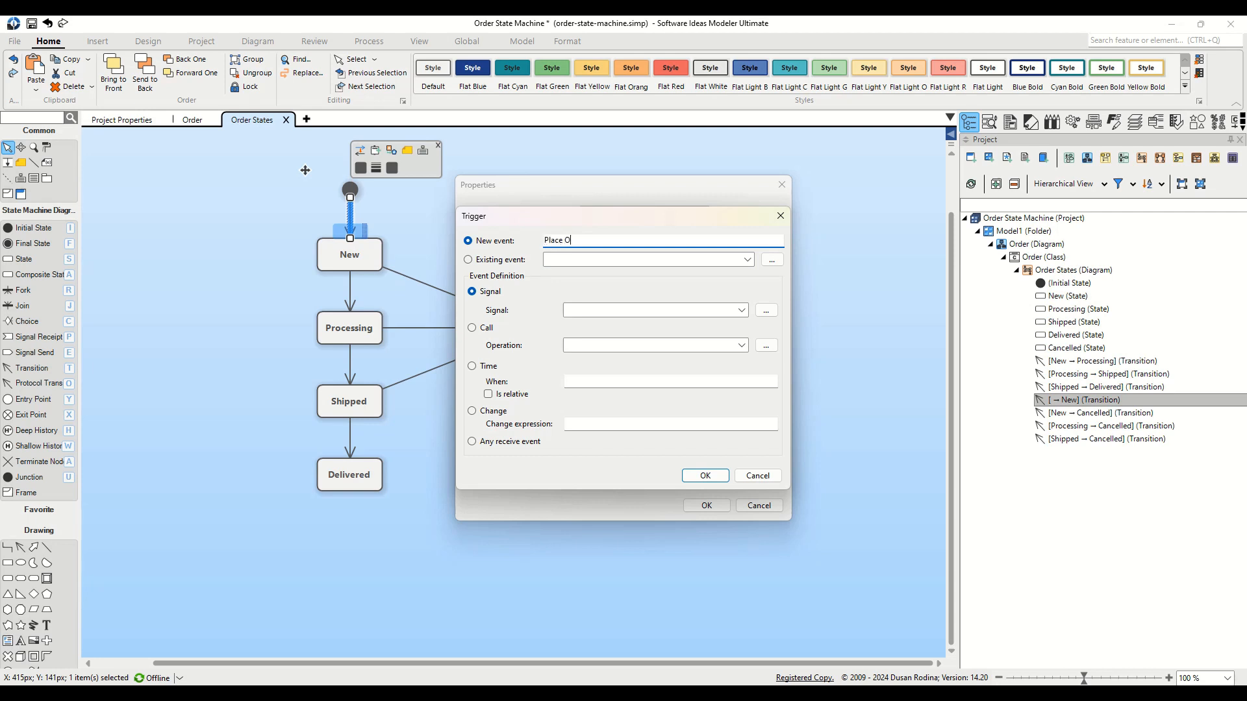
click(472, 327)
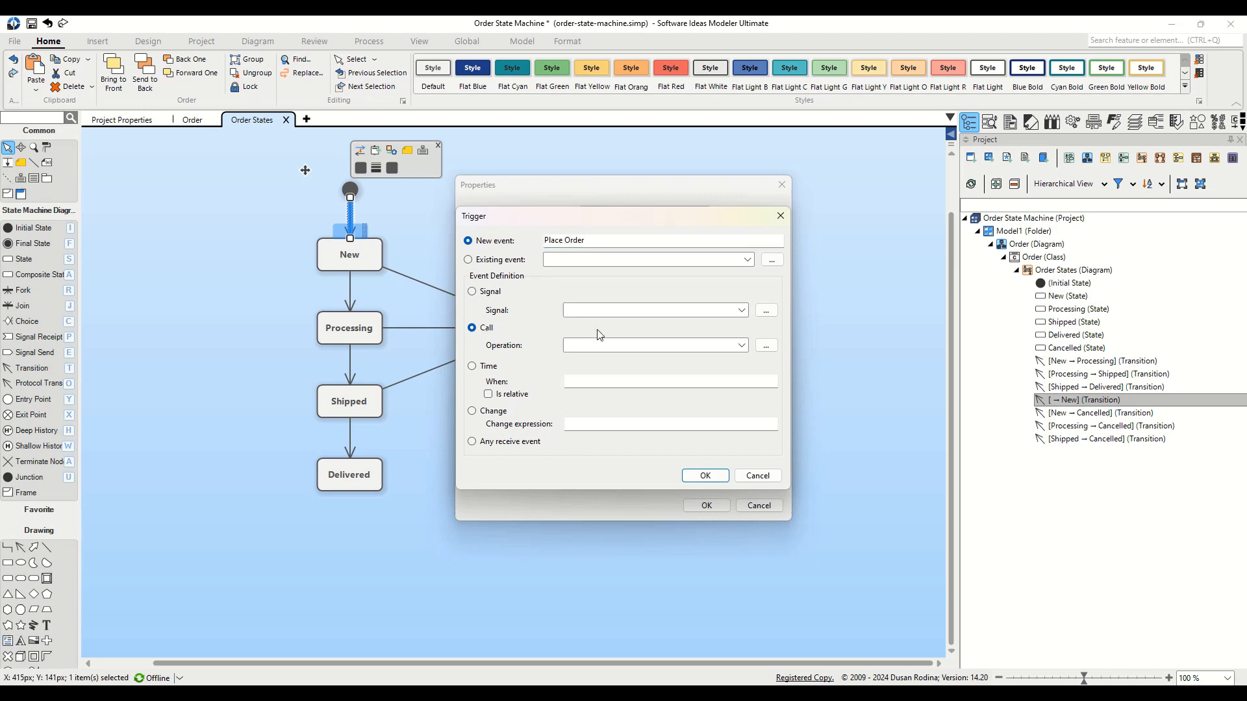
click(654, 345)
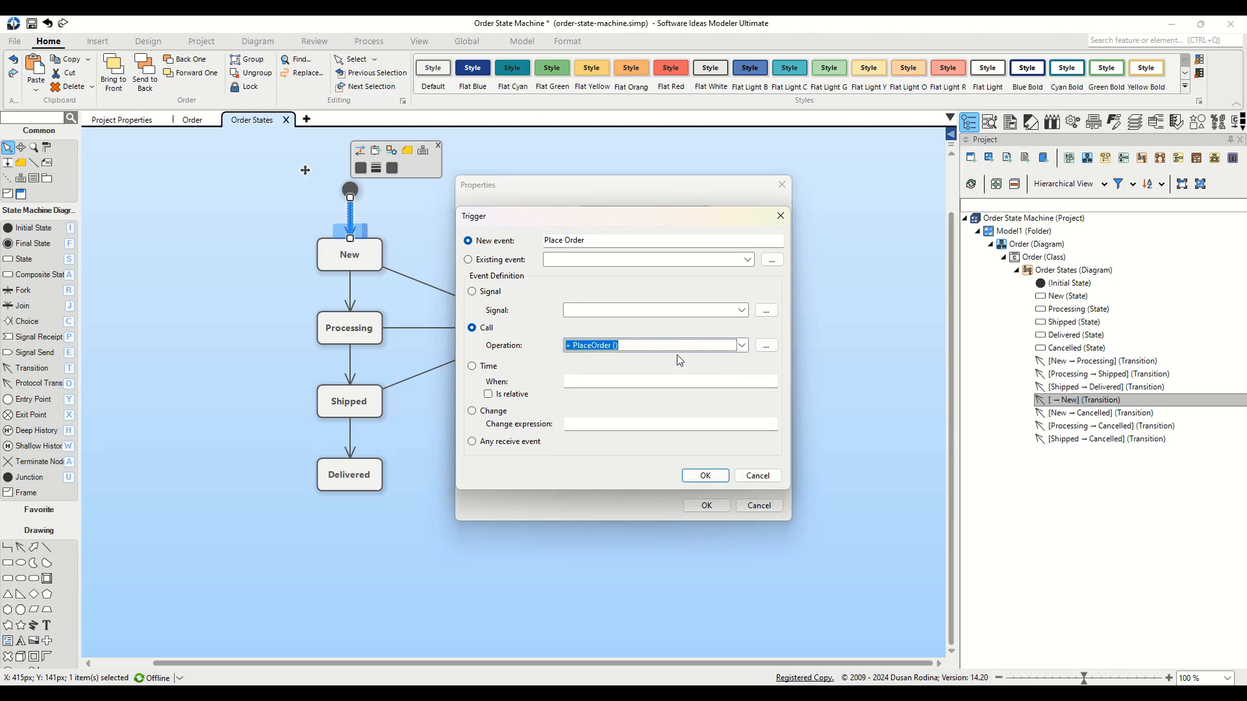
mouse_move(681, 359)
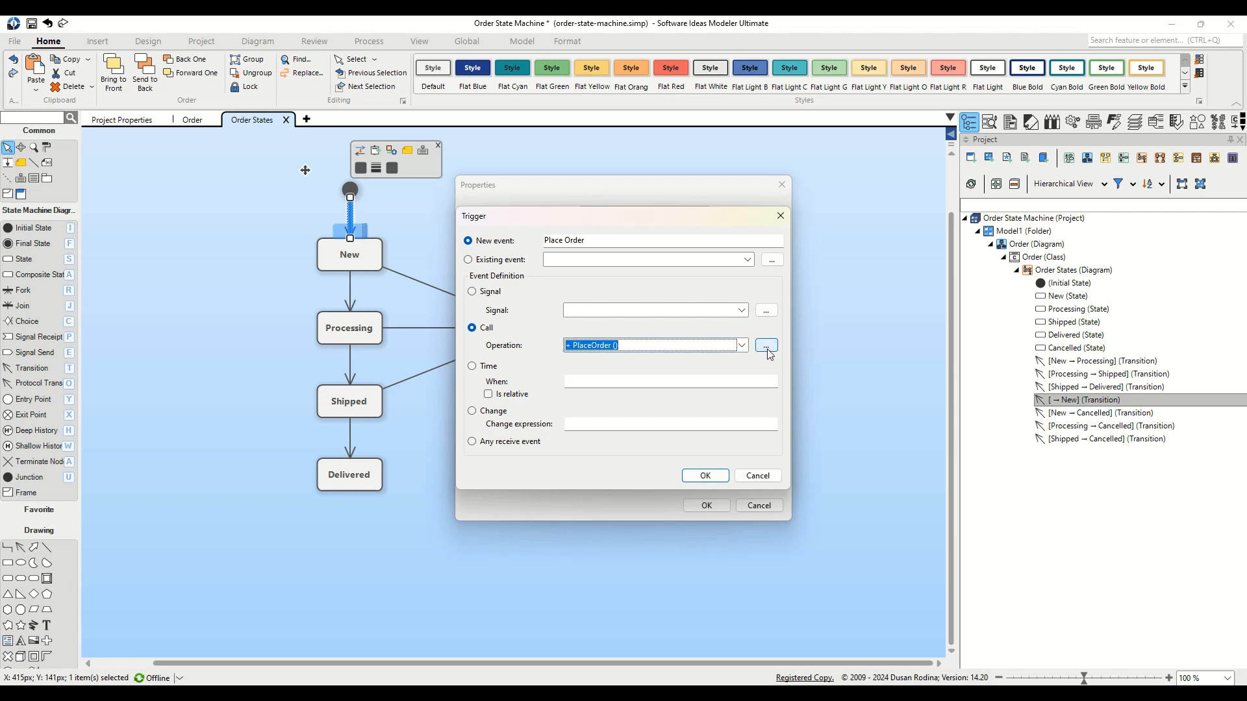
mouse_move(776, 353)
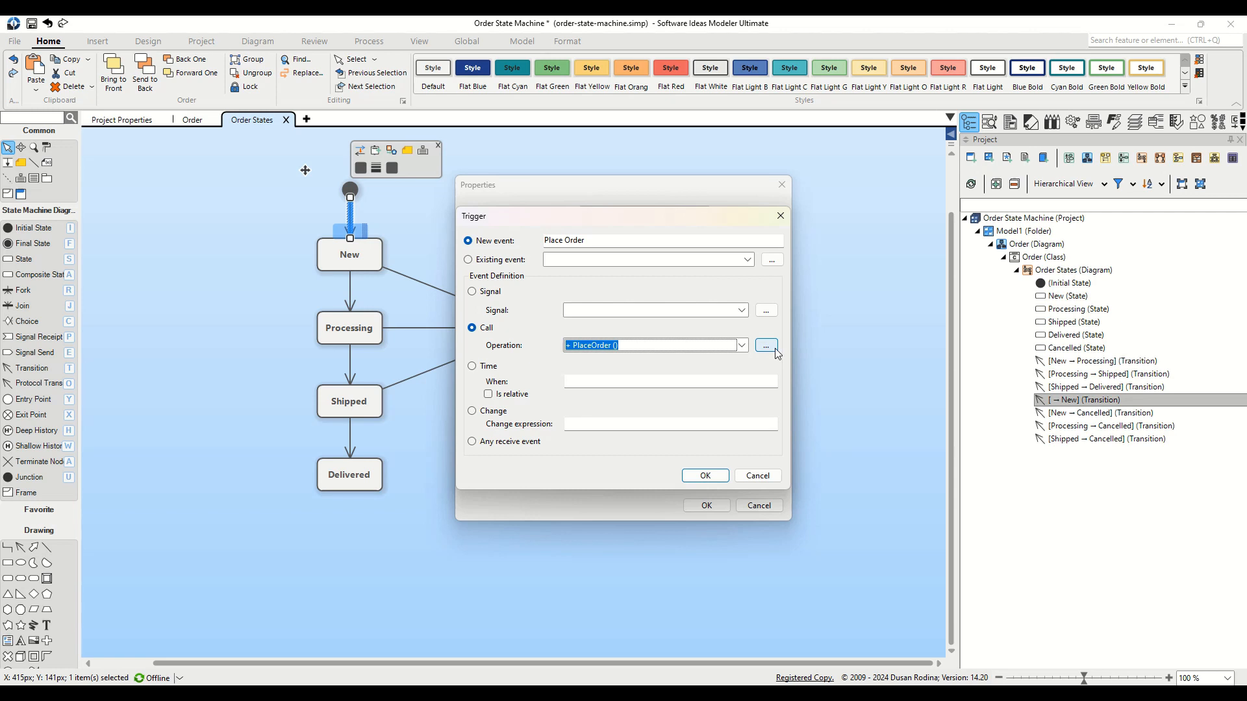
Step: Pick PlaceOrder via the Element Picker and apply it as the initial-to-New trigger
click(765, 344)
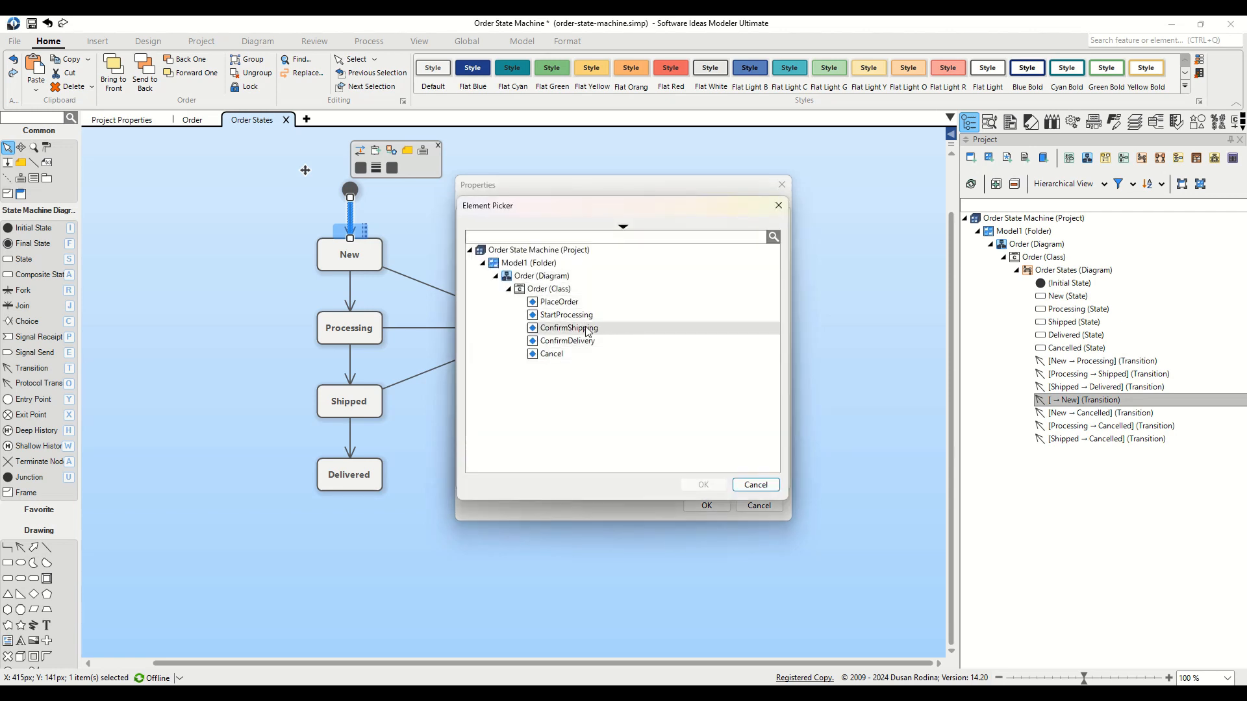
click(560, 302)
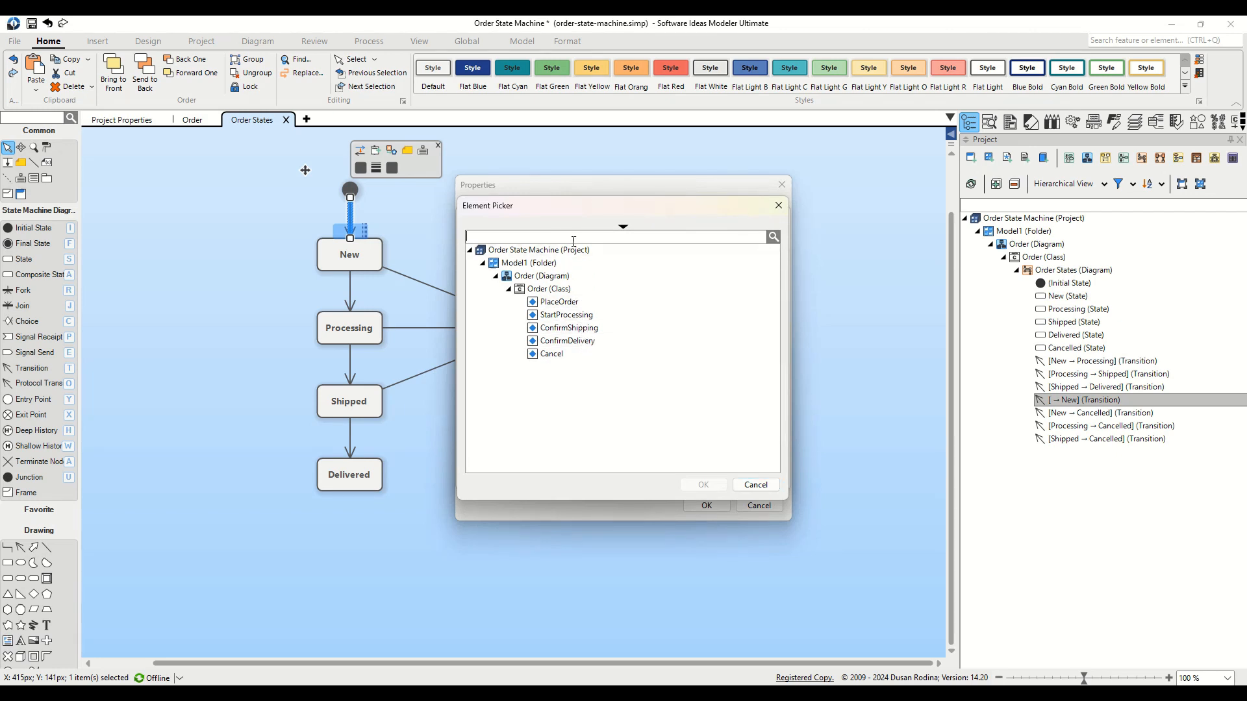
text(place)
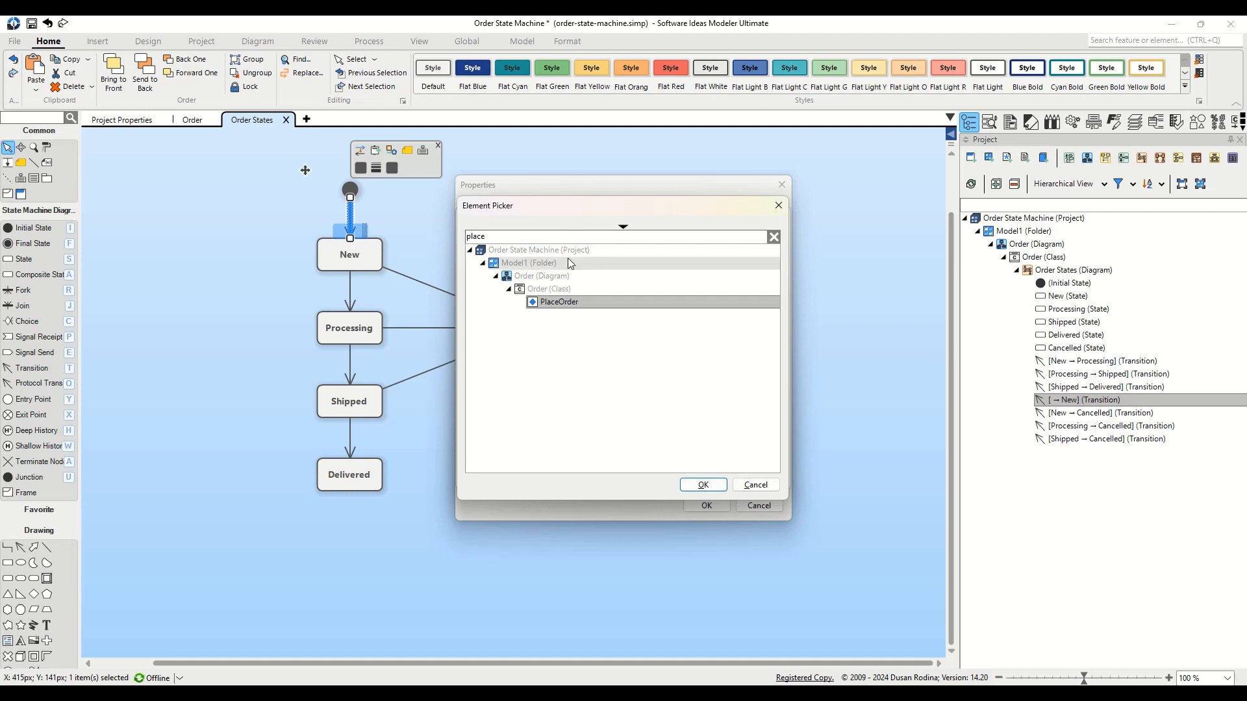
click(559, 302)
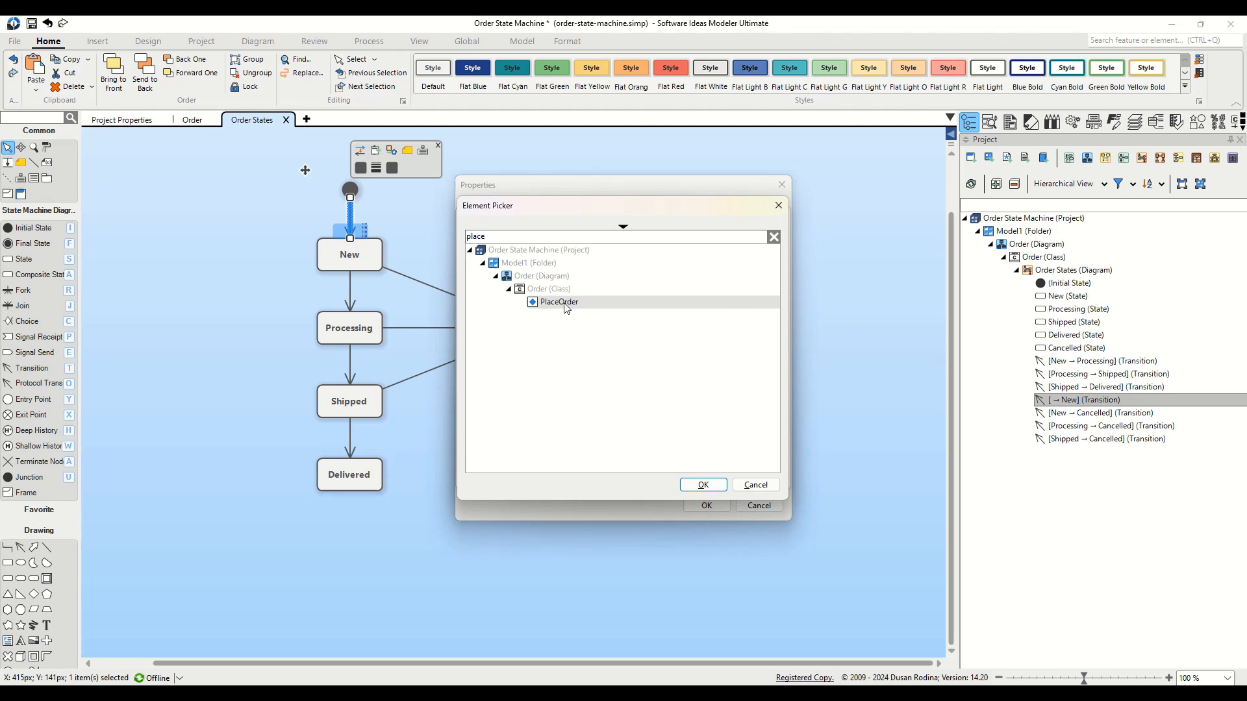
click(559, 302)
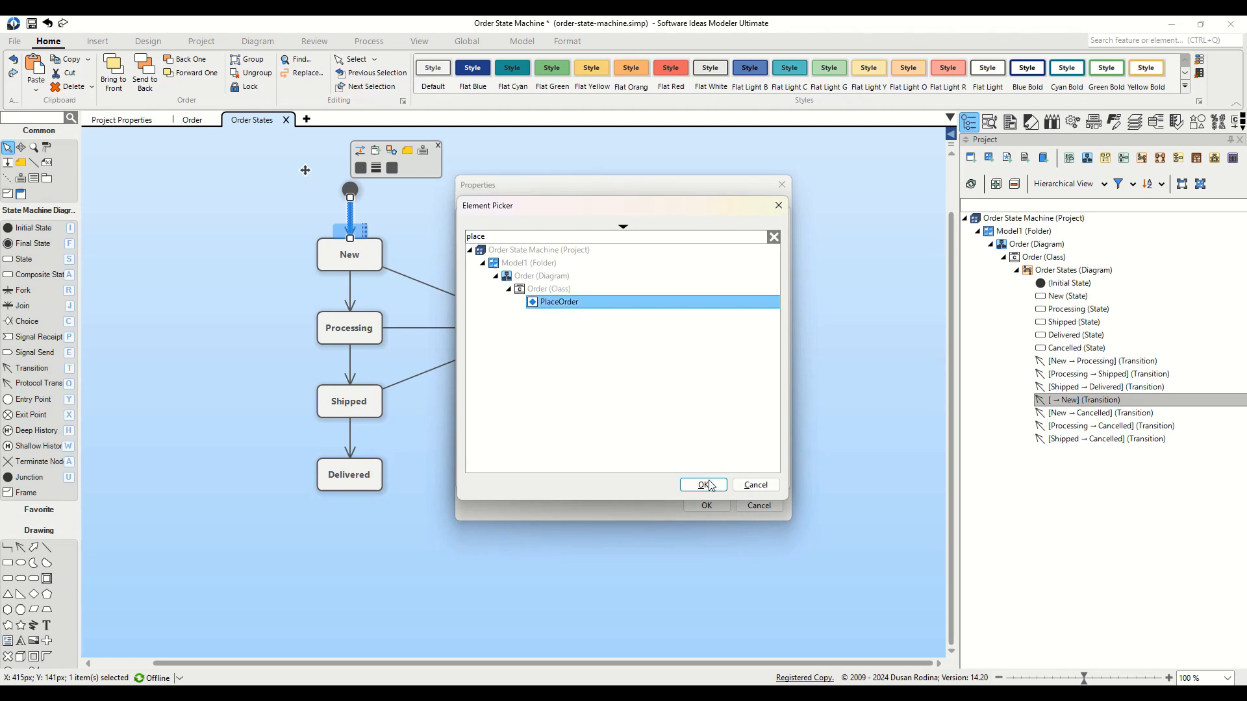
click(702, 484)
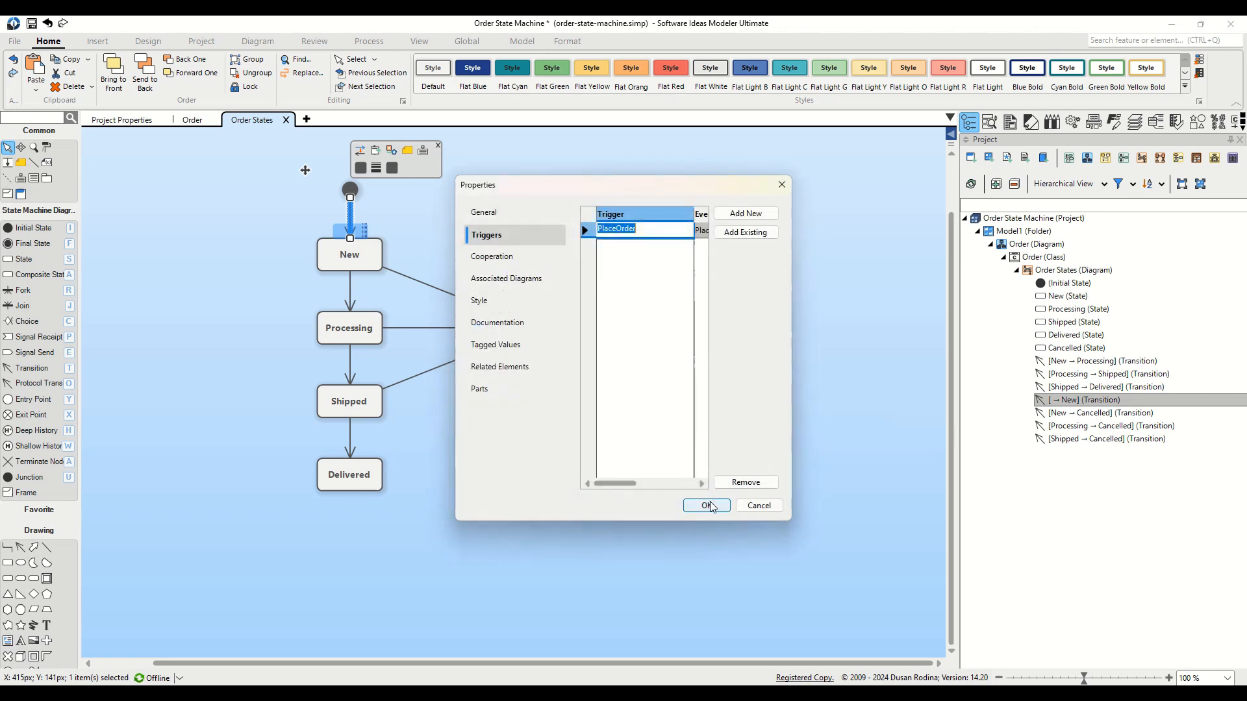
click(705, 506)
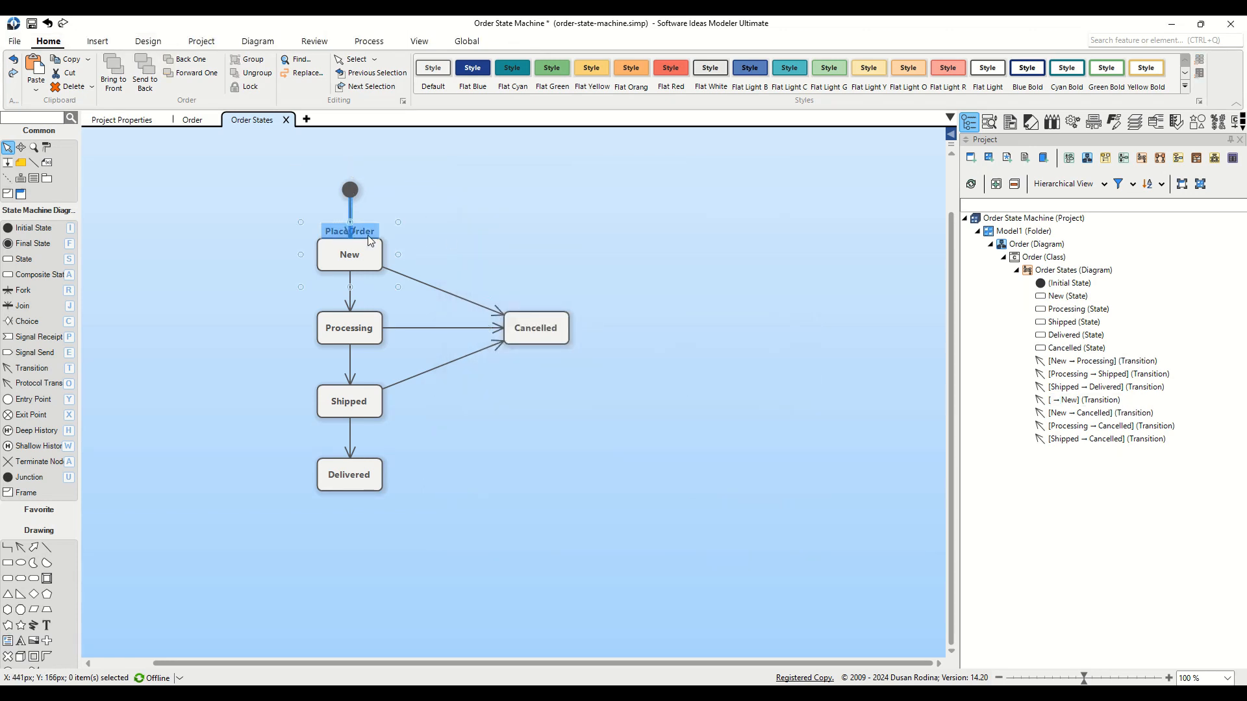
click(348, 223)
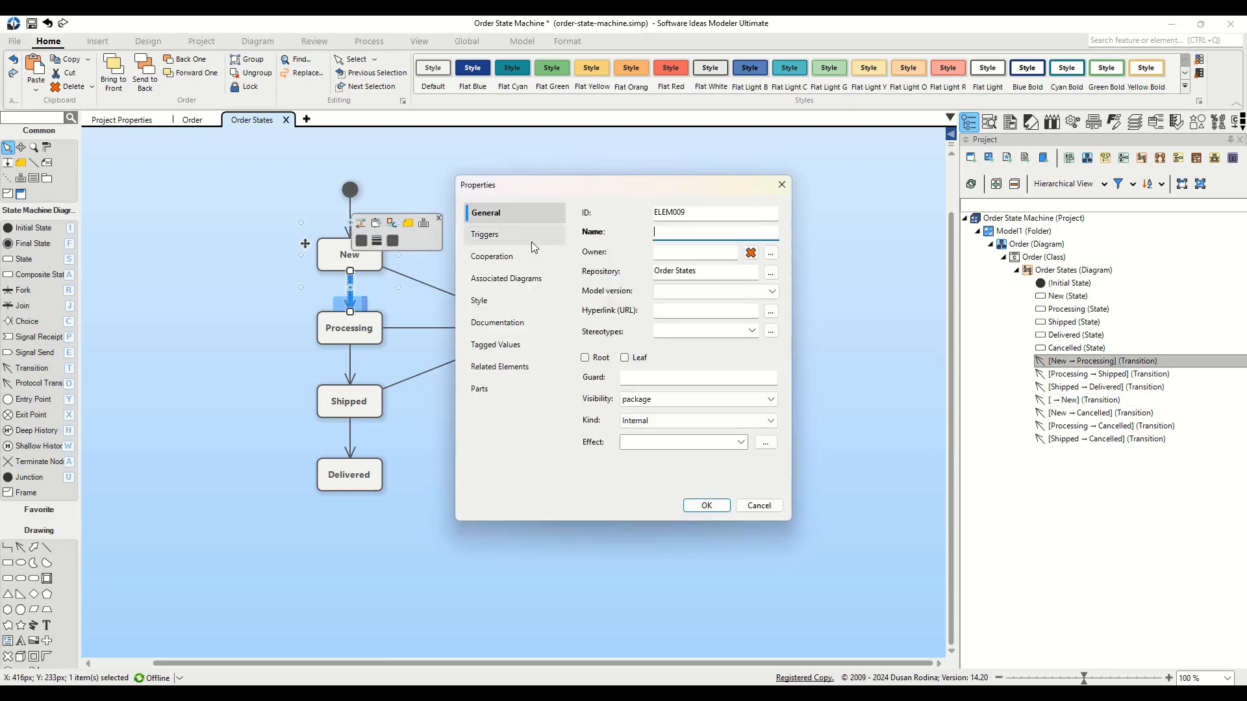
Step: Add StartProcessing, ConfirmShipping and ConfirmDelivery call triggers to the three chain transitions
click(485, 234)
text(Co)
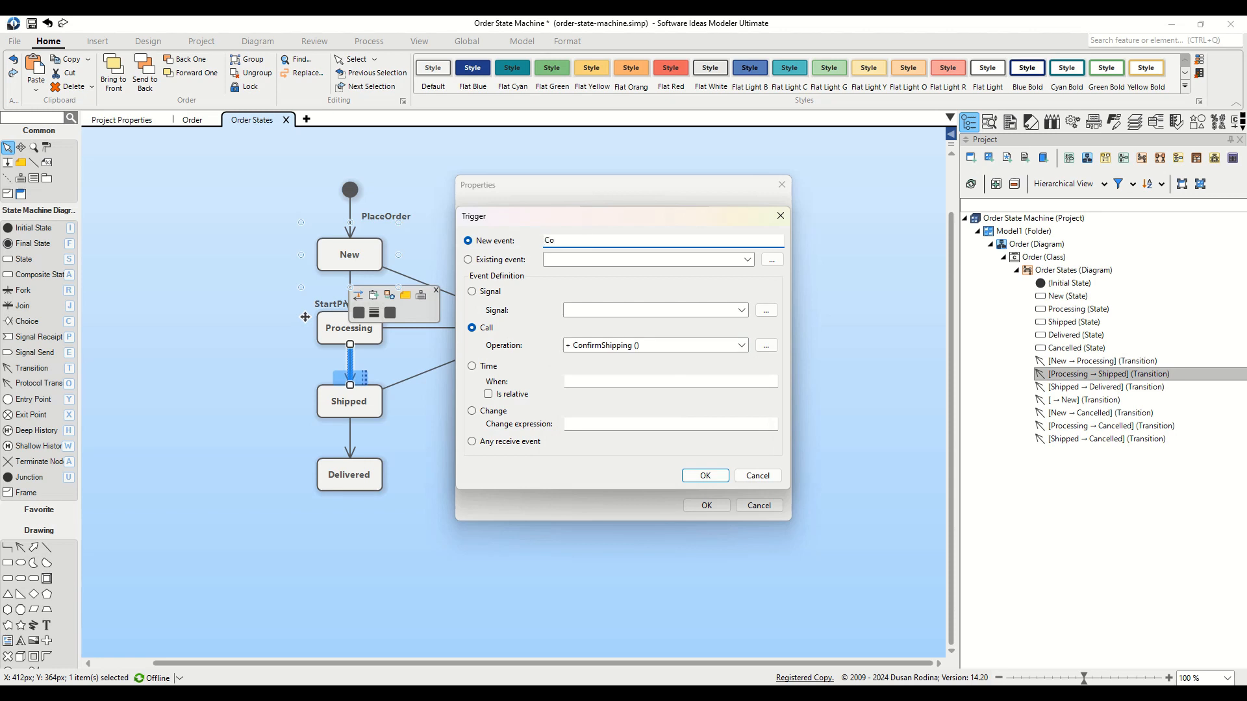
click(704, 476)
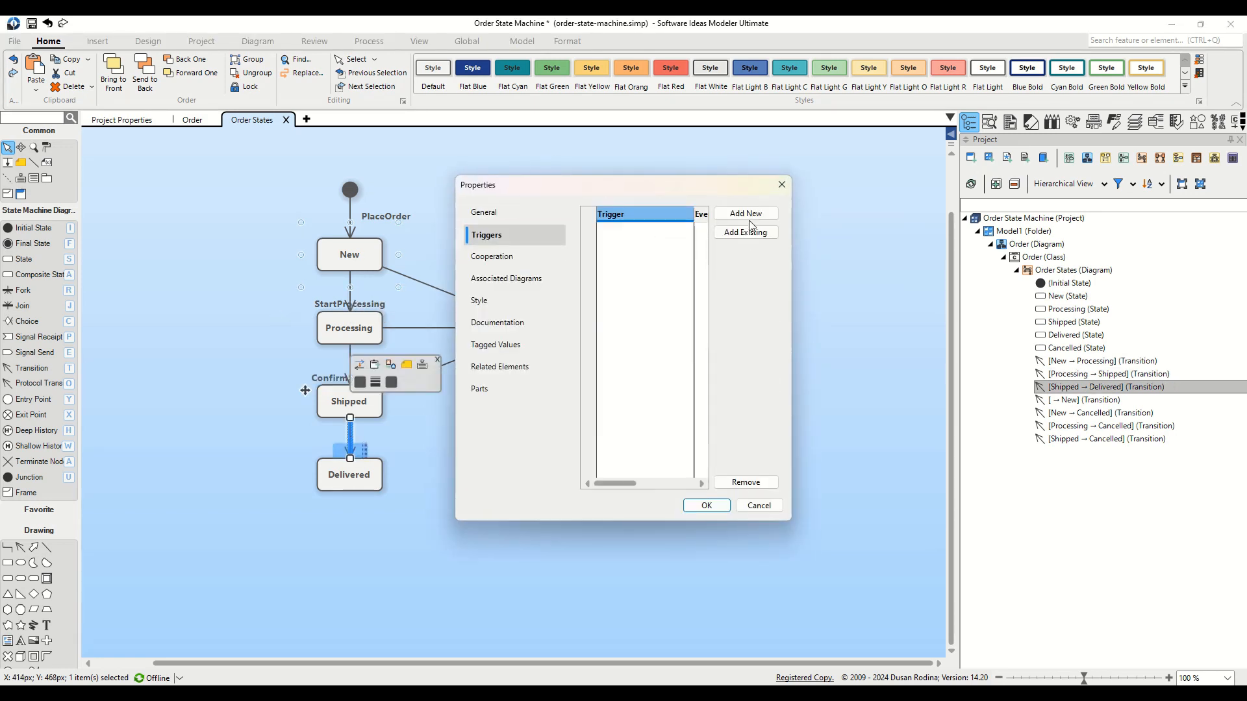
click(744, 213)
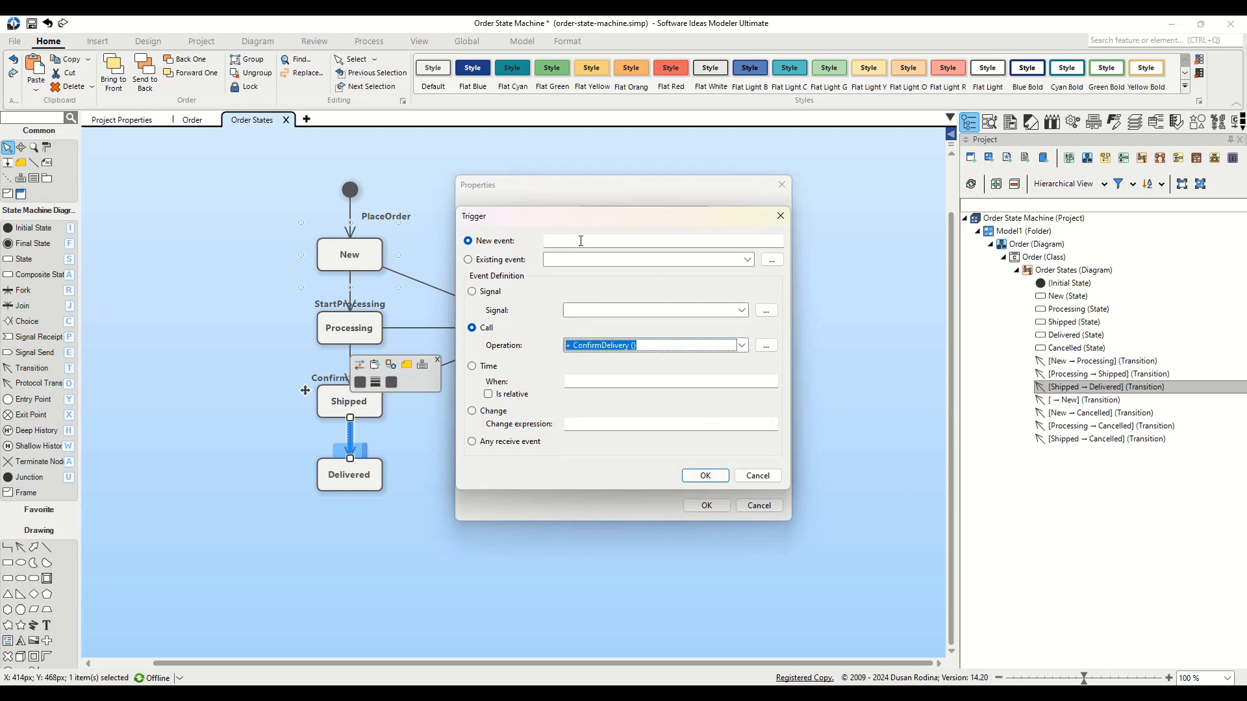
click(702, 506)
text(Cance)
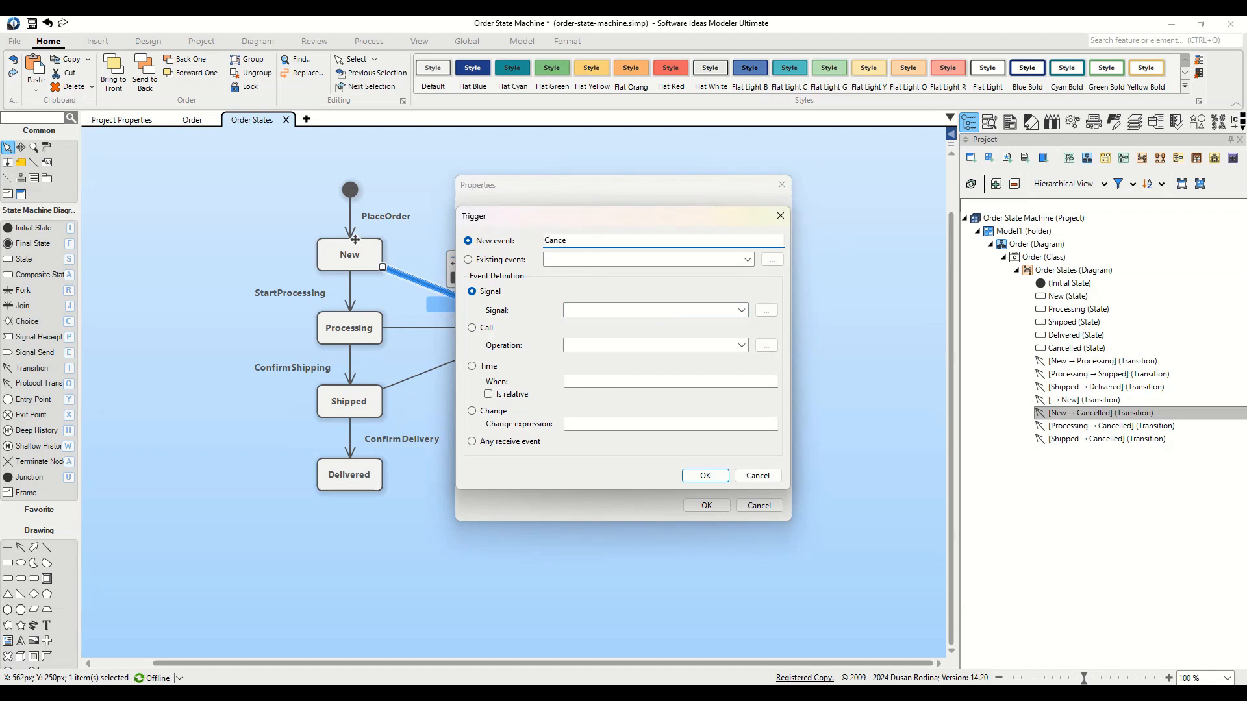
Step: Give New→Cancelled a new 'Cancel' call trigger invoking Cancel()
click(469, 259)
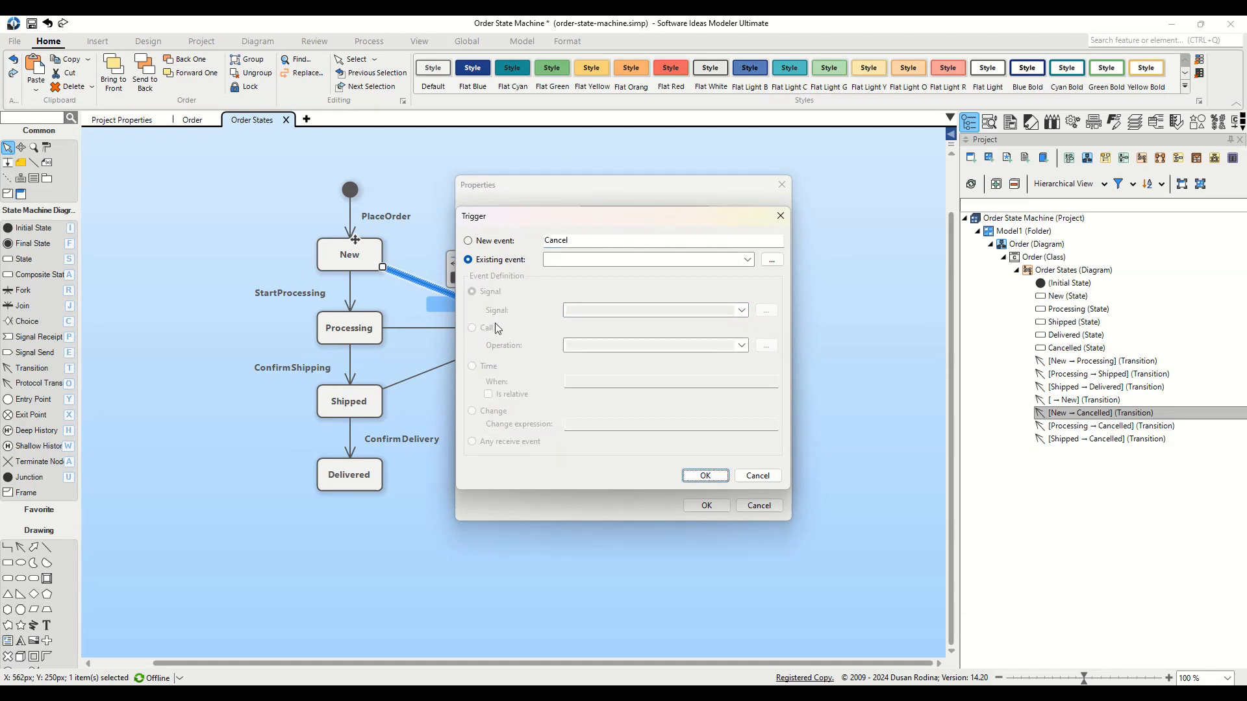
click(468, 241)
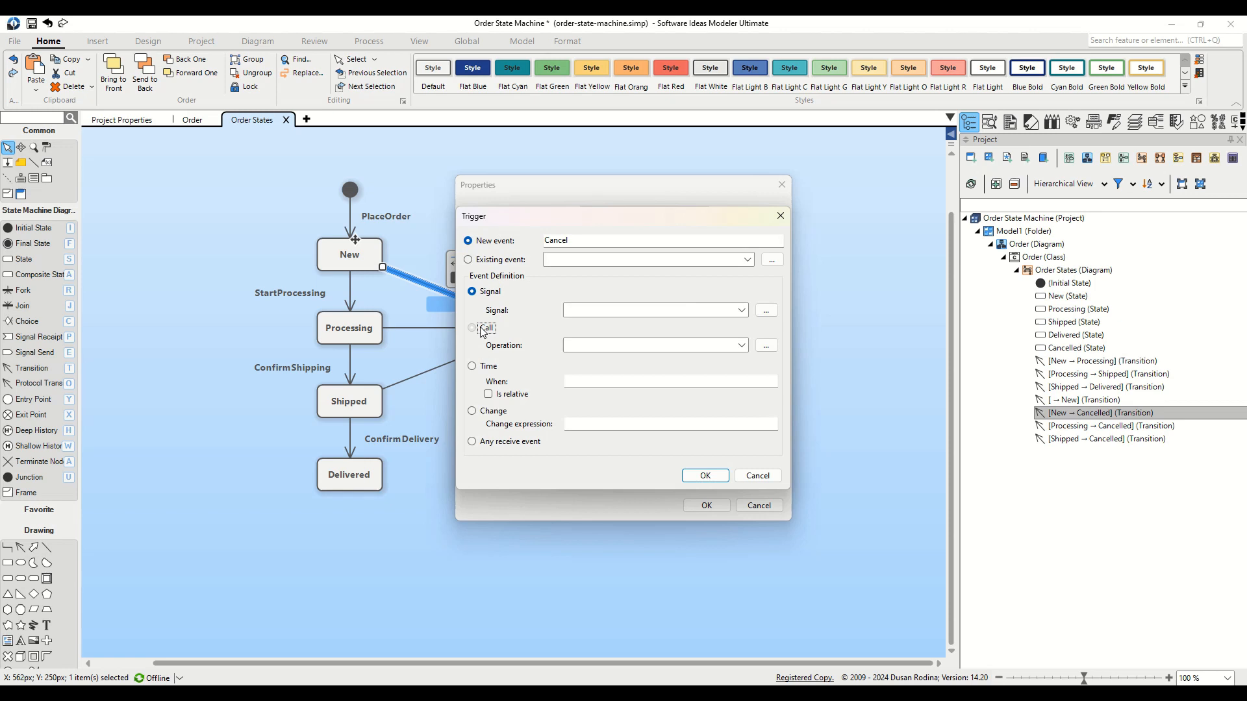
click(472, 327)
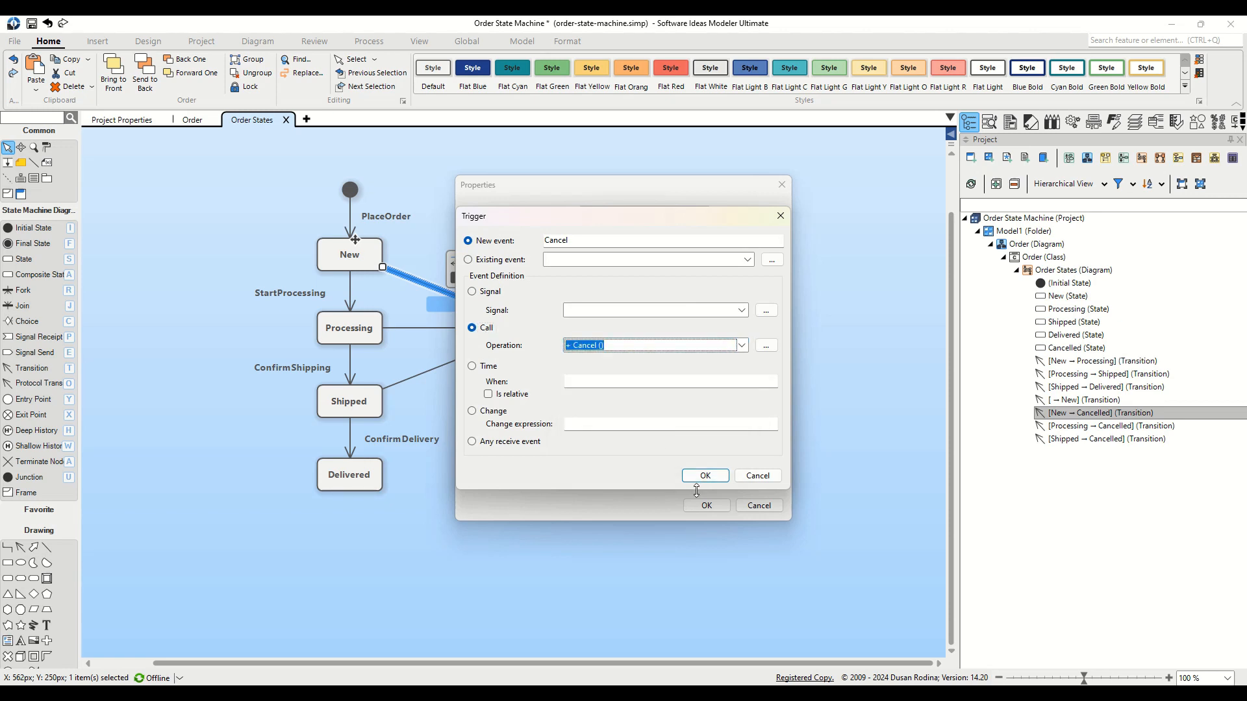
click(703, 475)
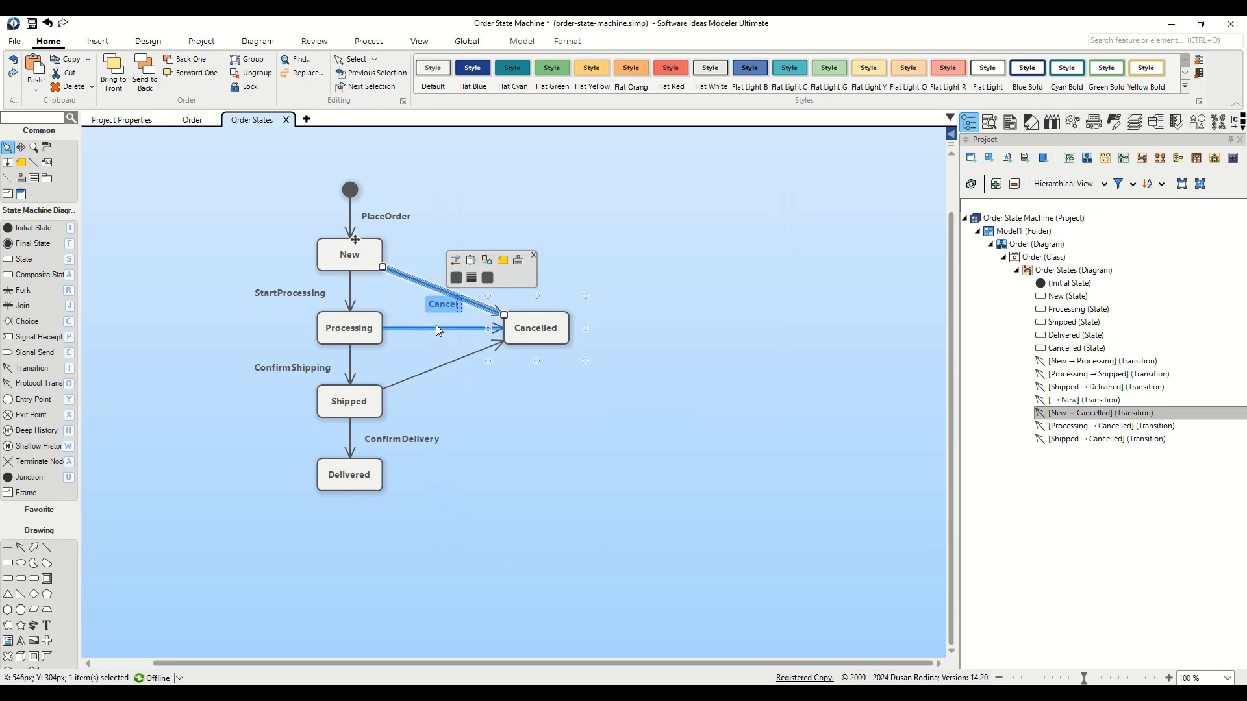
Step: Attach the existing Cancel trigger to the Processing→Cancelled transition
click(435, 328)
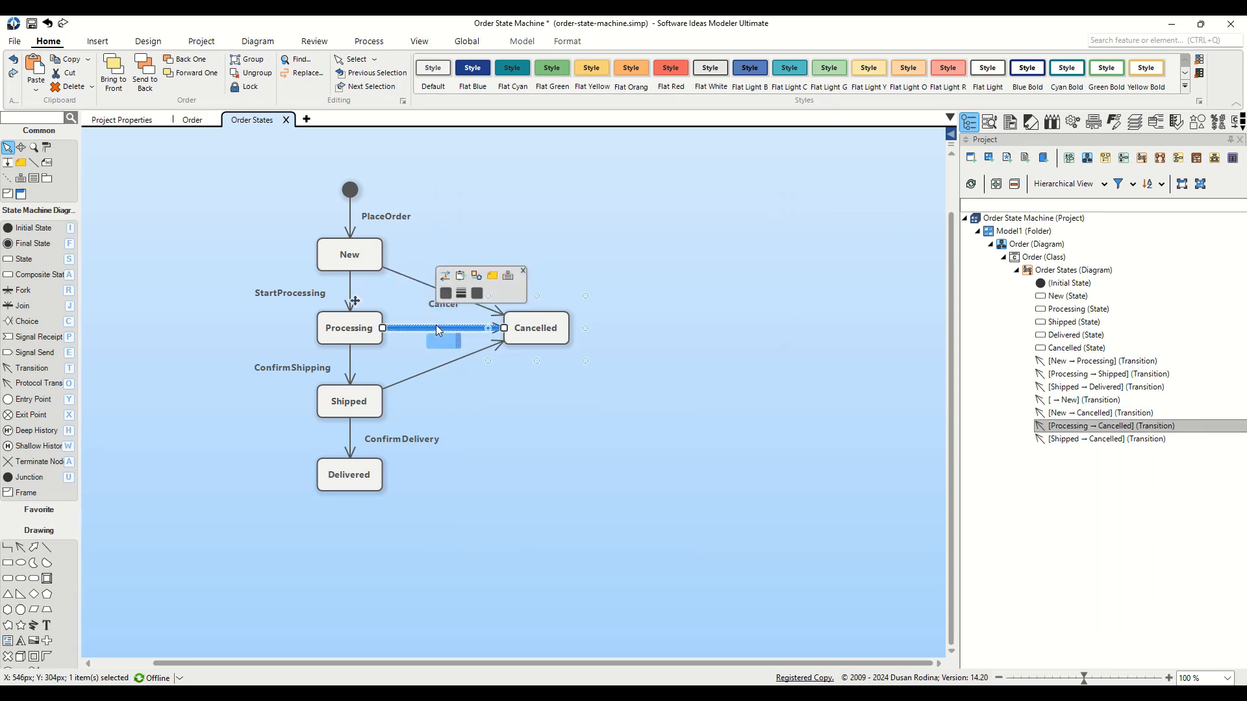
click(523, 272)
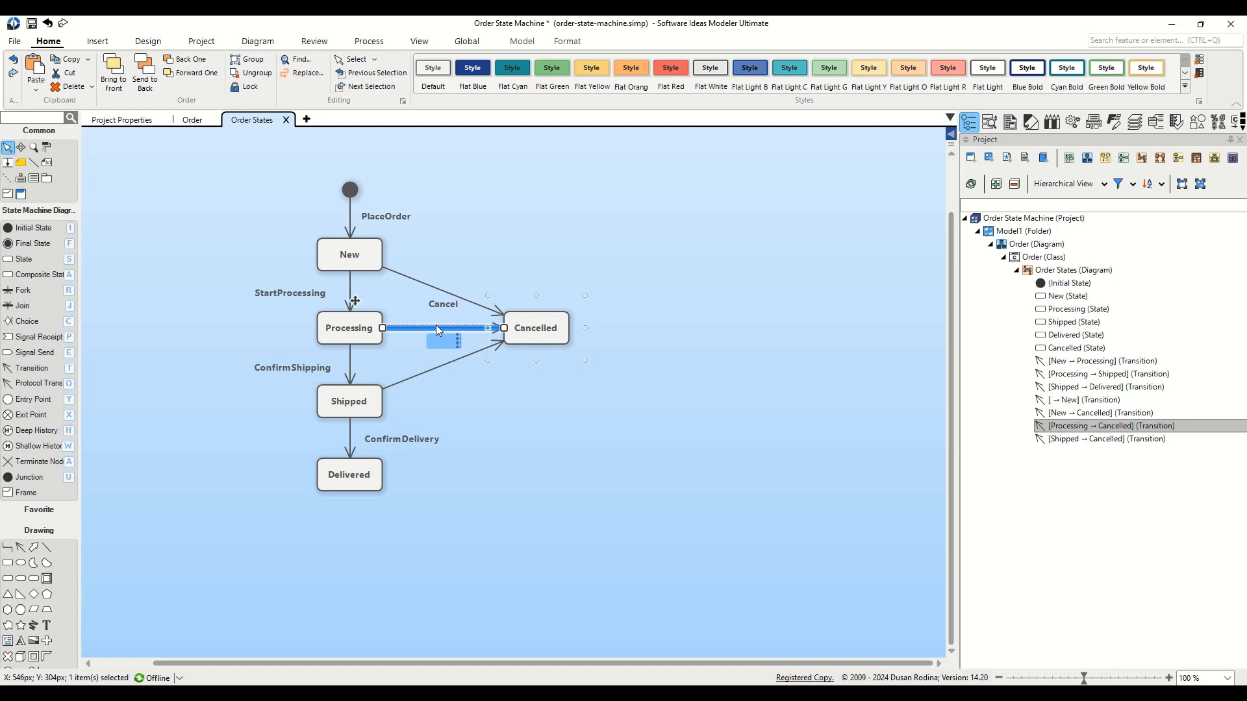
double_click(437, 328)
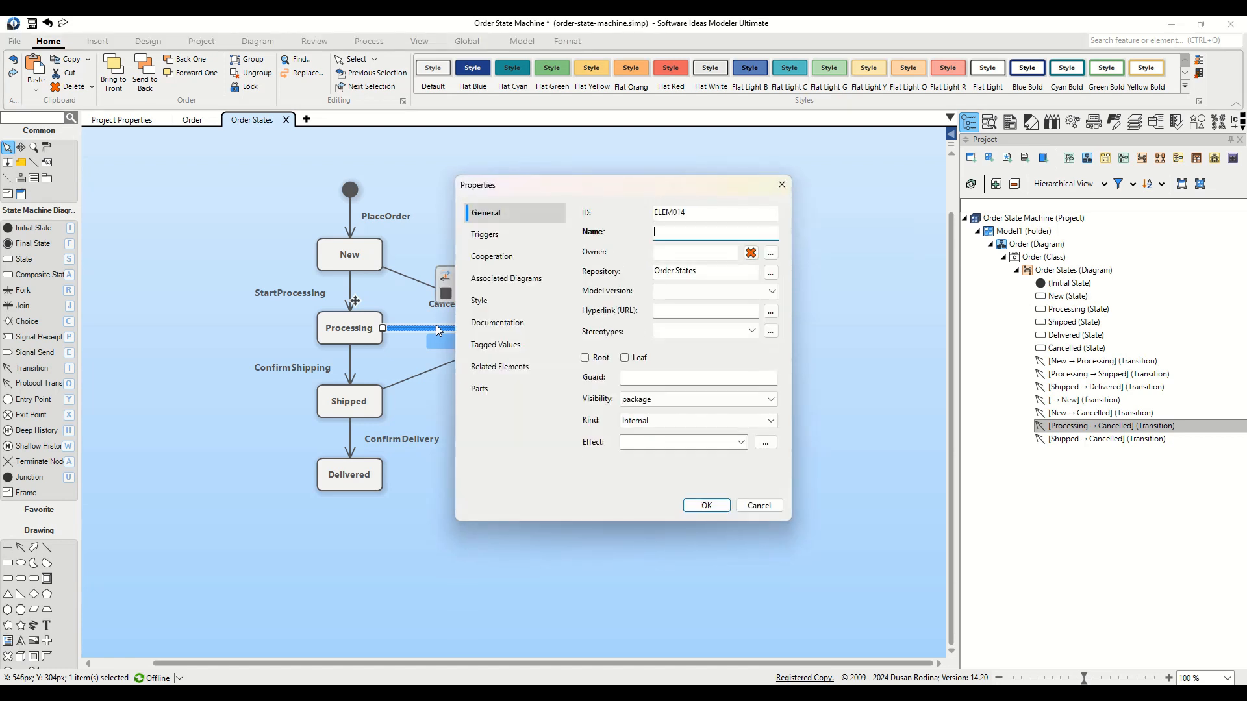
drag(478, 184, 571, 184)
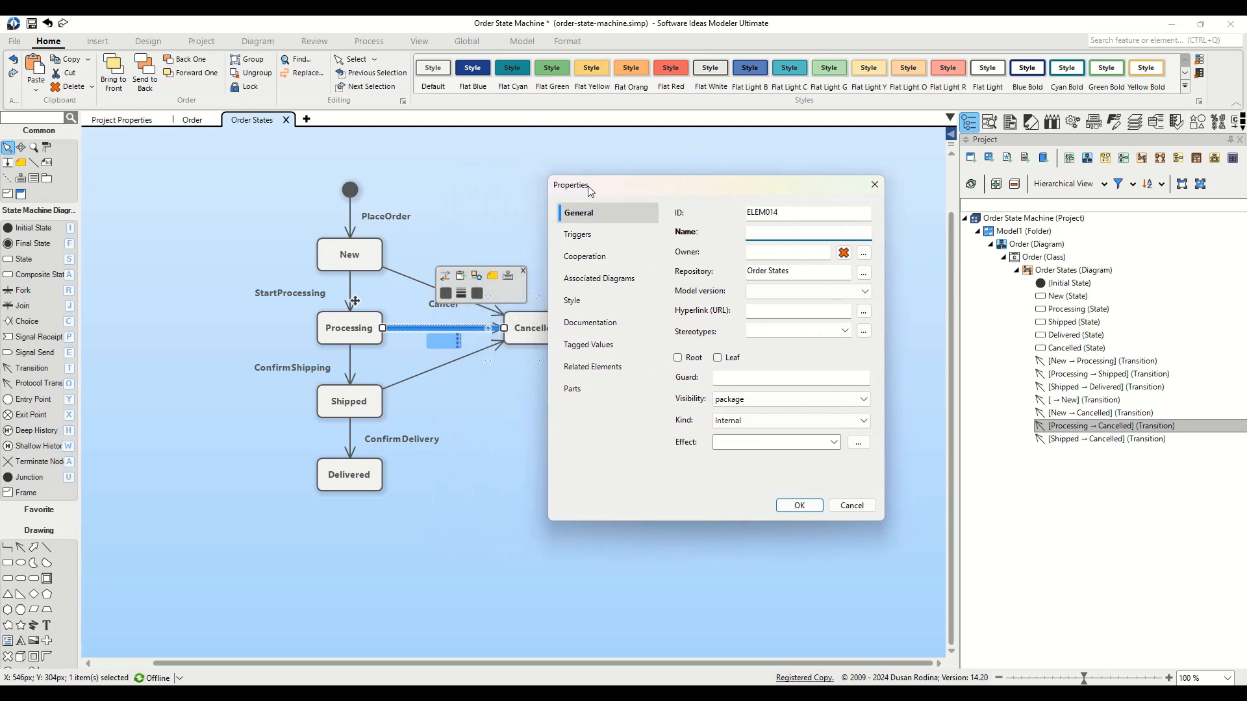
click(579, 234)
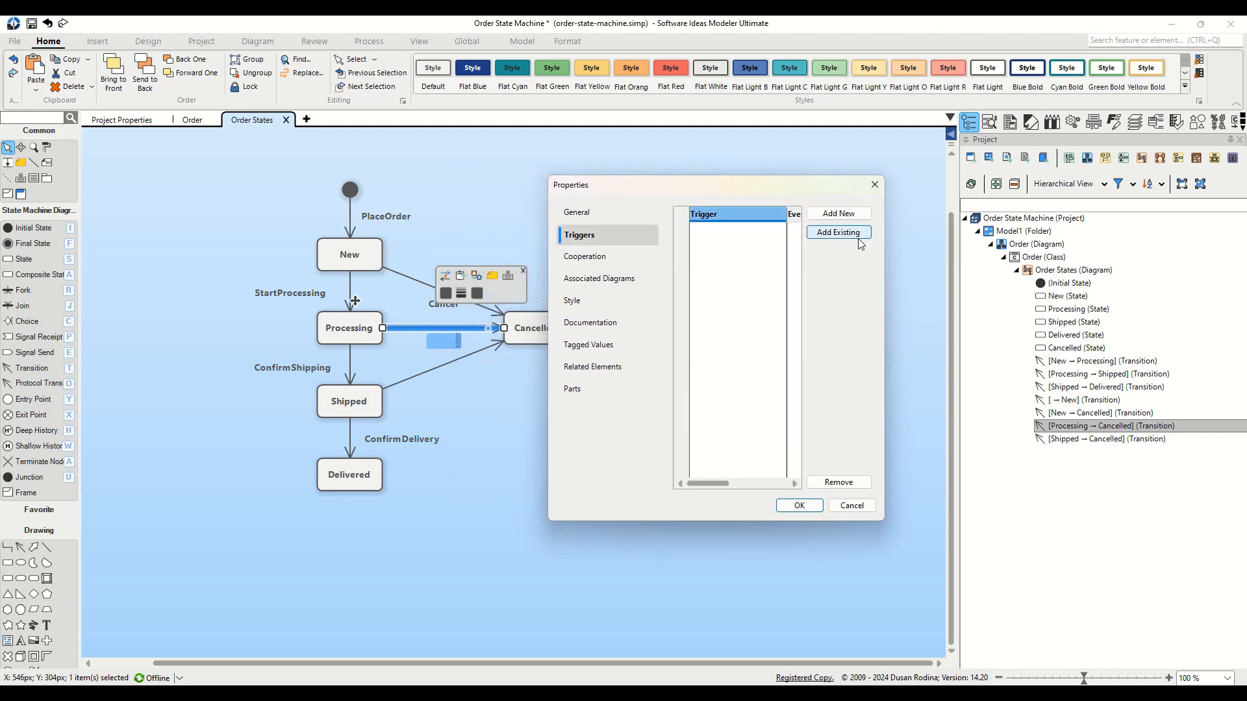
click(837, 233)
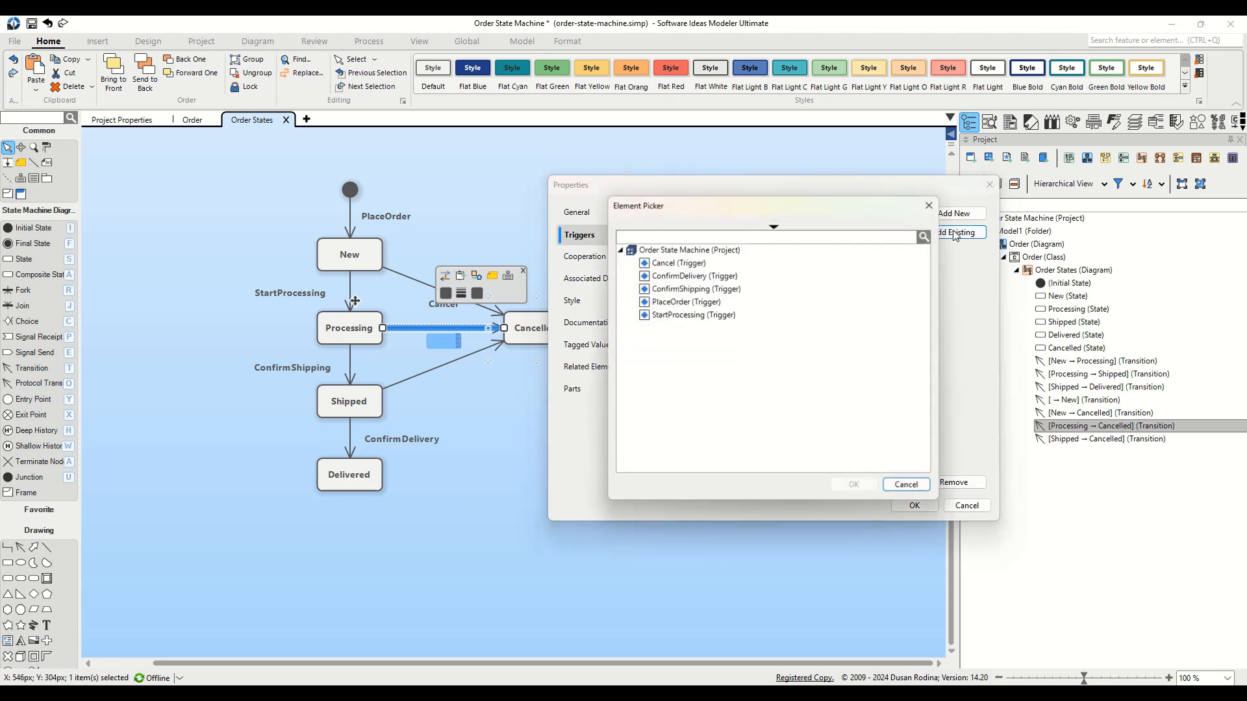
click(676, 263)
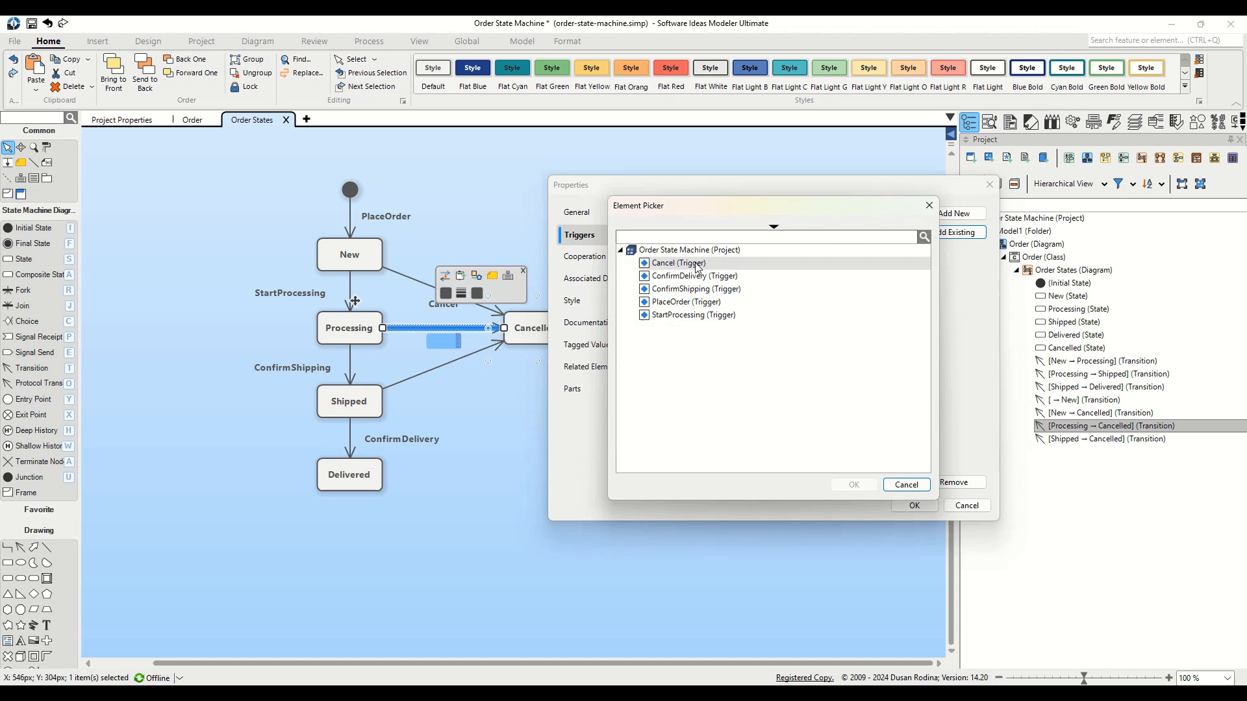
click(677, 263)
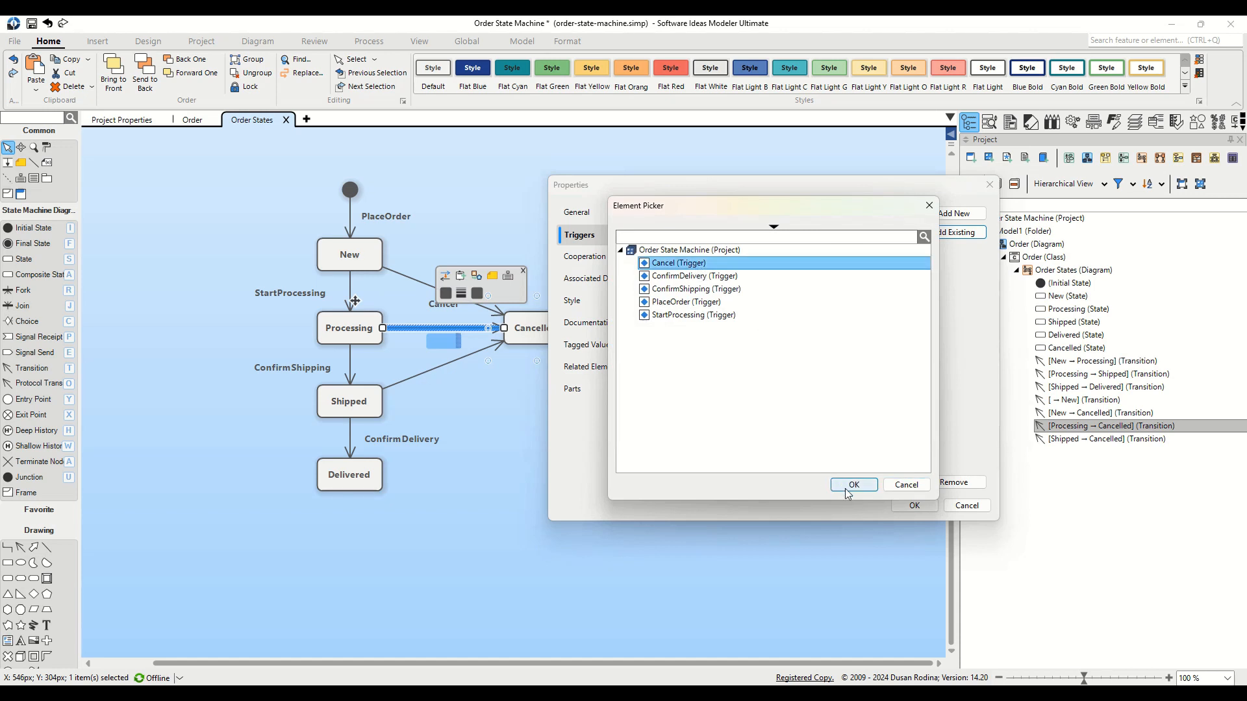
click(852, 485)
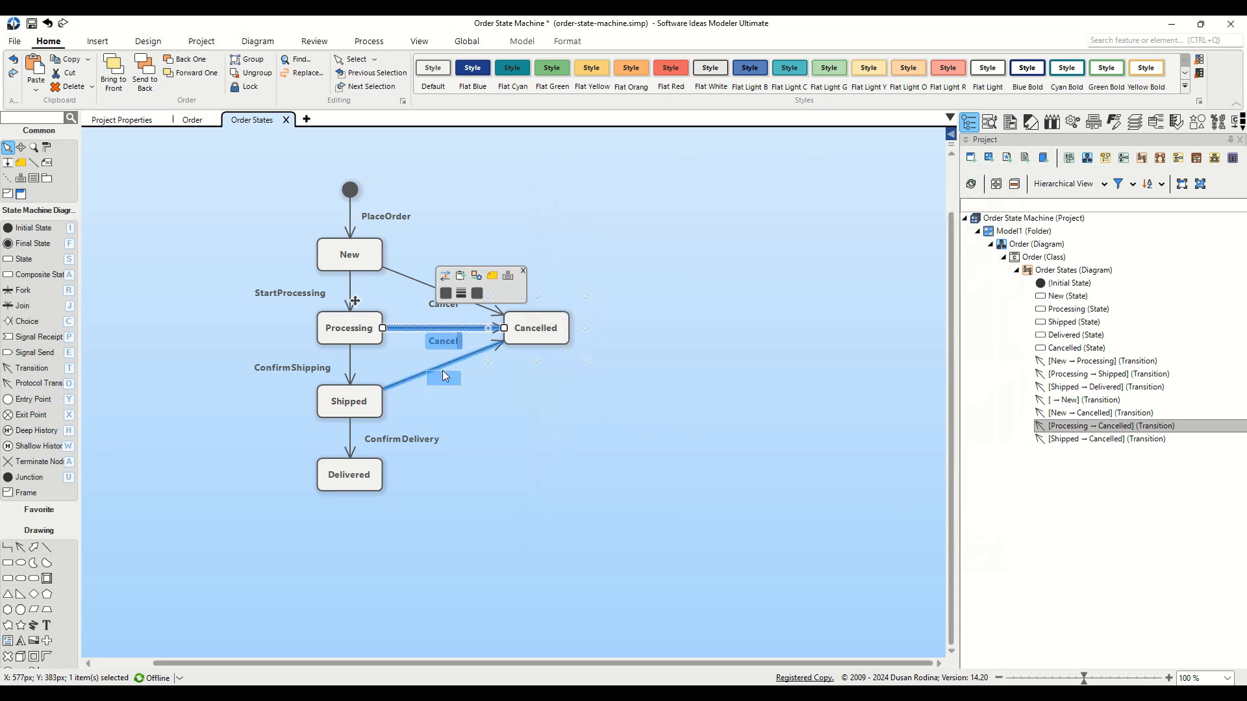
Step: Attach the existing Cancel trigger to the Shipped→Cancelled transition
click(442, 374)
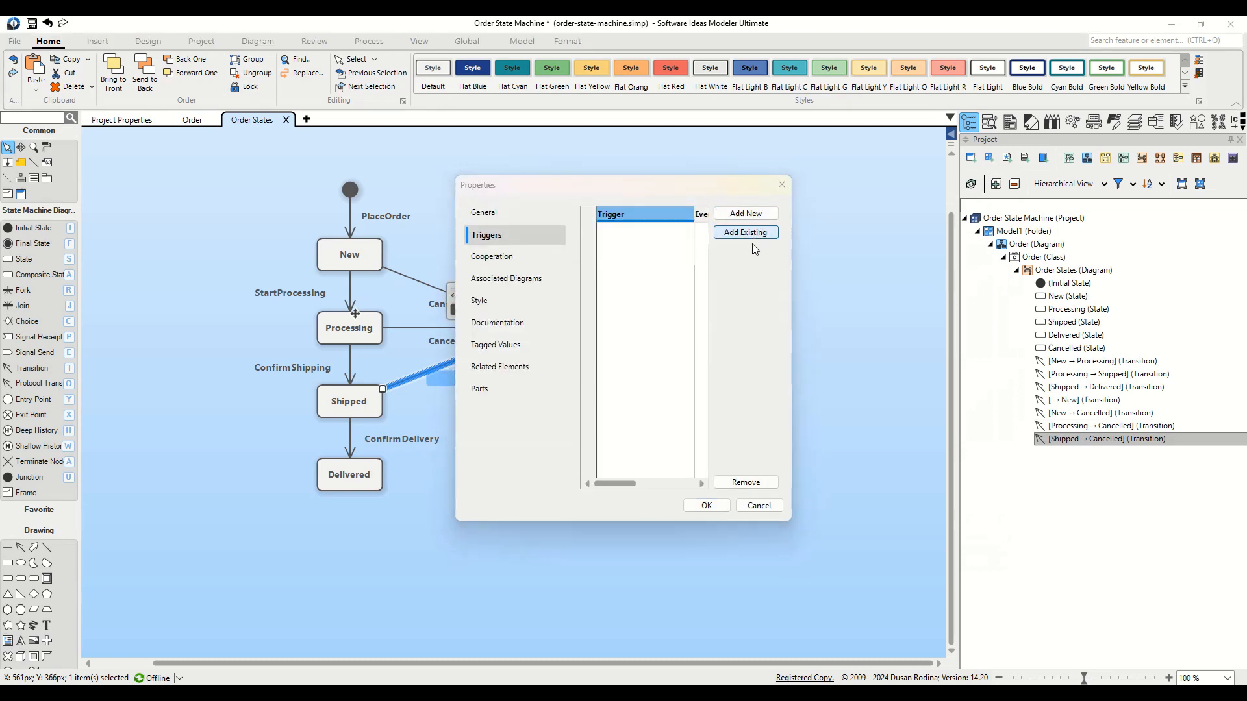
click(744, 231)
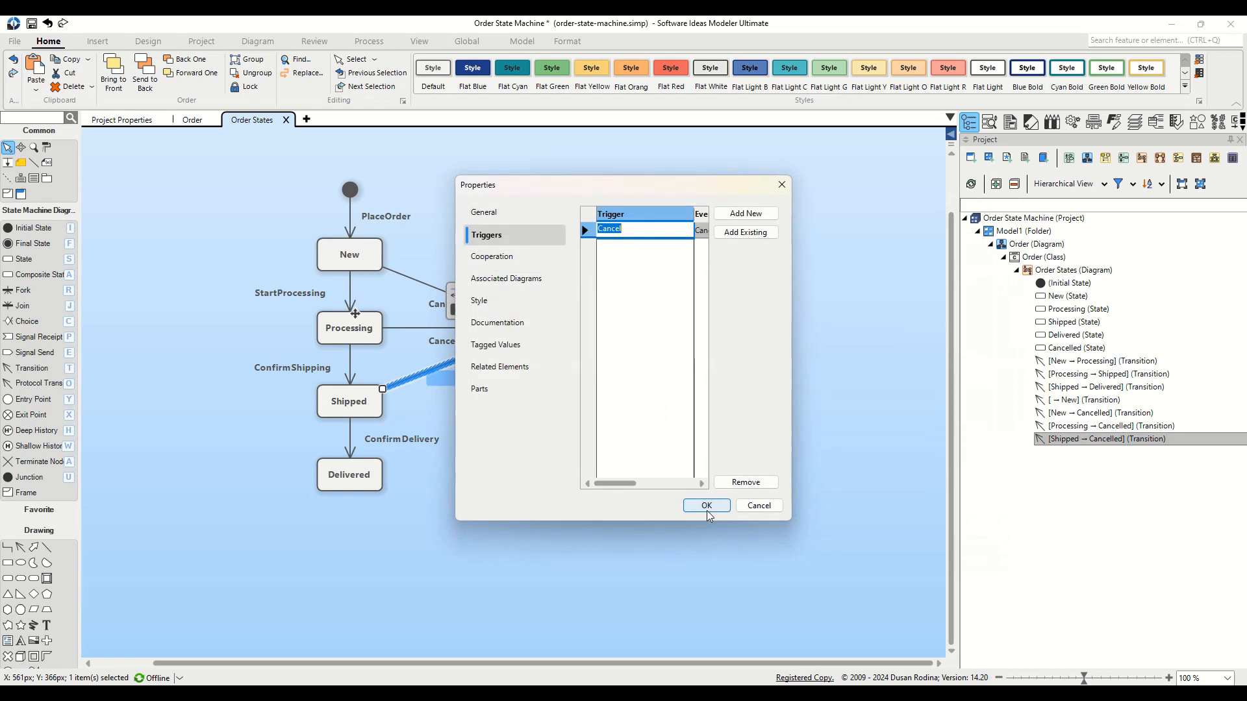
click(705, 506)
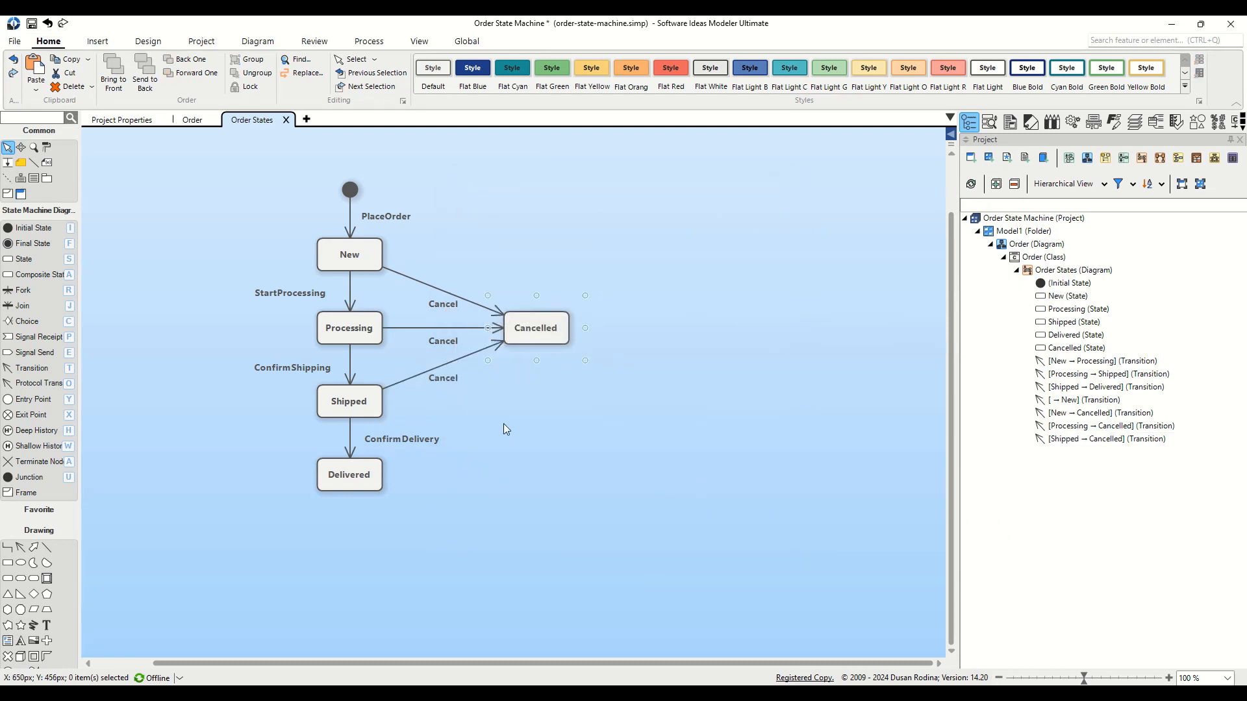
mouse_move(523, 431)
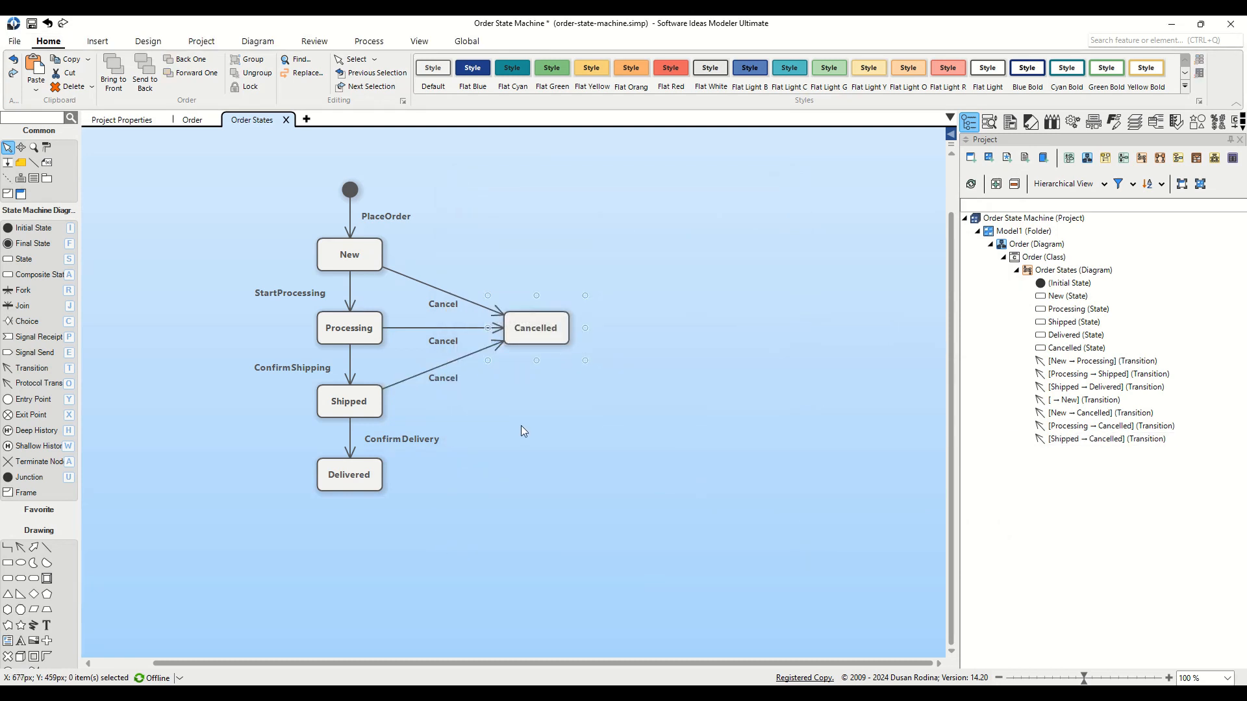
Step: Add a transition from Cancelled to a new final state on its right
click(535, 328)
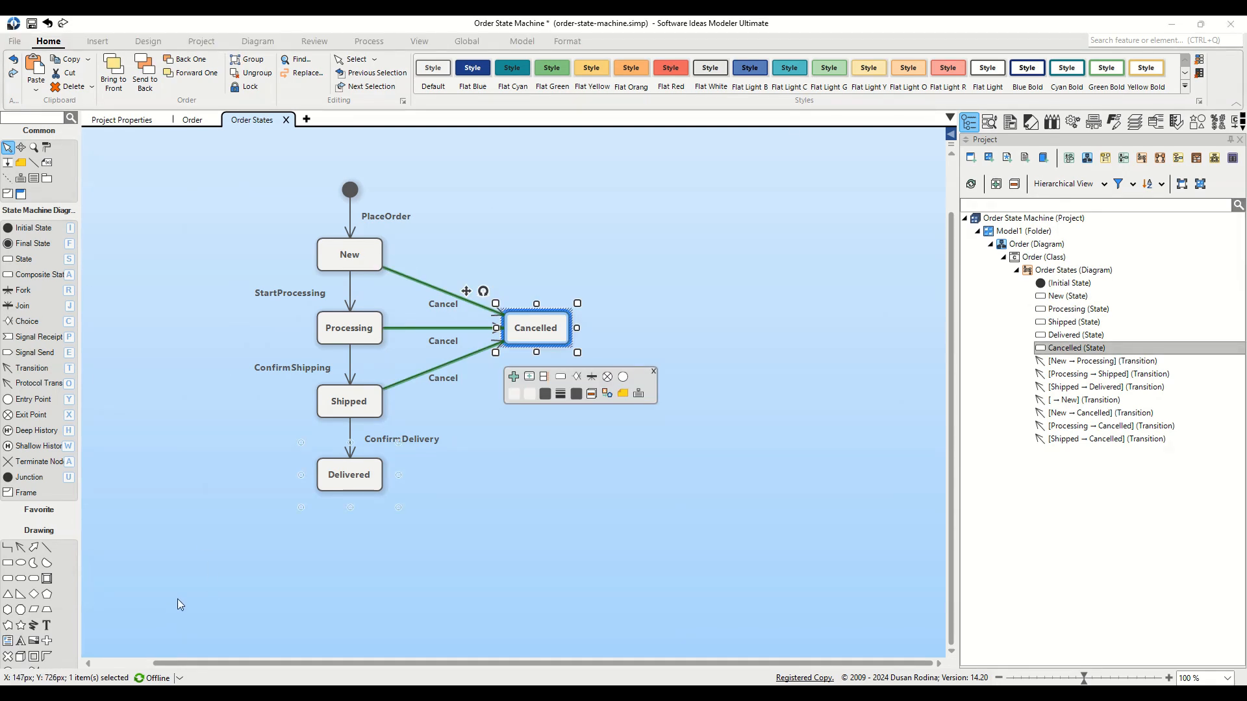
mouse_move(184, 600)
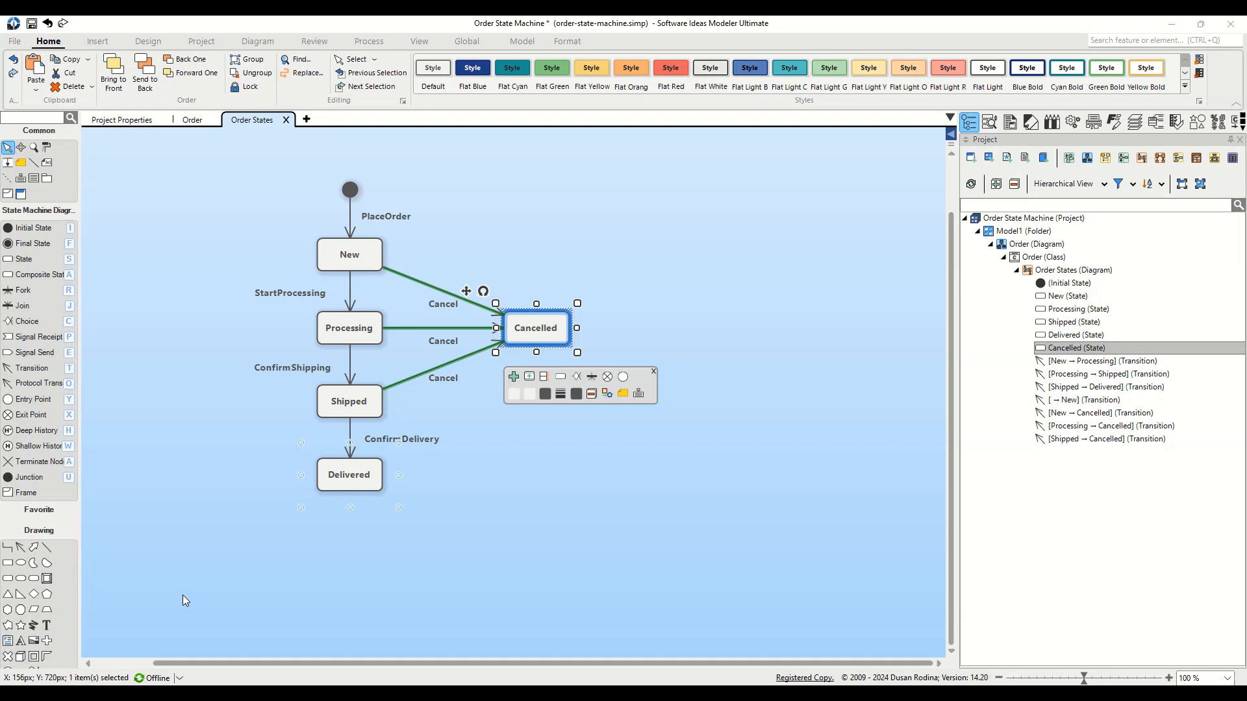
mouse_move(367, 606)
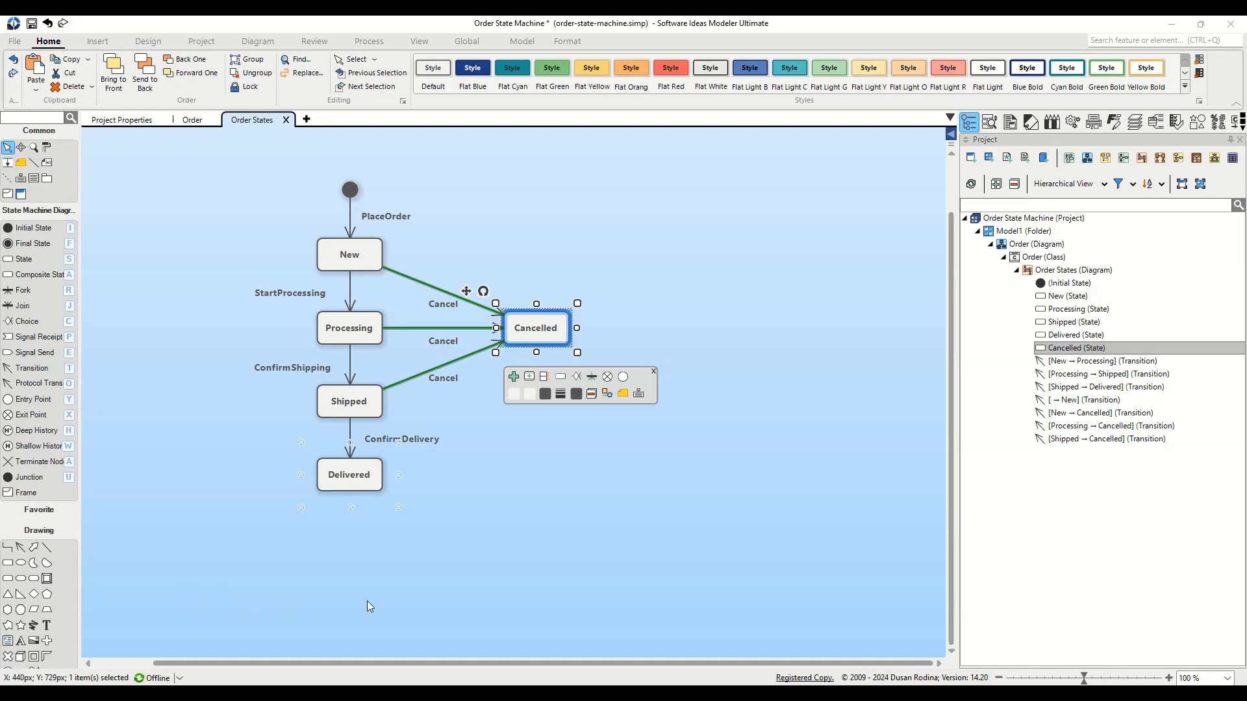
mouse_move(530, 585)
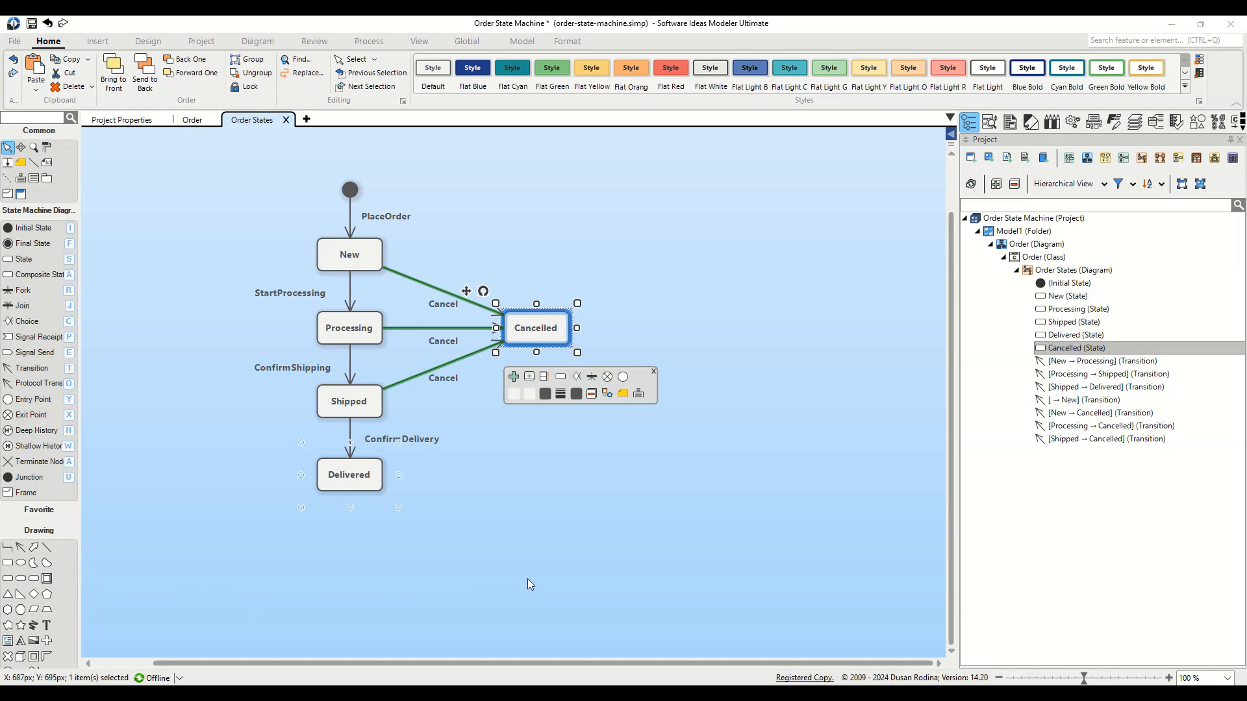
mouse_move(550, 481)
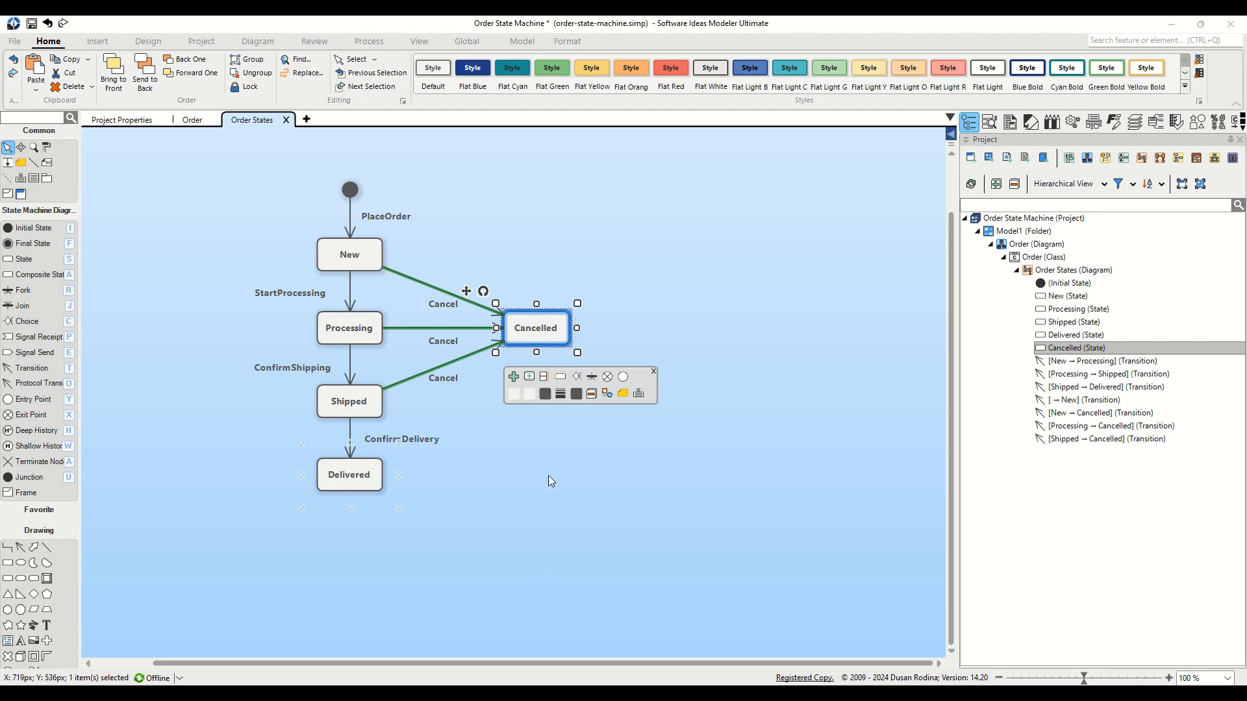
mouse_move(556, 474)
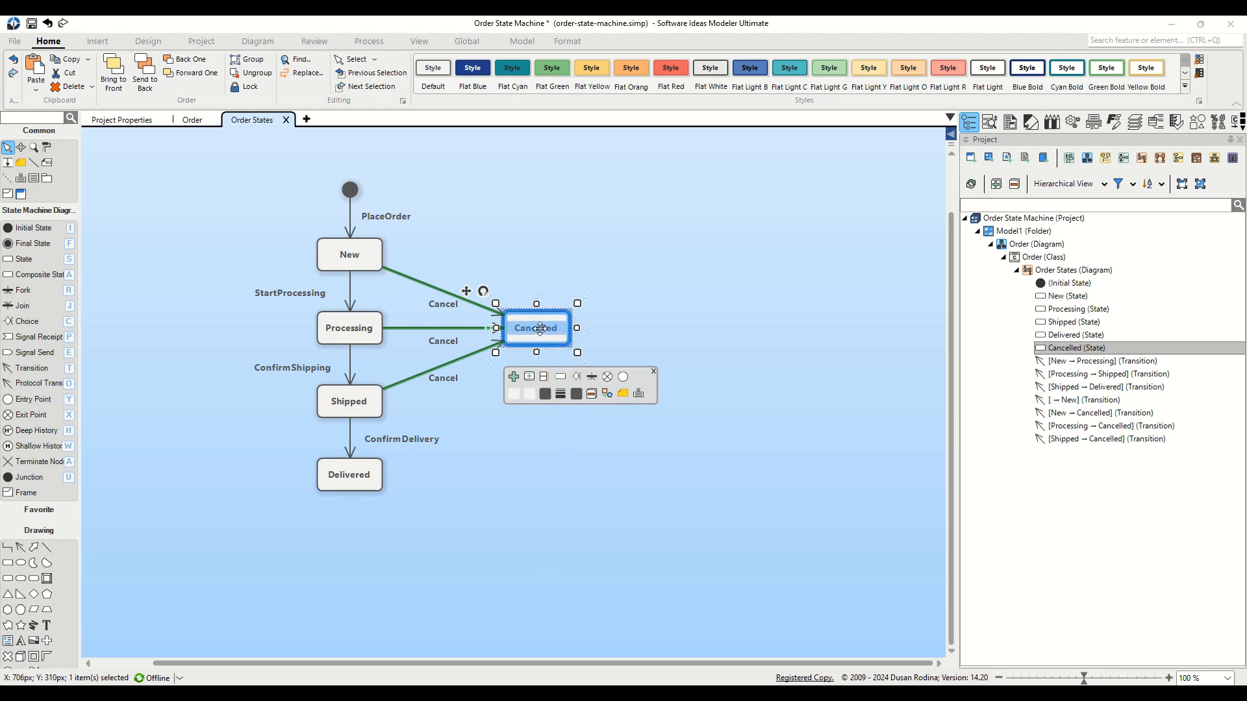
drag(537, 327, 628, 328)
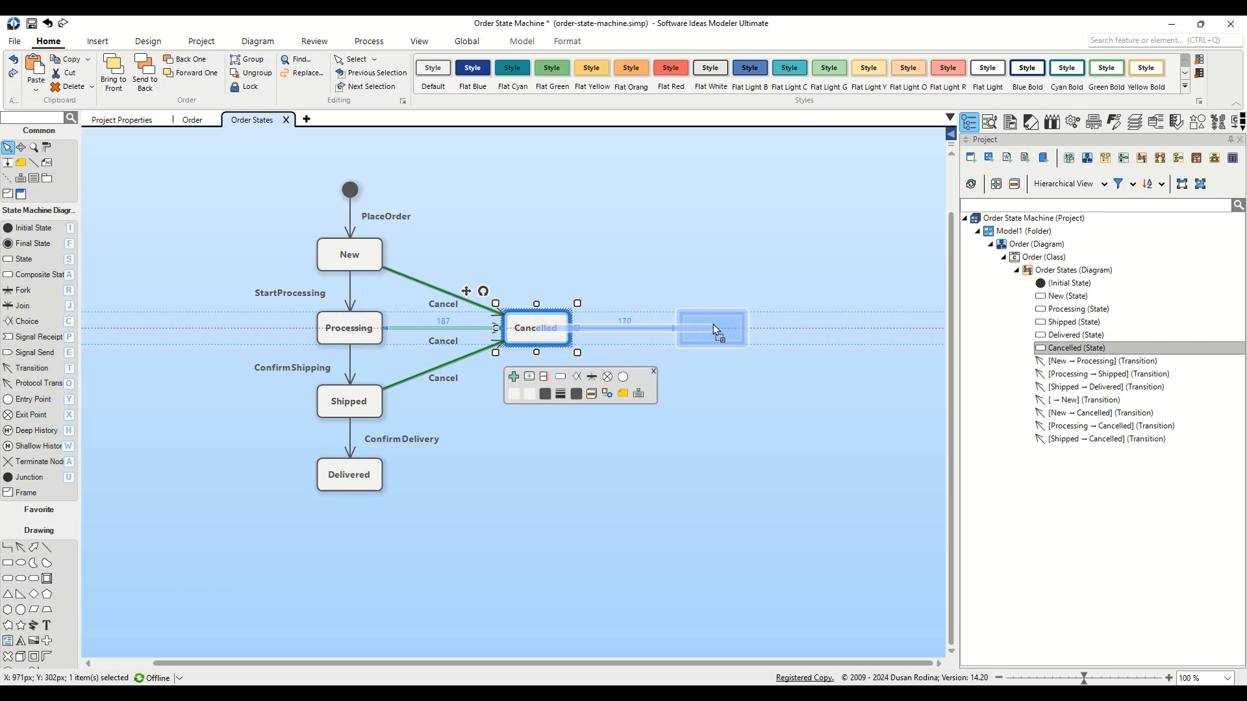
click(711, 328)
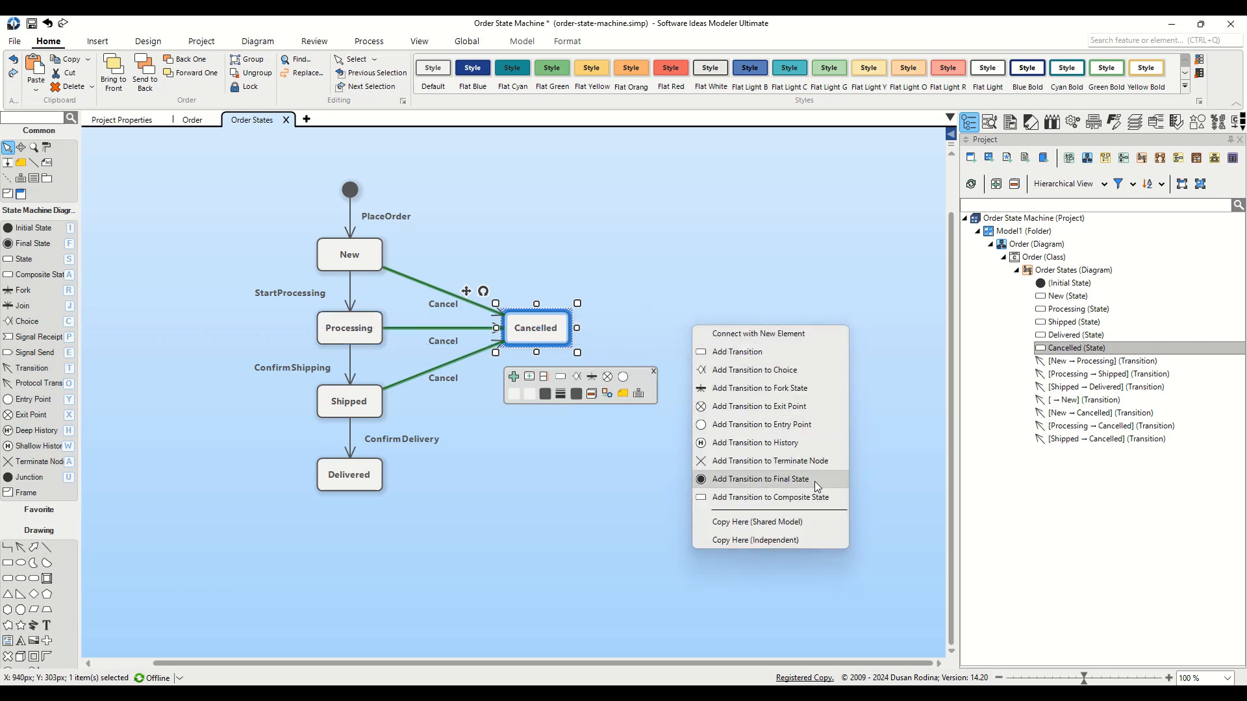
click(759, 479)
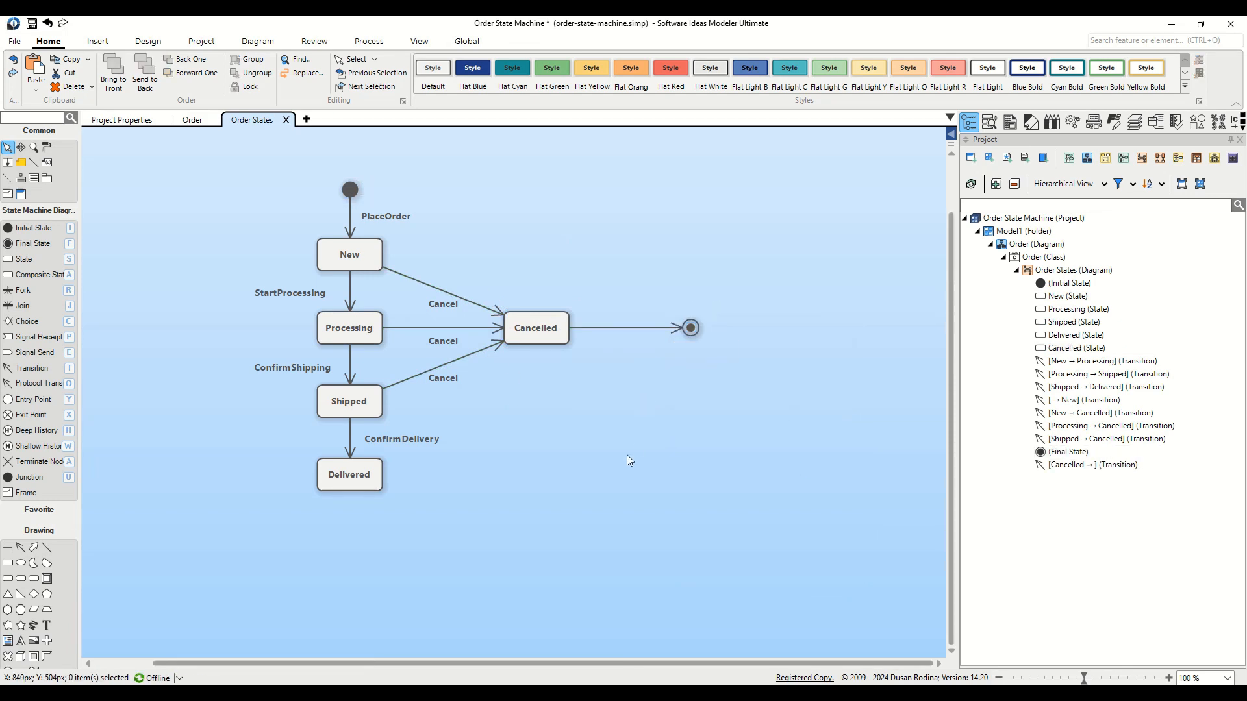
mouse_move(348, 538)
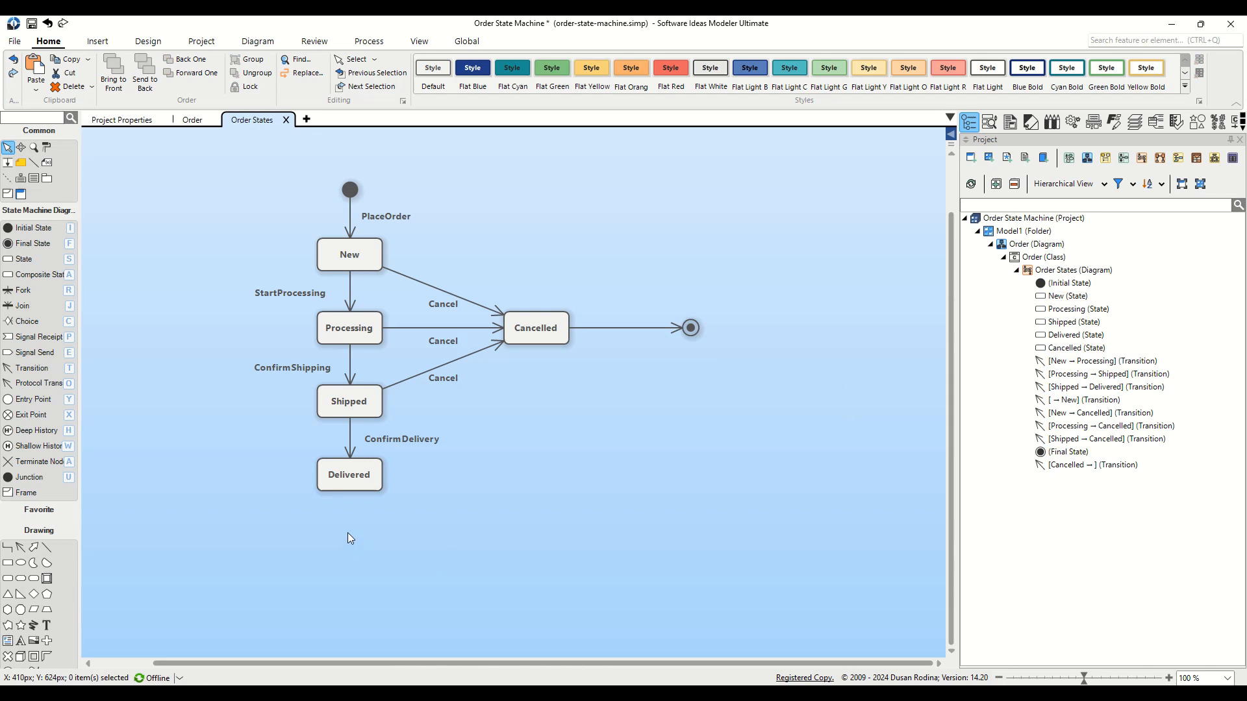
Step: Add a transition from Delivered to a new final state below it
click(348, 475)
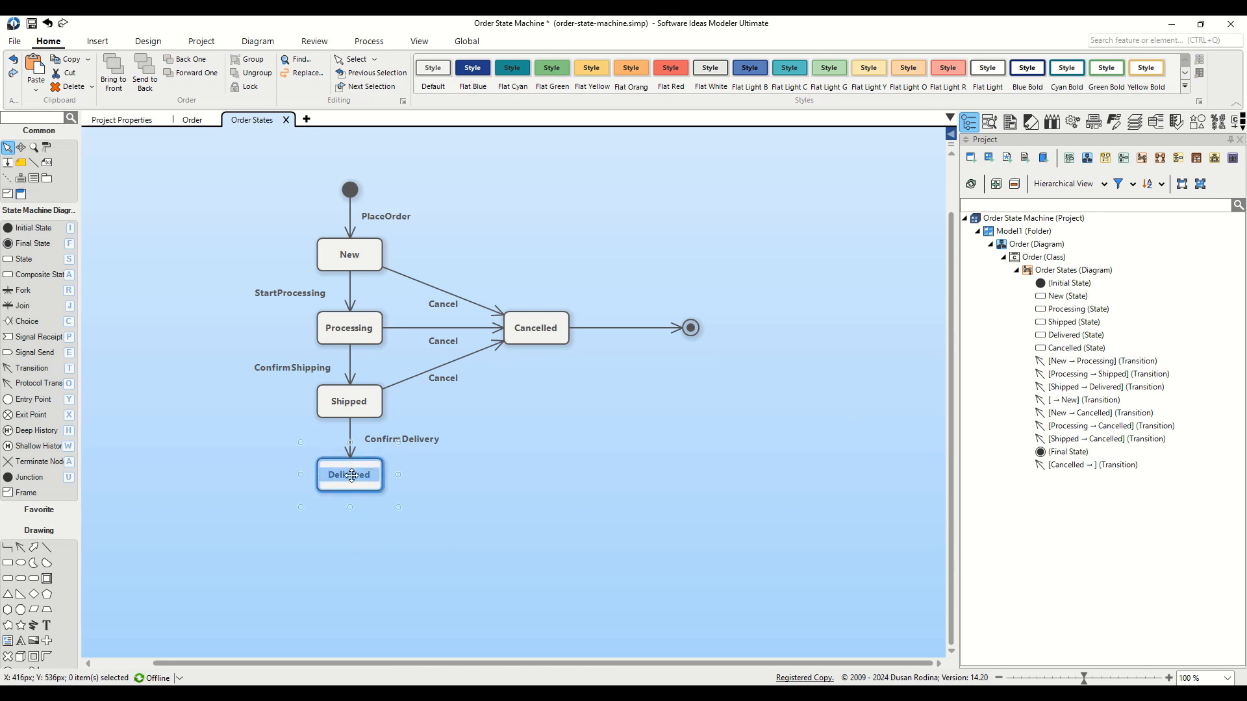
drag(349, 475, 349, 549)
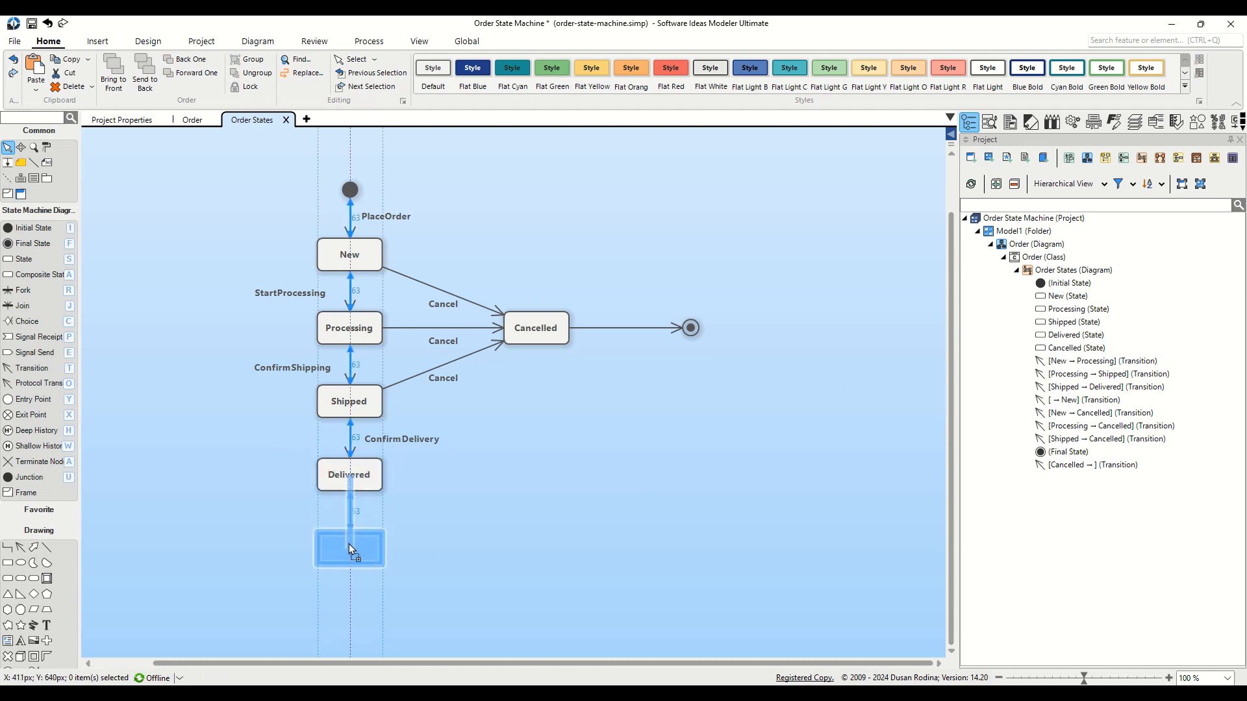
right_click(348, 548)
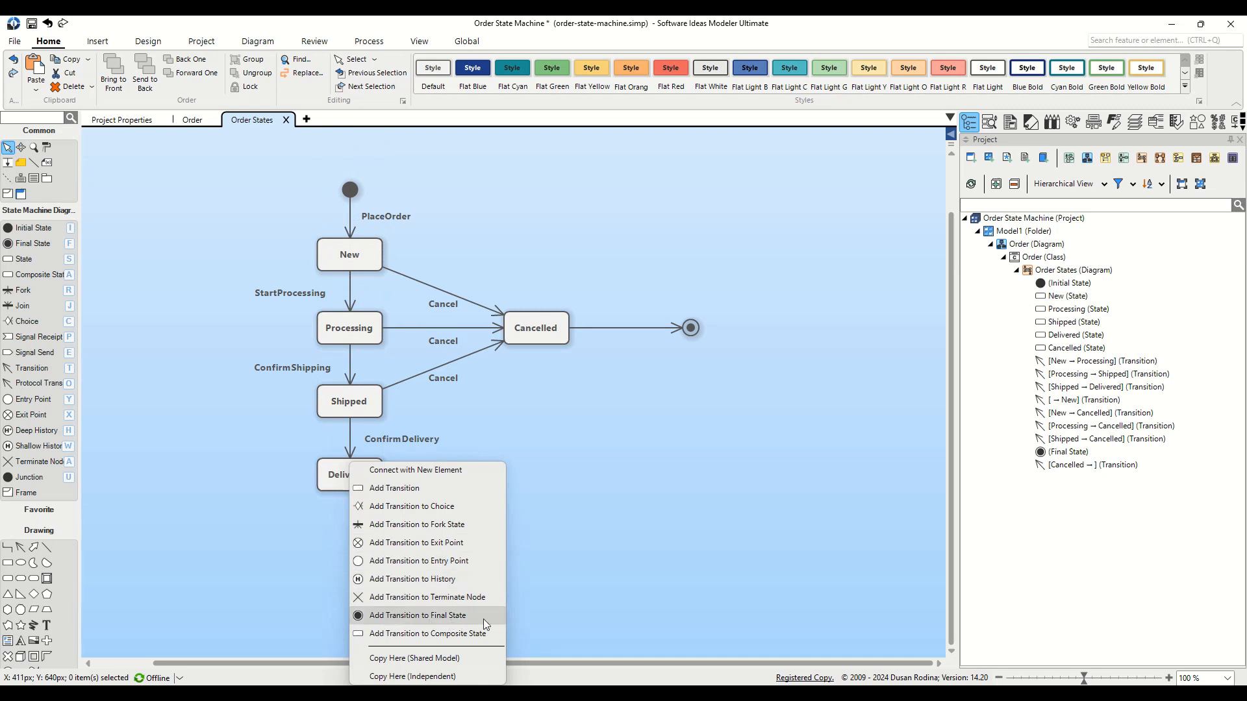
click(418, 615)
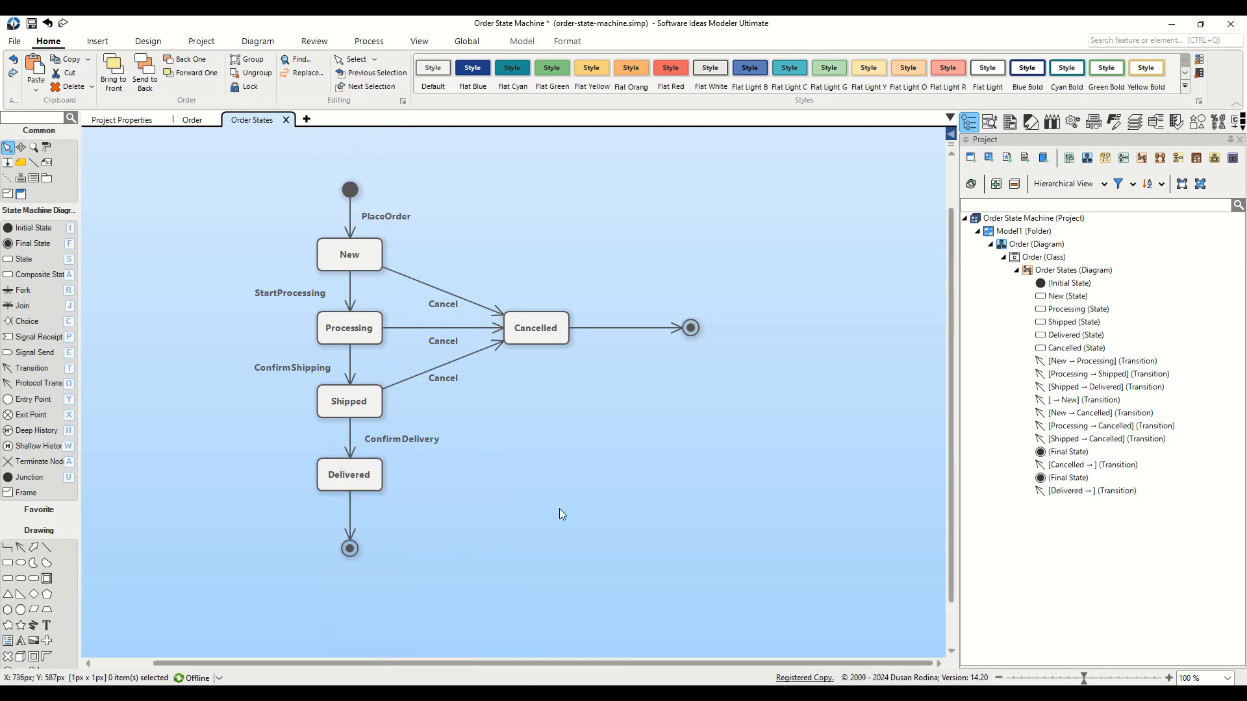
mouse_move(622, 521)
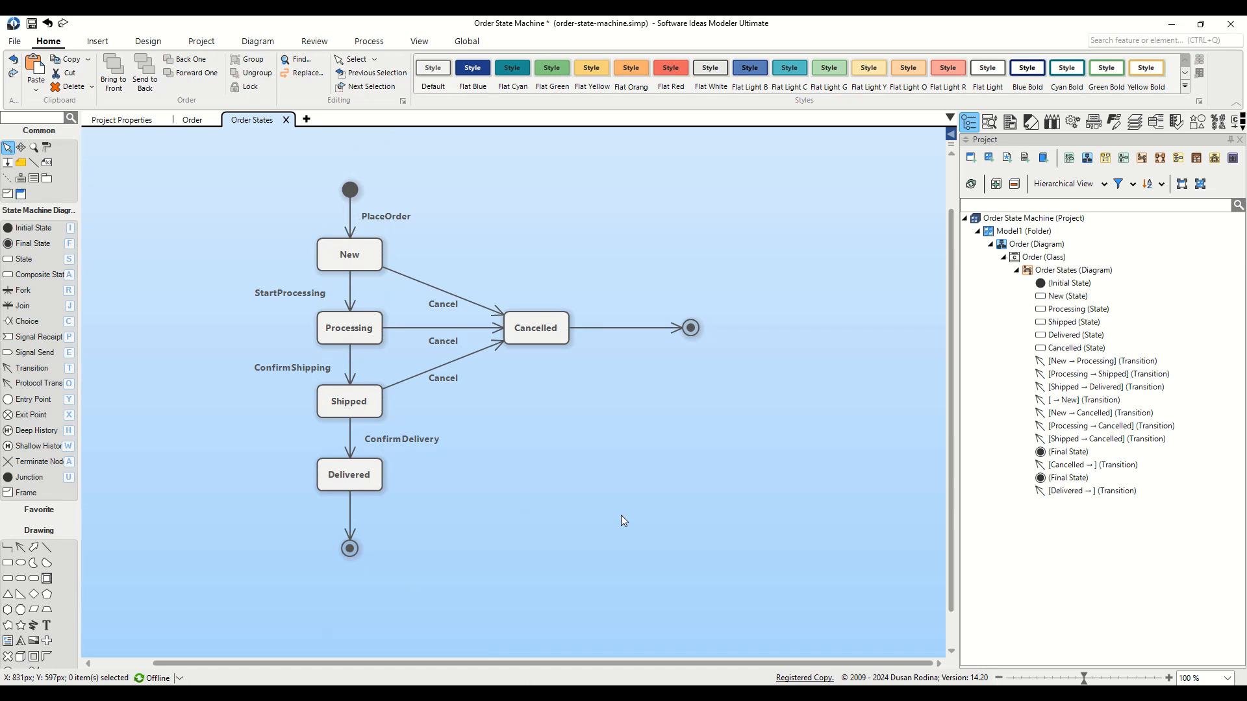
mouse_move(378, 581)
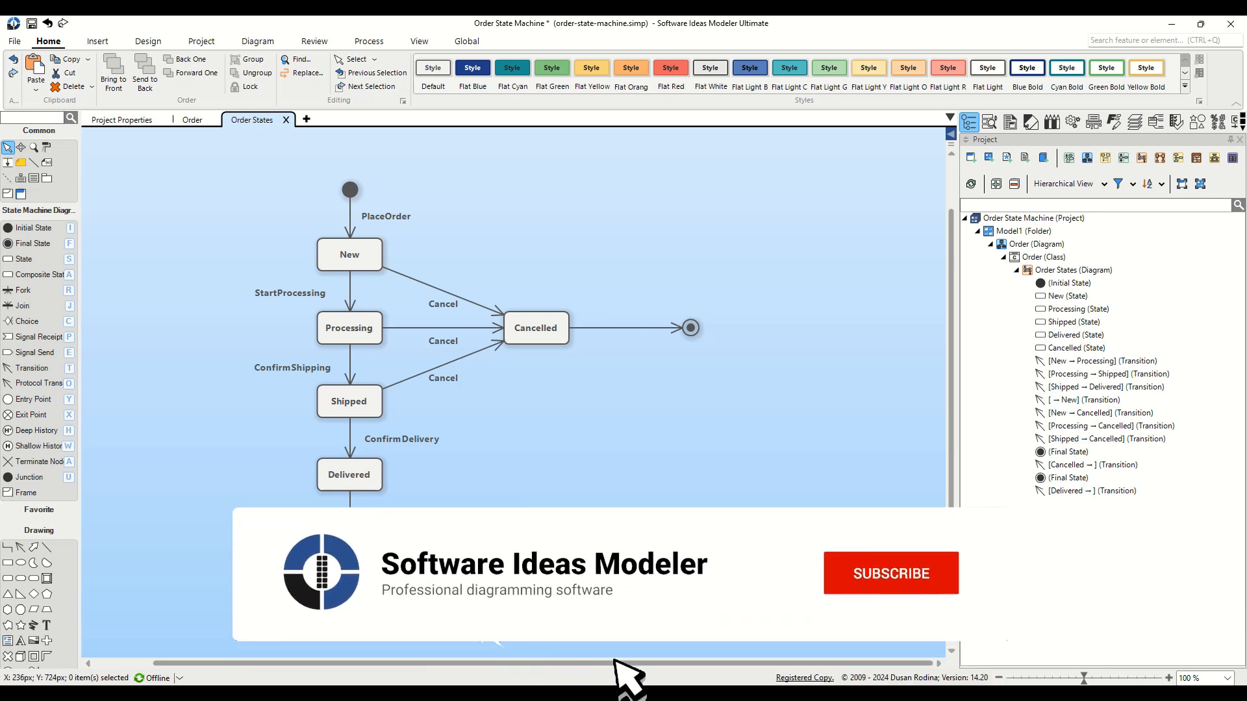
click(889, 573)
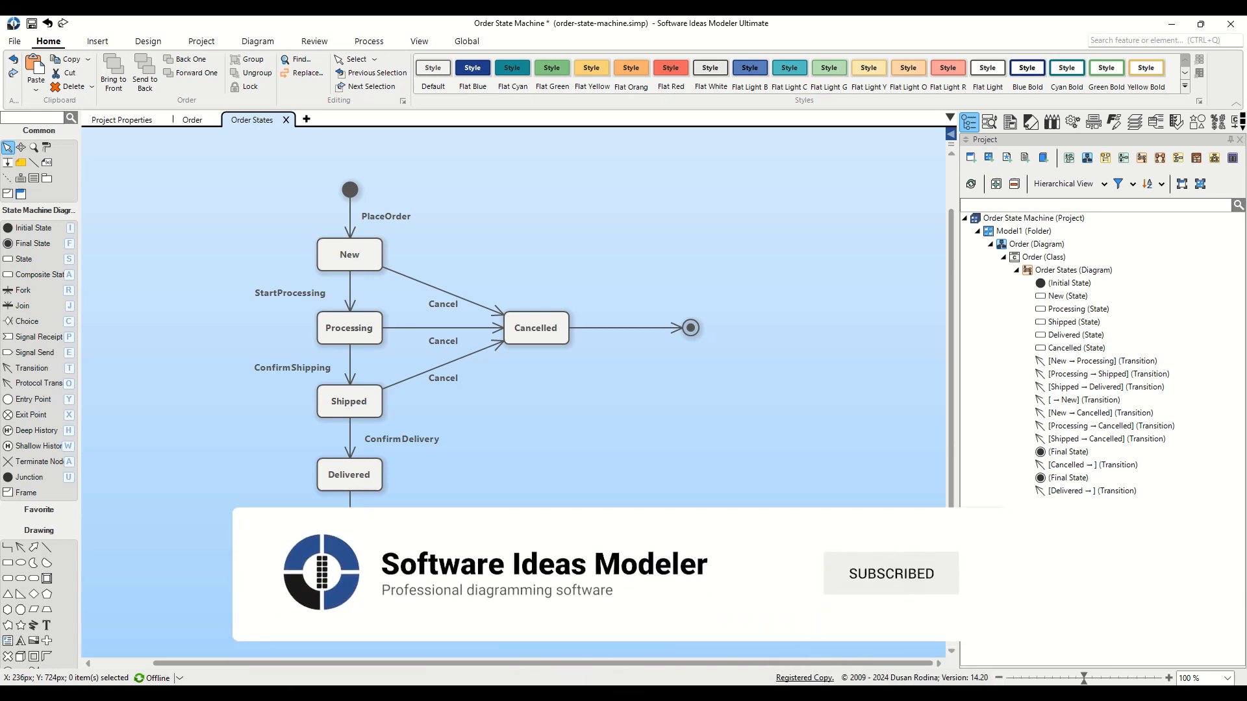